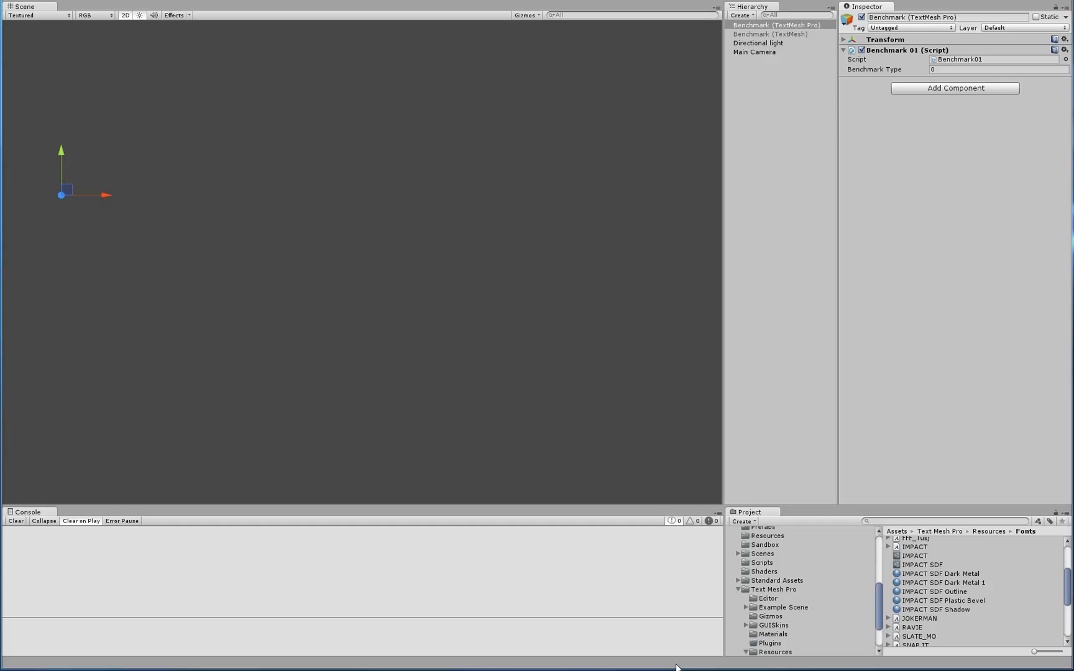
{"action": "mouse_move", "coordinate": [743, 152]}
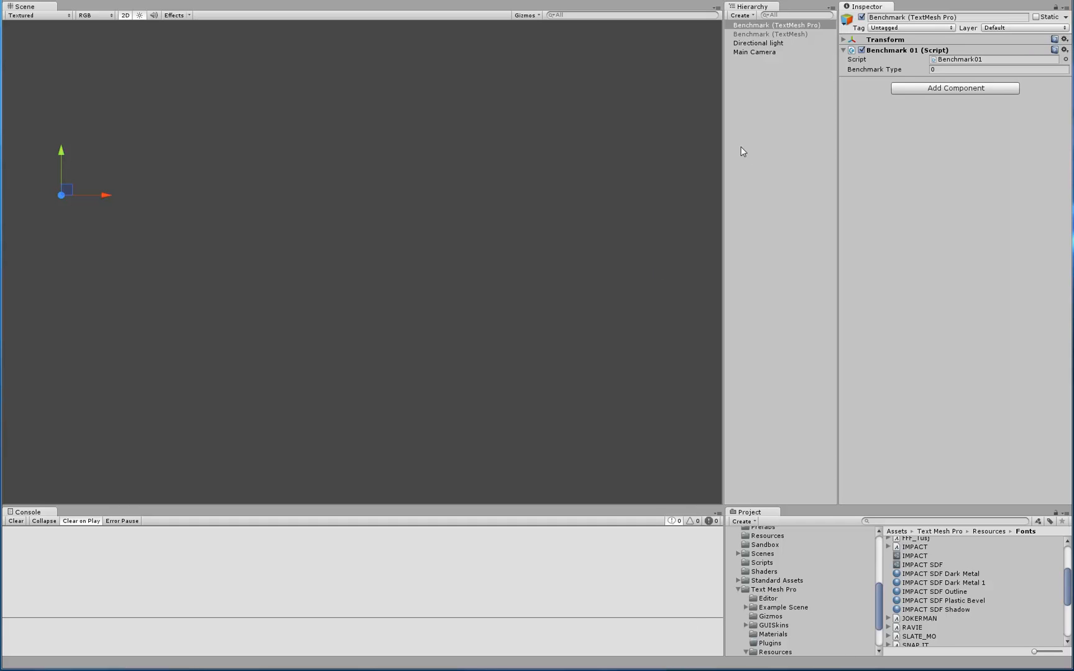
{"action": "mouse_move", "coordinate": [797, 106]}
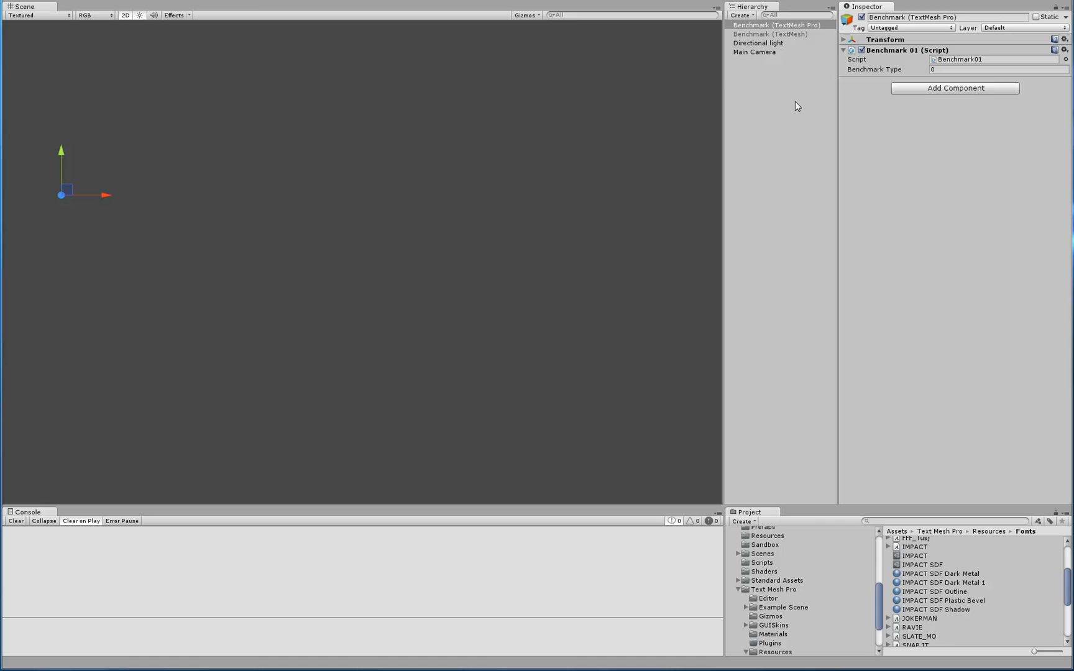
Step: Select the Benchmark (TextMesh Pro) object to check Benchmark Type is 0
{"action": "left_click", "coordinate": [776, 25]}
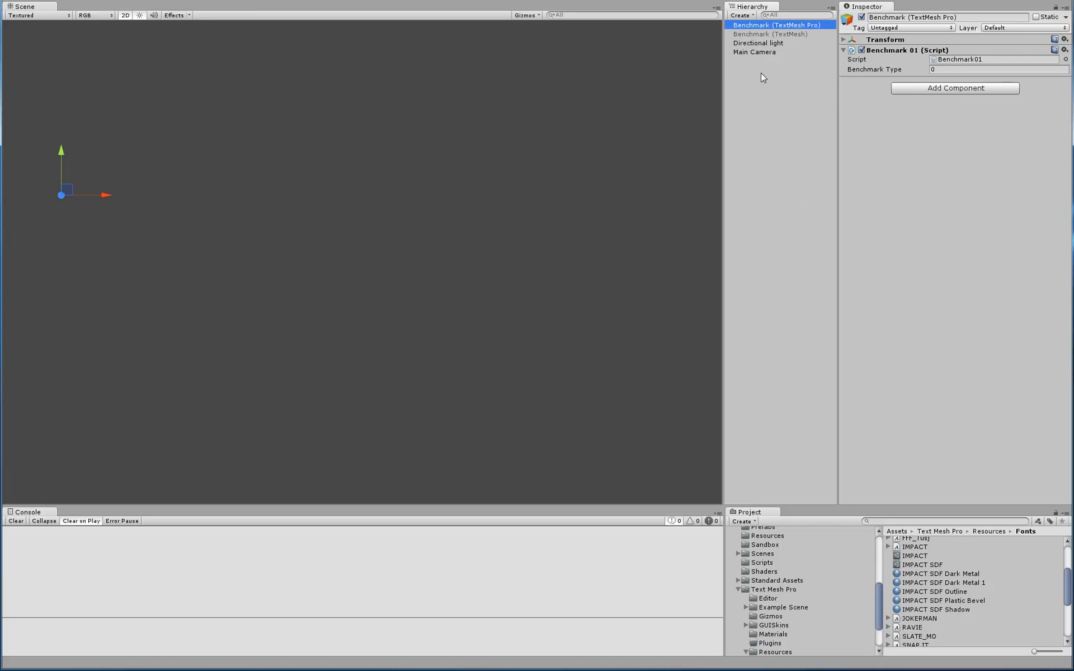
{"action": "mouse_move", "coordinate": [887, 68]}
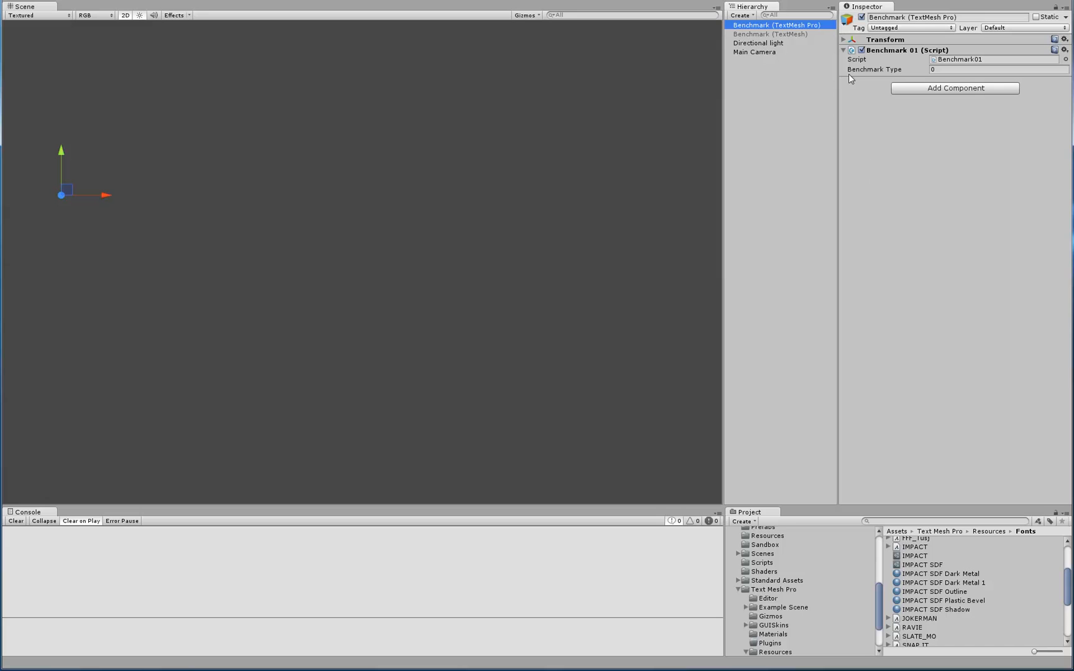
{"action": "mouse_move", "coordinate": [935, 80]}
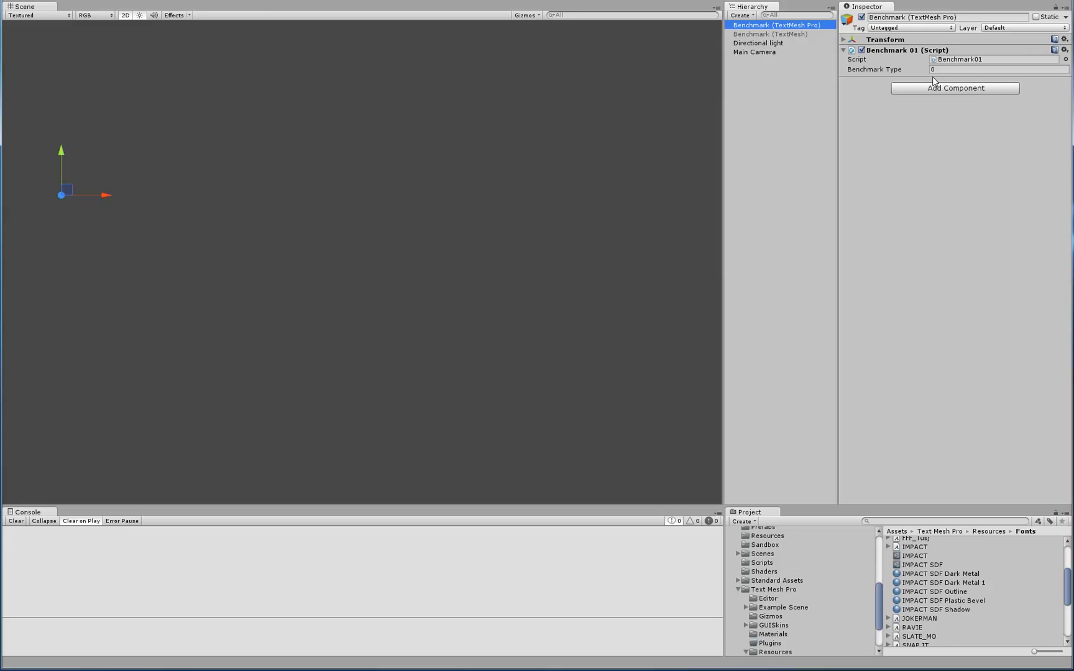
{"action": "mouse_move", "coordinate": [924, 128]}
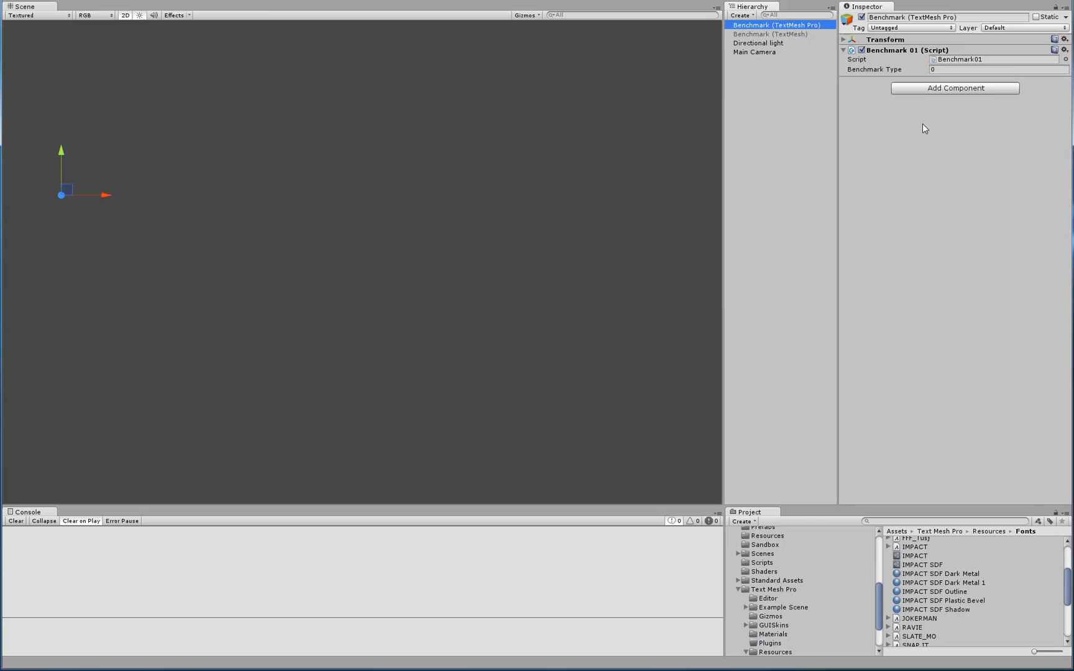
{"action": "mouse_move", "coordinate": [577, 58]}
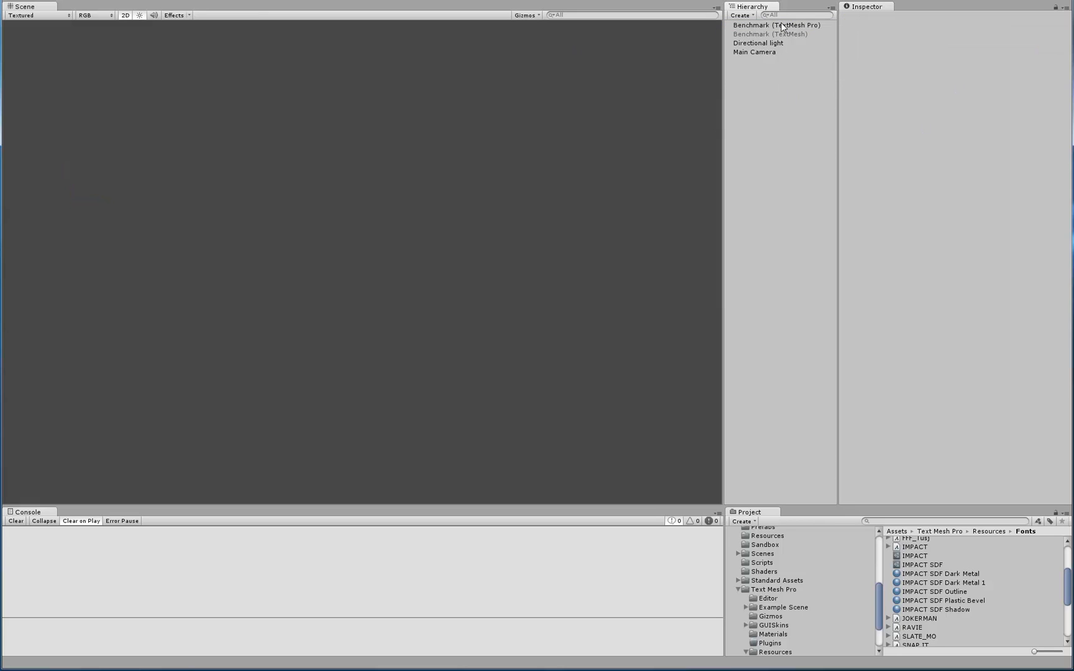
{"action": "mouse_move", "coordinate": [516, 316]}
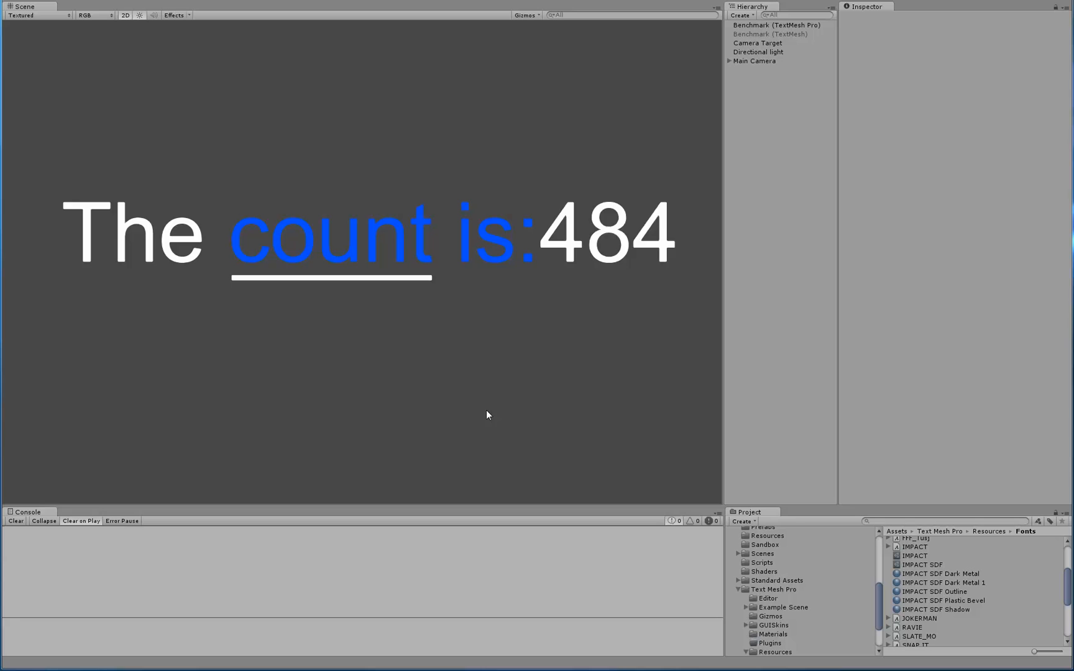
{"action": "mouse_move", "coordinate": [479, 329]}
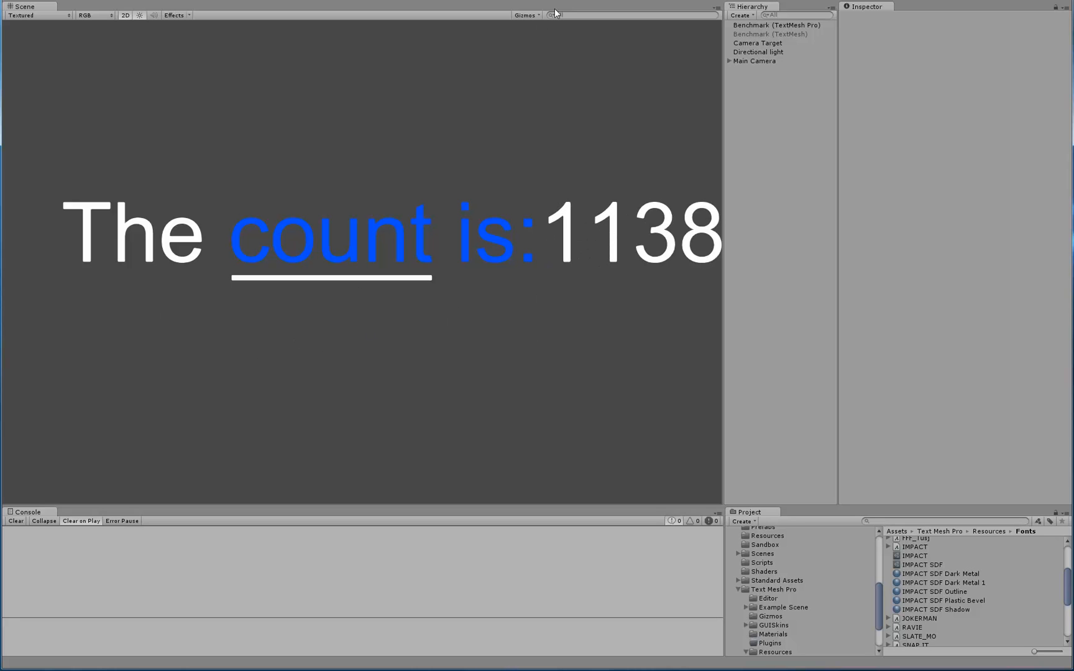
Step: Pause the running TextMesh Pro counter past 1138
{"action": "left_click", "coordinate": [786, 25]}
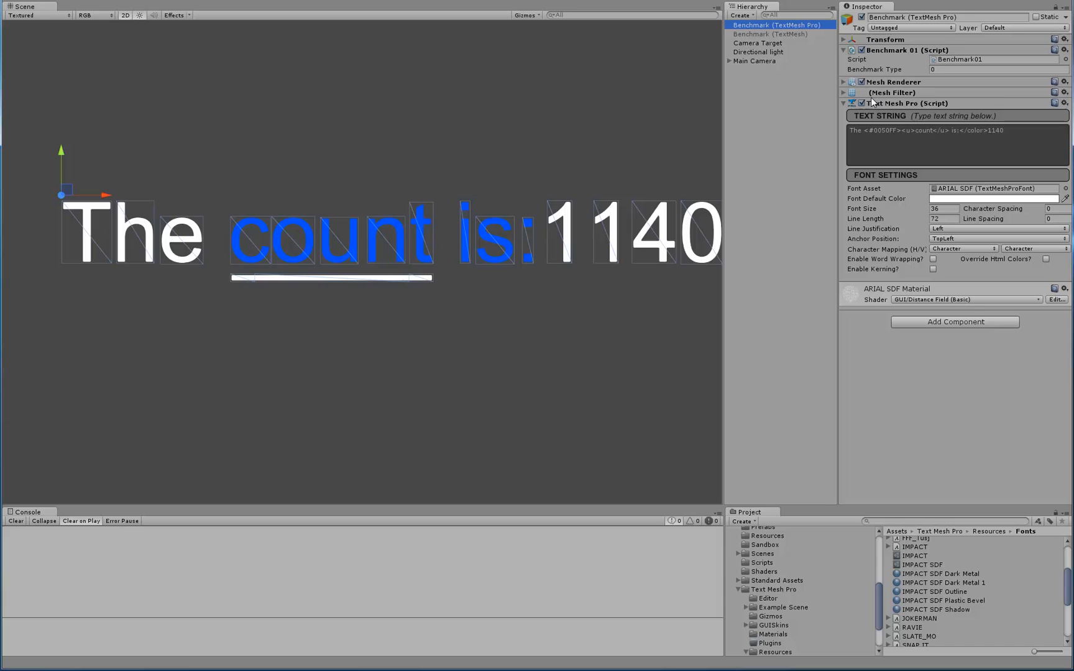
{"action": "mouse_move", "coordinate": [928, 96]}
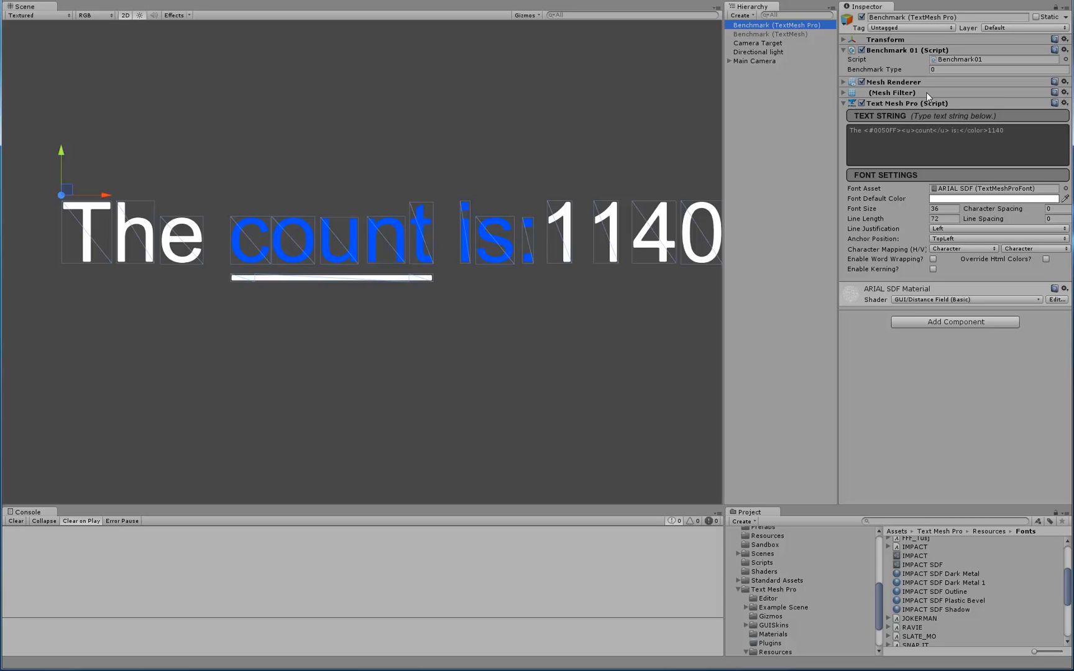
{"action": "mouse_move", "coordinate": [989, 203]}
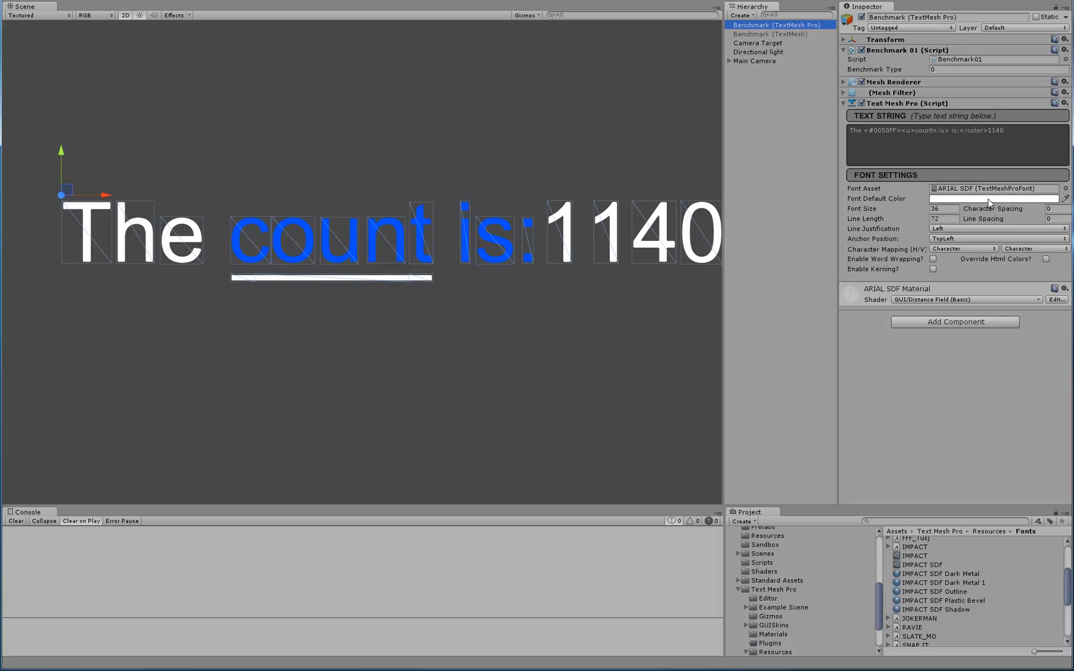
{"action": "mouse_move", "coordinate": [541, 137]}
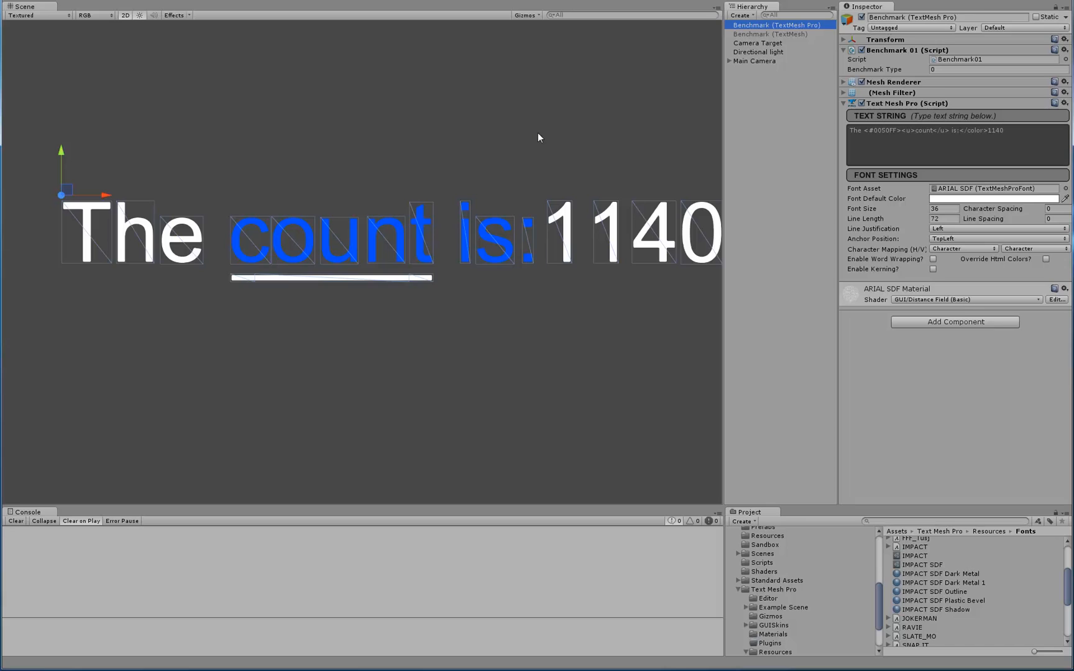
{"action": "mouse_move", "coordinate": [419, 207]}
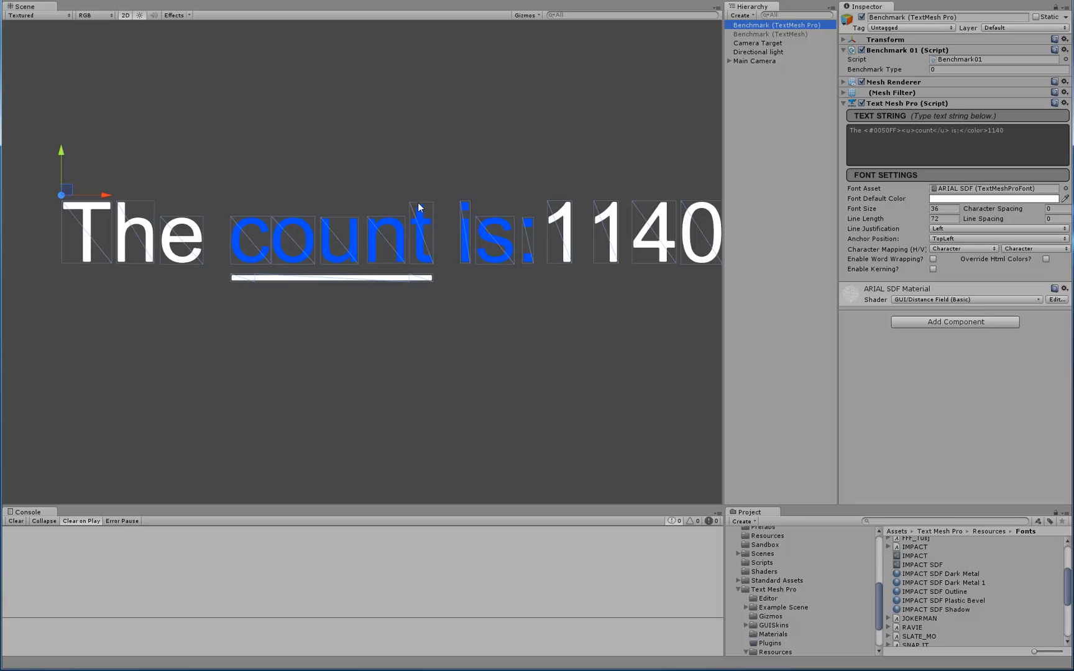
{"action": "mouse_move", "coordinate": [608, 242]}
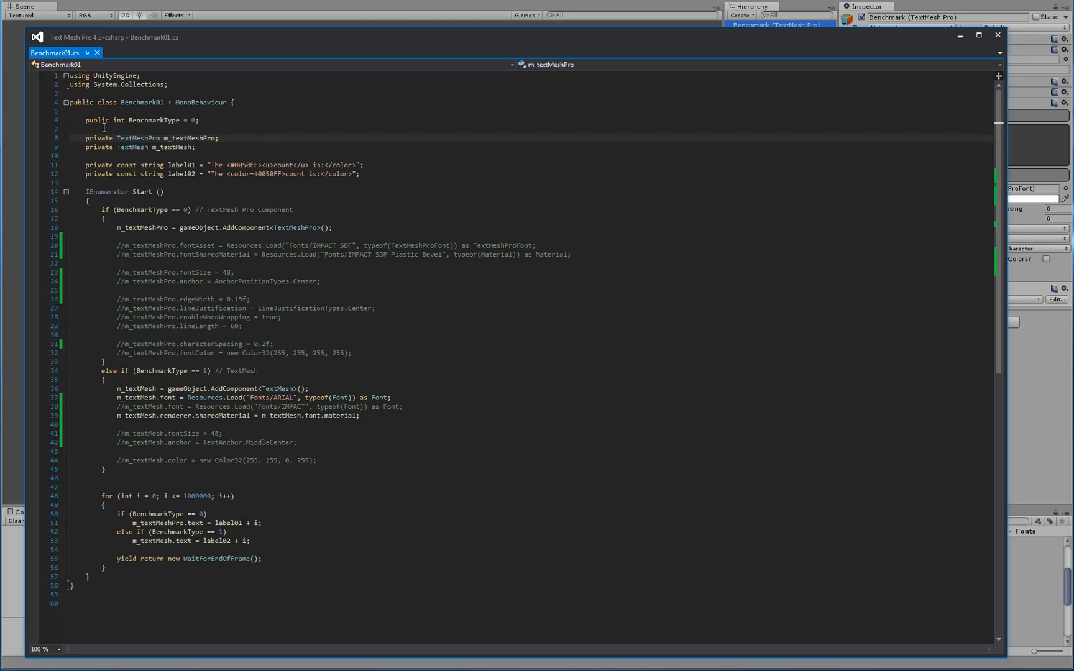
{"action": "mouse_move", "coordinate": [119, 154]}
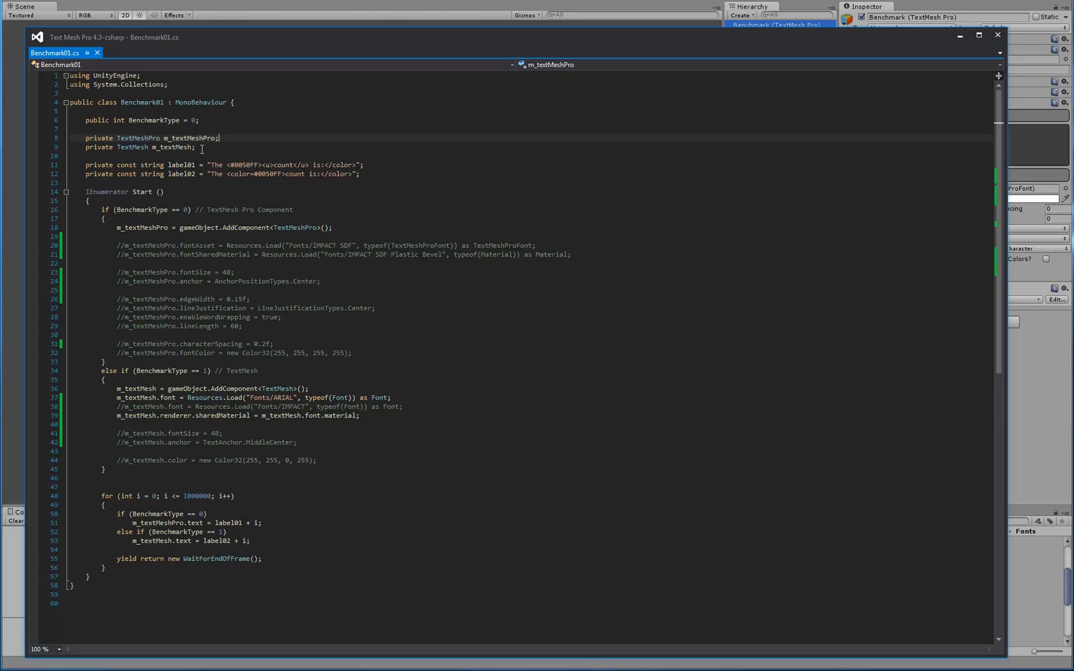
{"action": "mouse_move", "coordinate": [143, 166]}
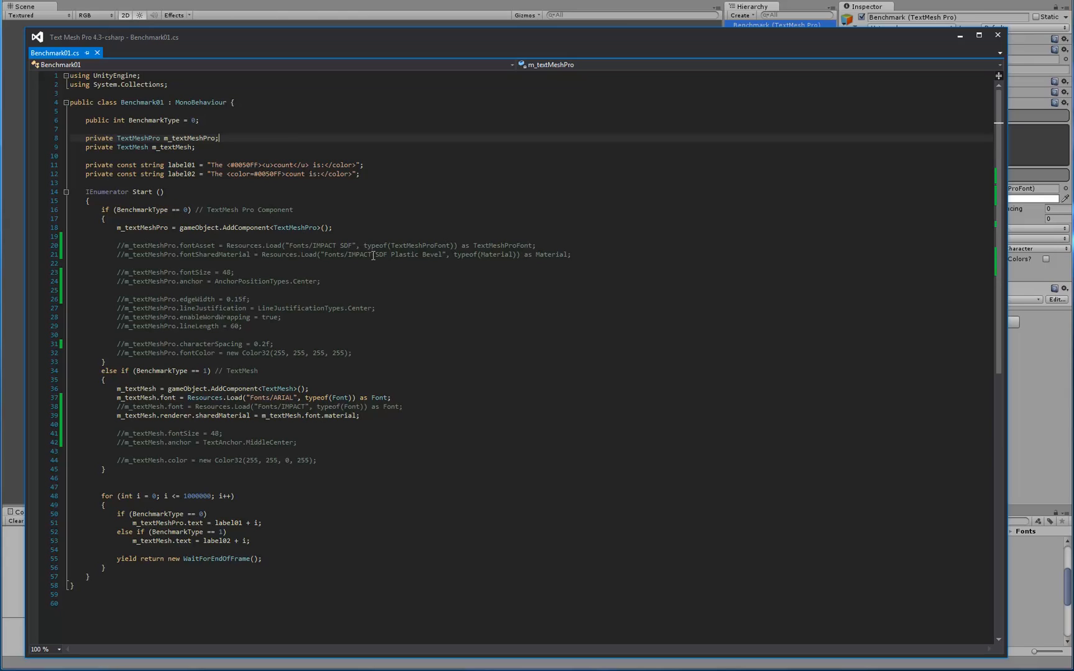
{"action": "mouse_move", "coordinate": [374, 154]}
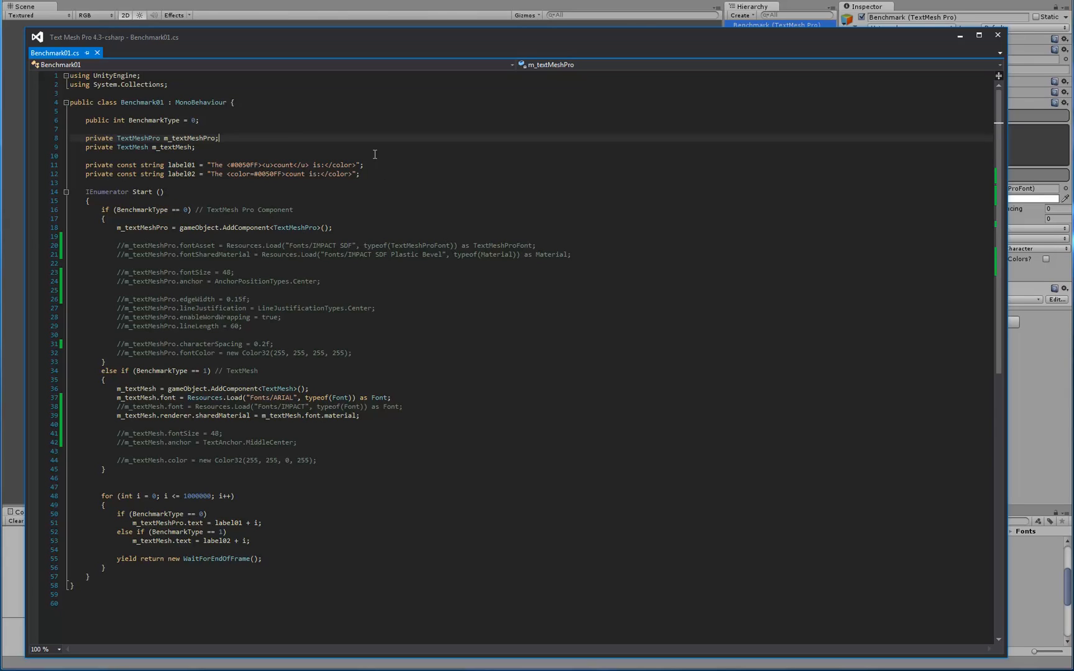
{"action": "mouse_move", "coordinate": [381, 166]}
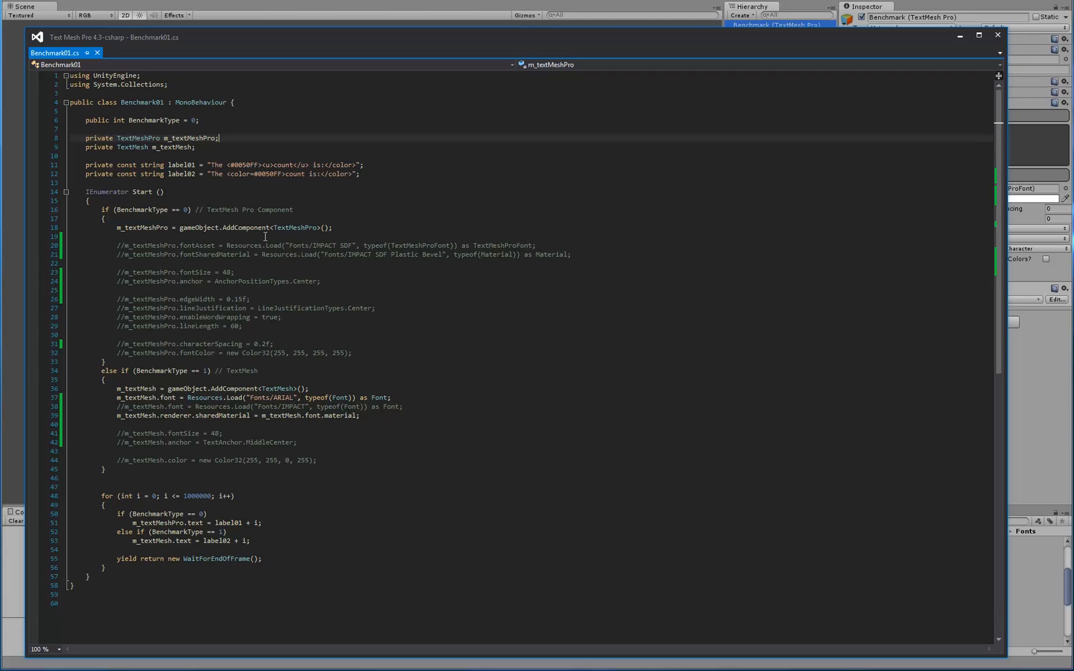
{"action": "mouse_move", "coordinate": [236, 185]}
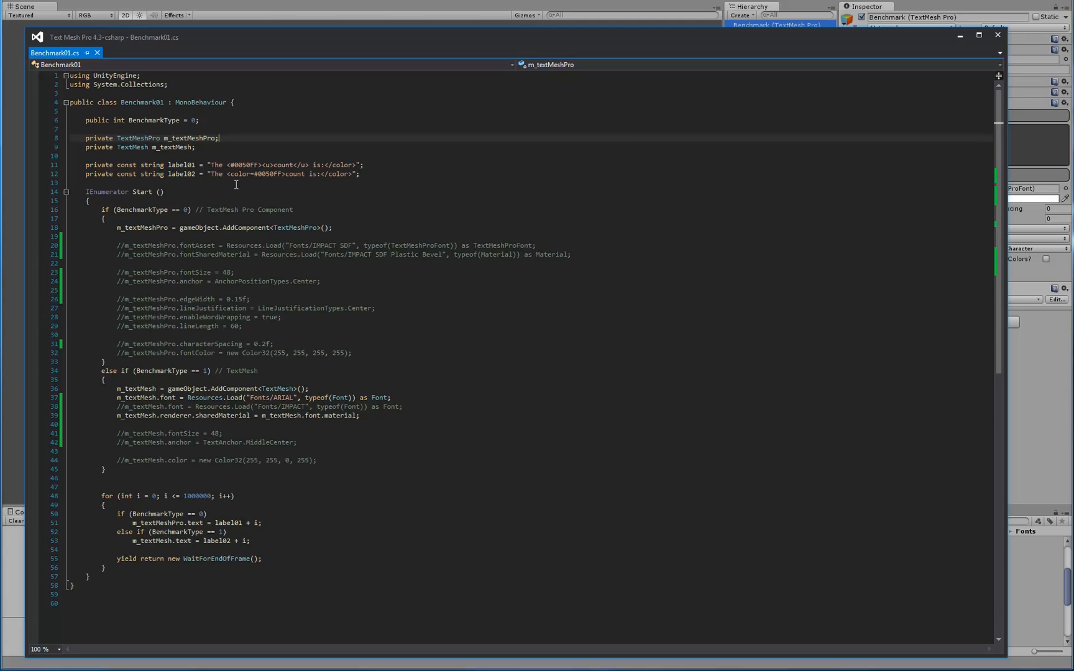
{"action": "mouse_move", "coordinate": [276, 190]}
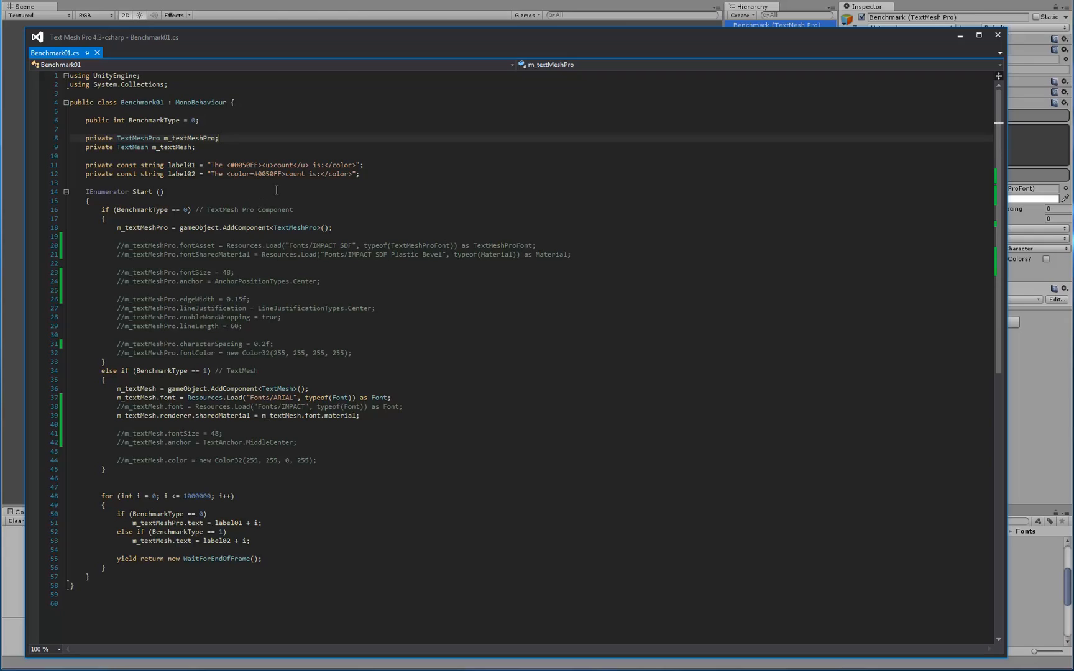
{"action": "mouse_move", "coordinate": [250, 187]}
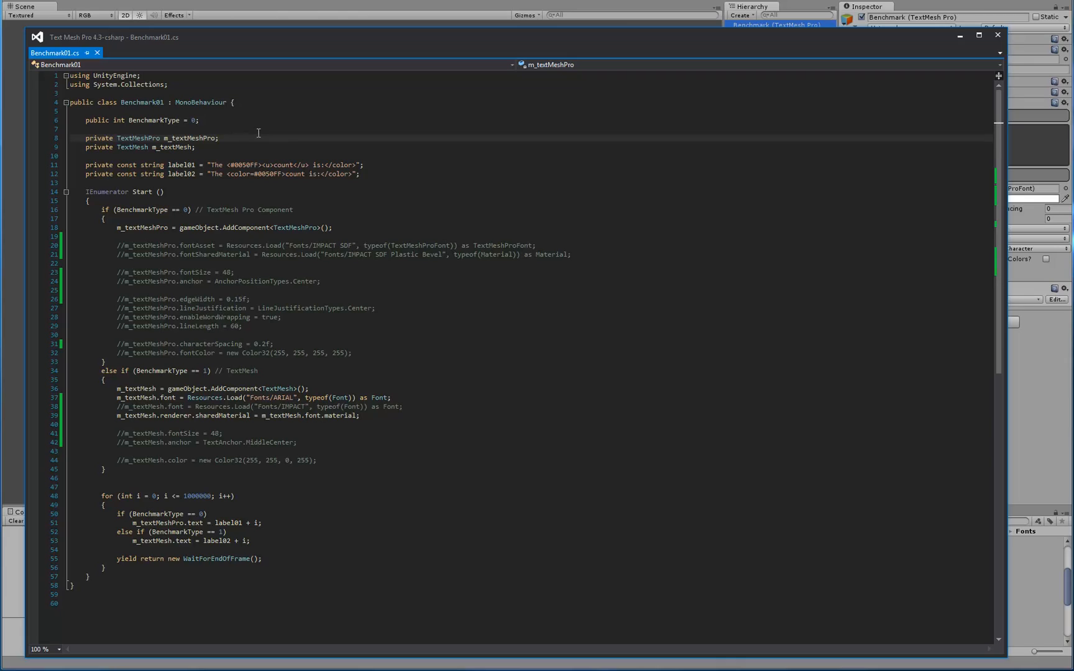
Step: Edit Benchmark01.cs so the TextMesh Pro font setup lines are commented out
{"action": "left_click", "coordinate": [219, 138]}
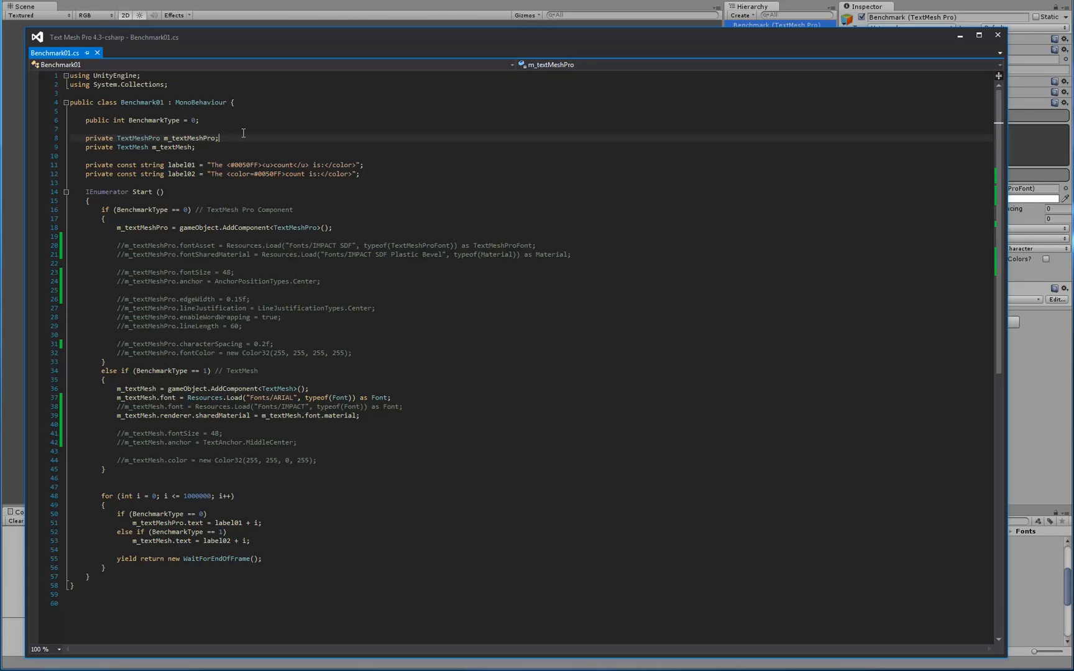
{"action": "mouse_move", "coordinate": [248, 140]}
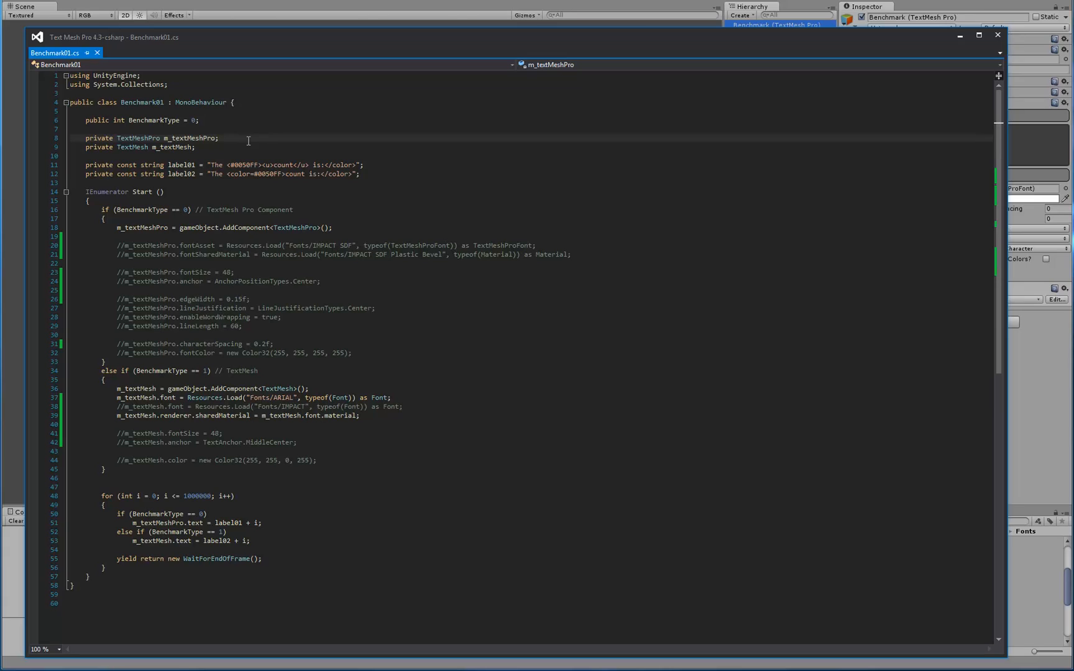
{"action": "mouse_move", "coordinate": [216, 232]}
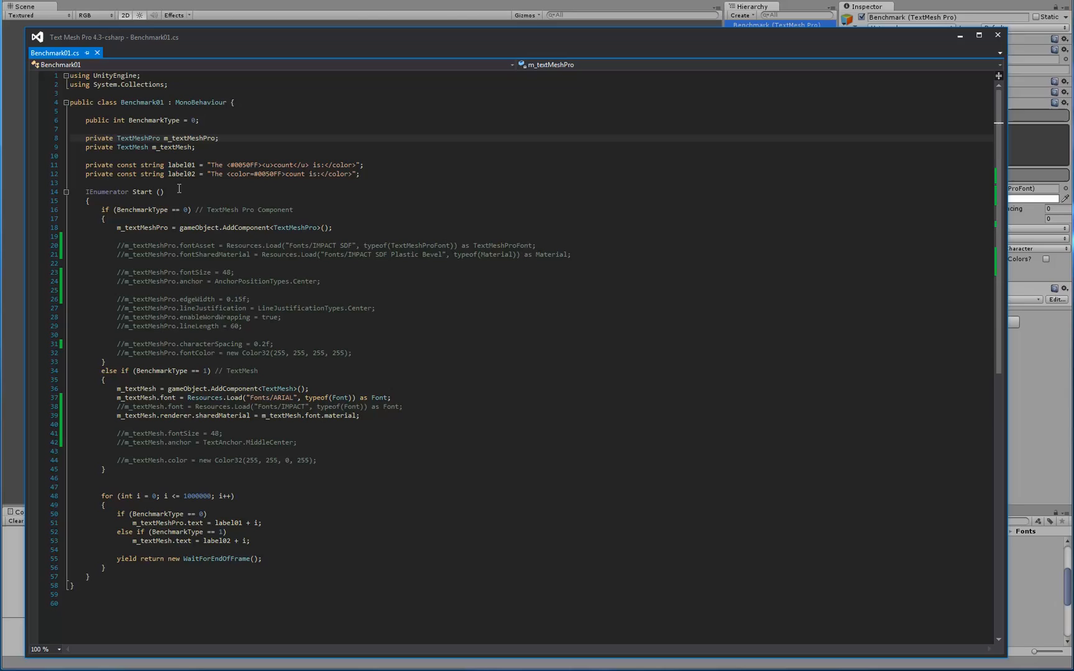
{"action": "mouse_move", "coordinate": [112, 190]}
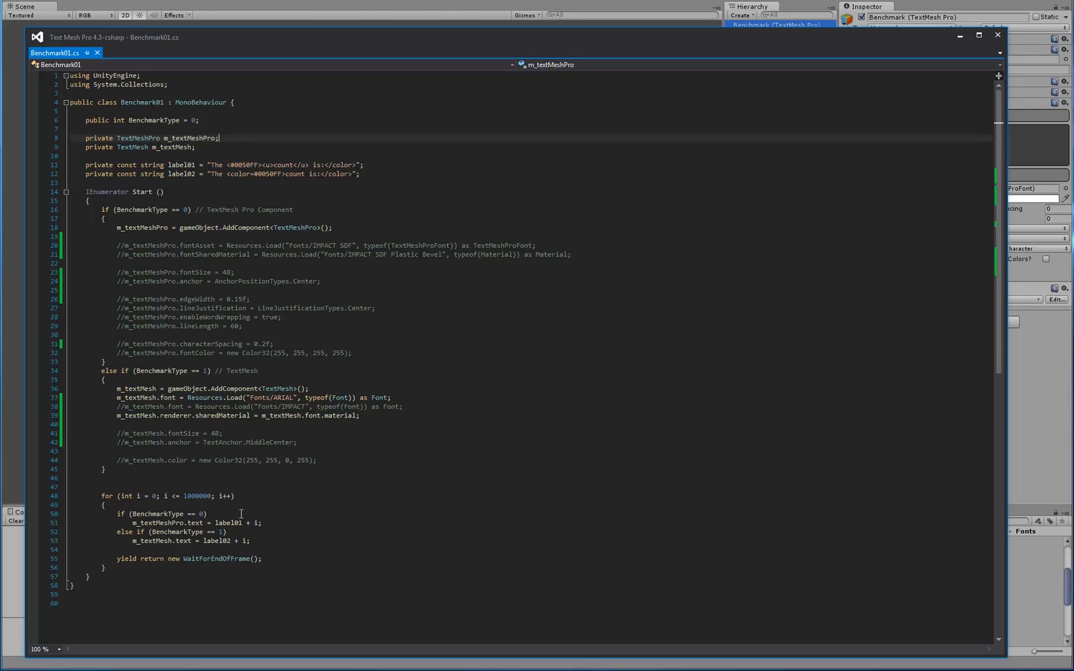
{"action": "mouse_move", "coordinate": [294, 395]}
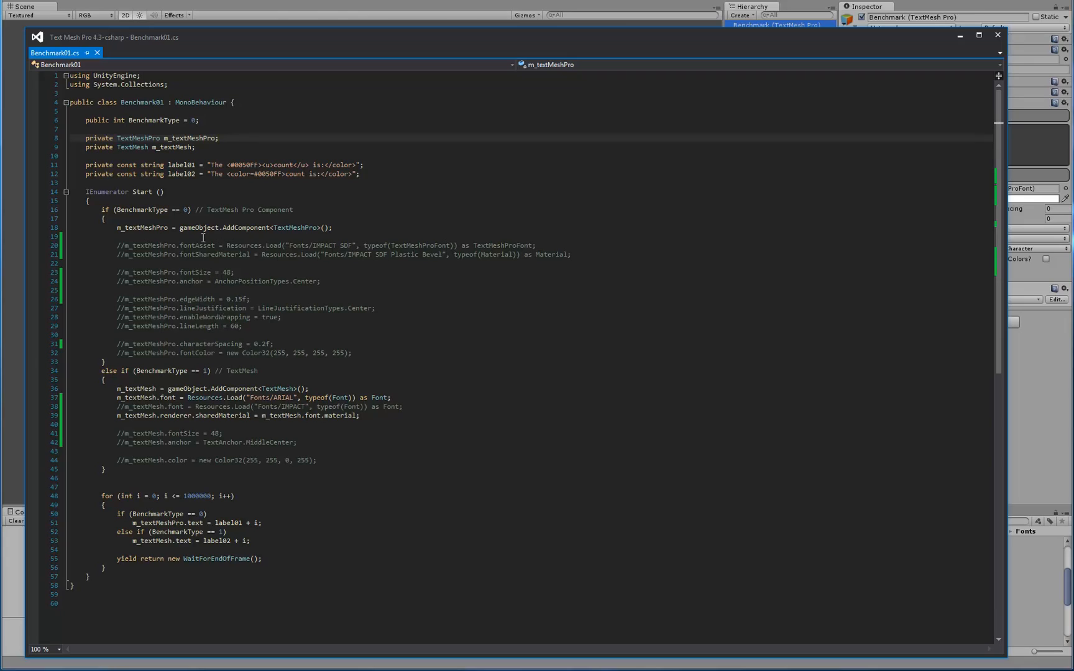
{"action": "mouse_move", "coordinate": [311, 234]}
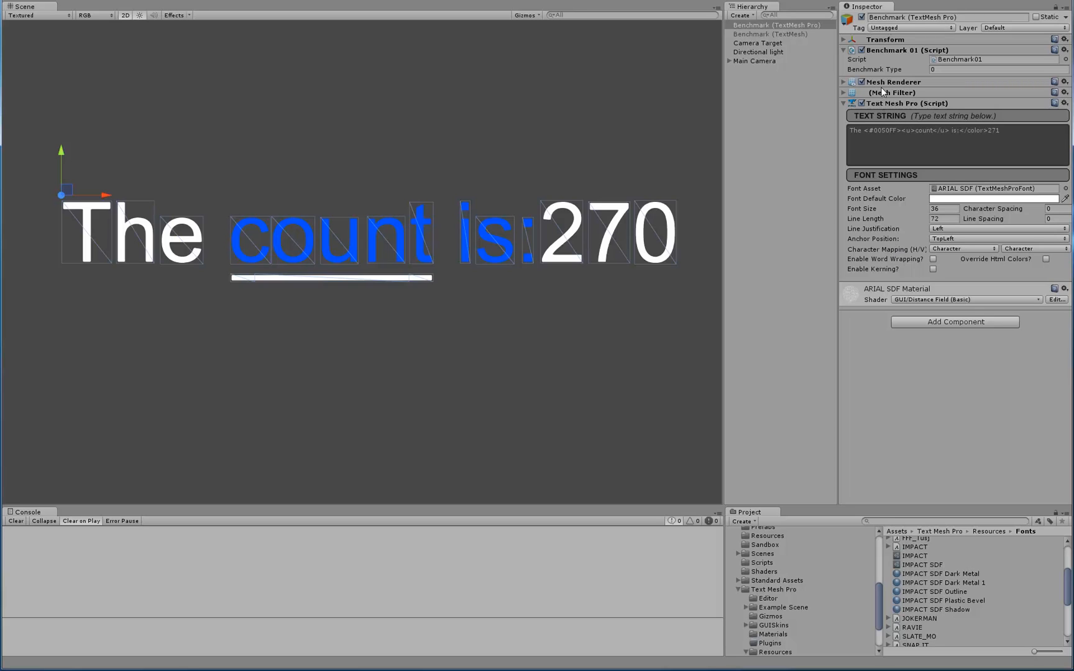
{"action": "mouse_move", "coordinate": [905, 239]}
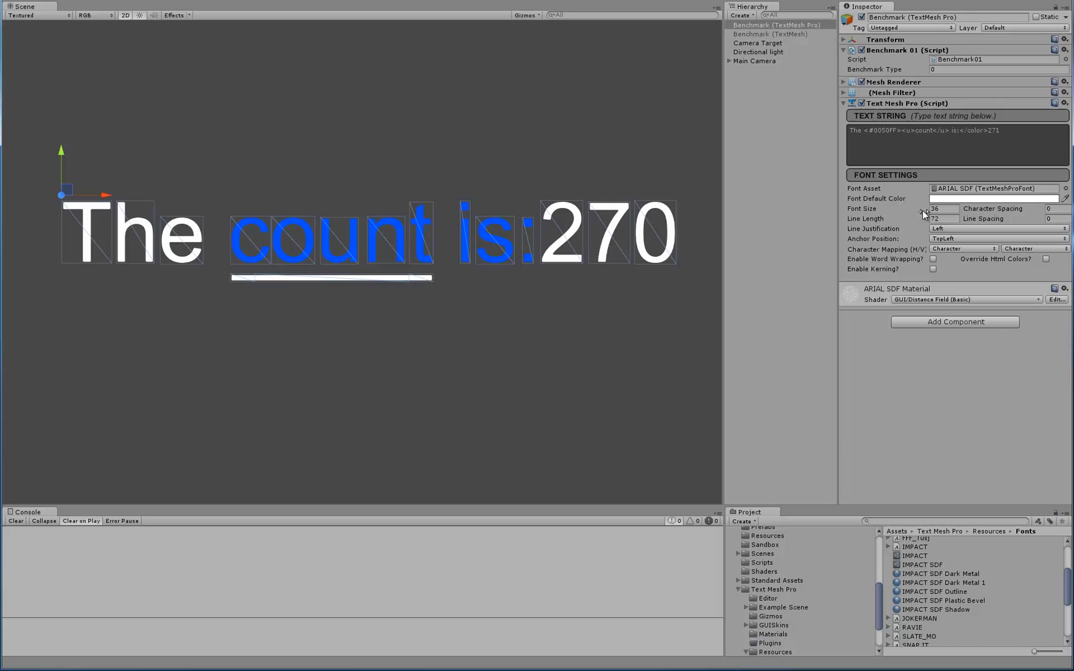
{"action": "mouse_move", "coordinate": [885, 240]}
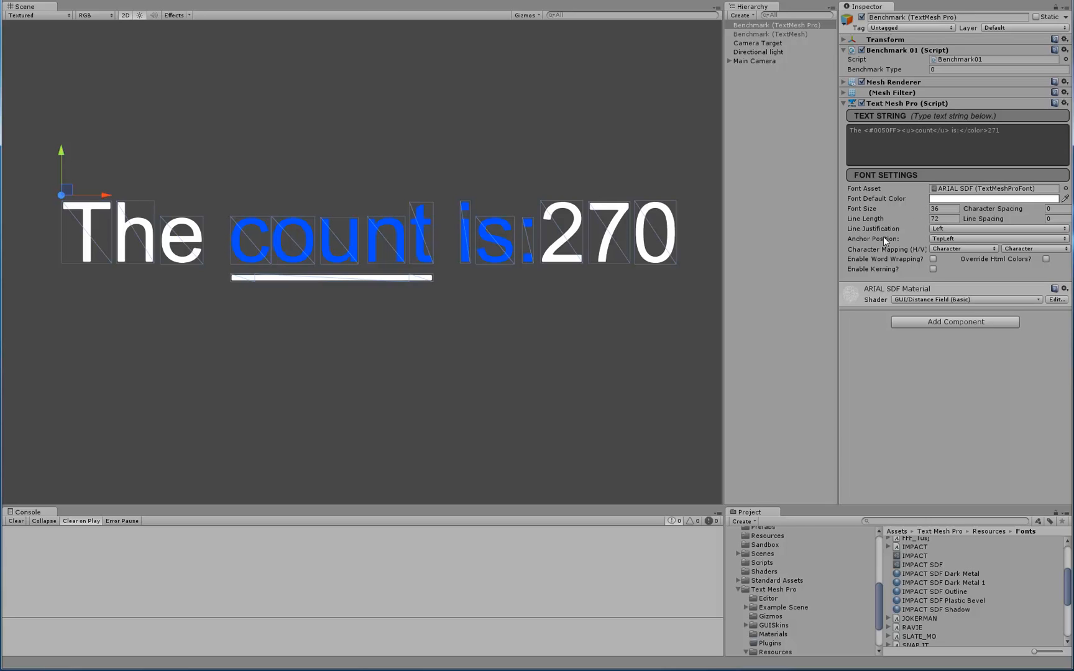
{"action": "mouse_move", "coordinate": [915, 247]}
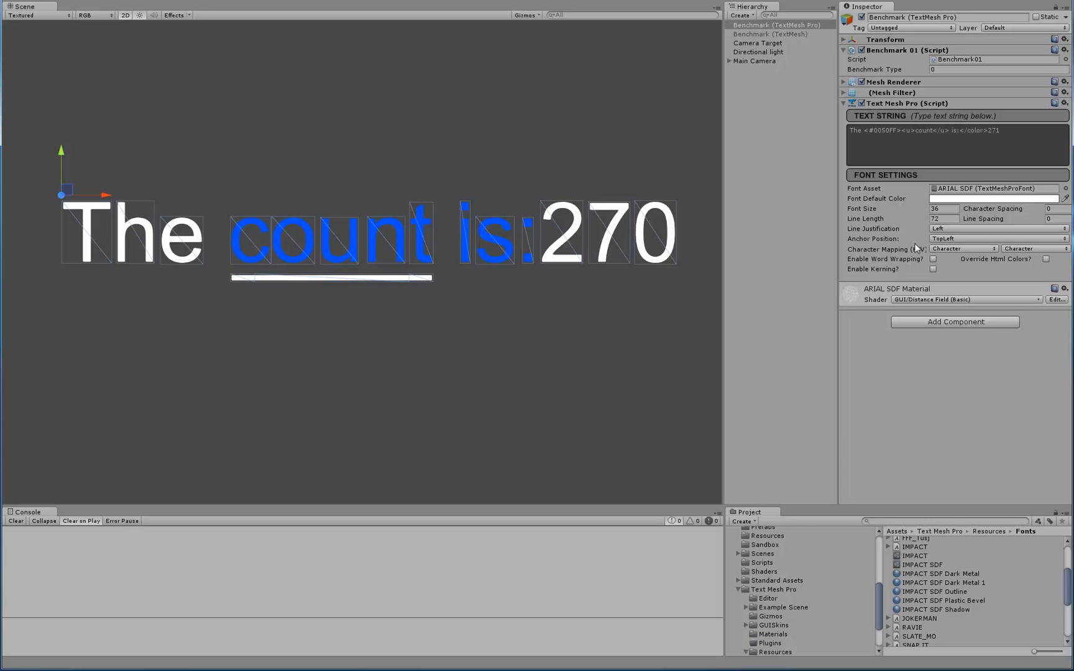
{"action": "mouse_move", "coordinate": [545, 132]}
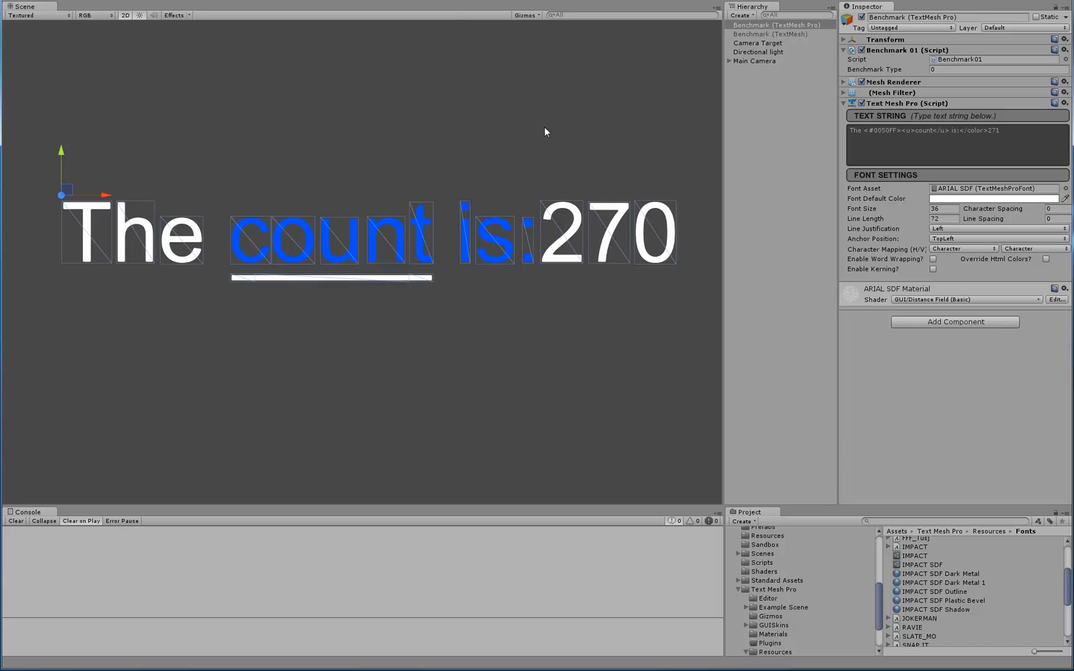
{"action": "mouse_move", "coordinate": [482, 316]}
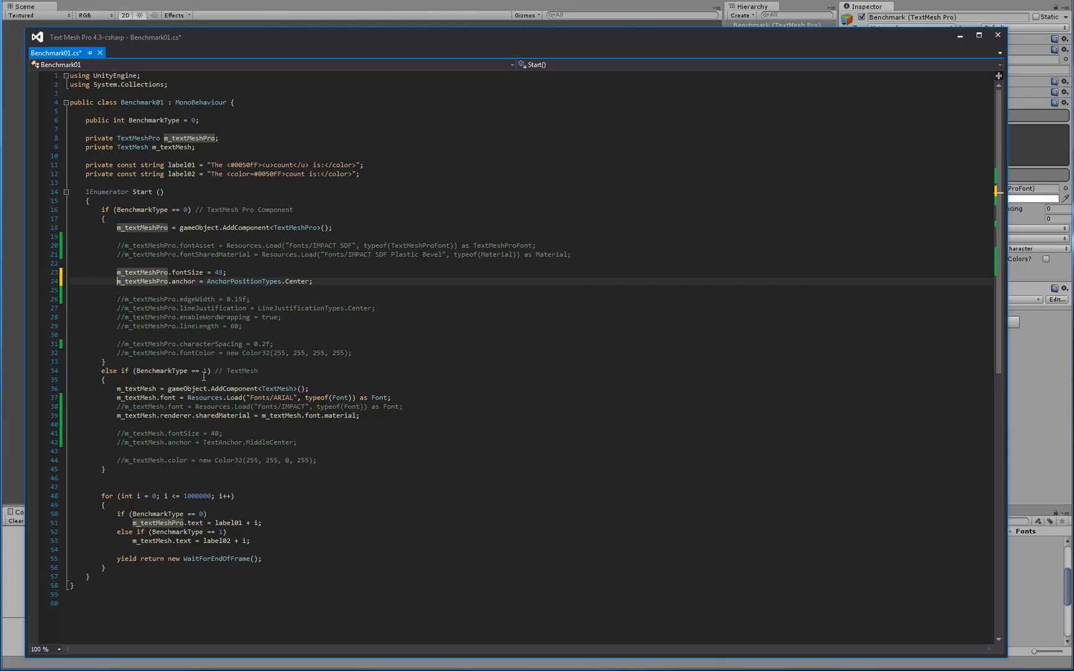
{"action": "mouse_move", "coordinate": [313, 369]}
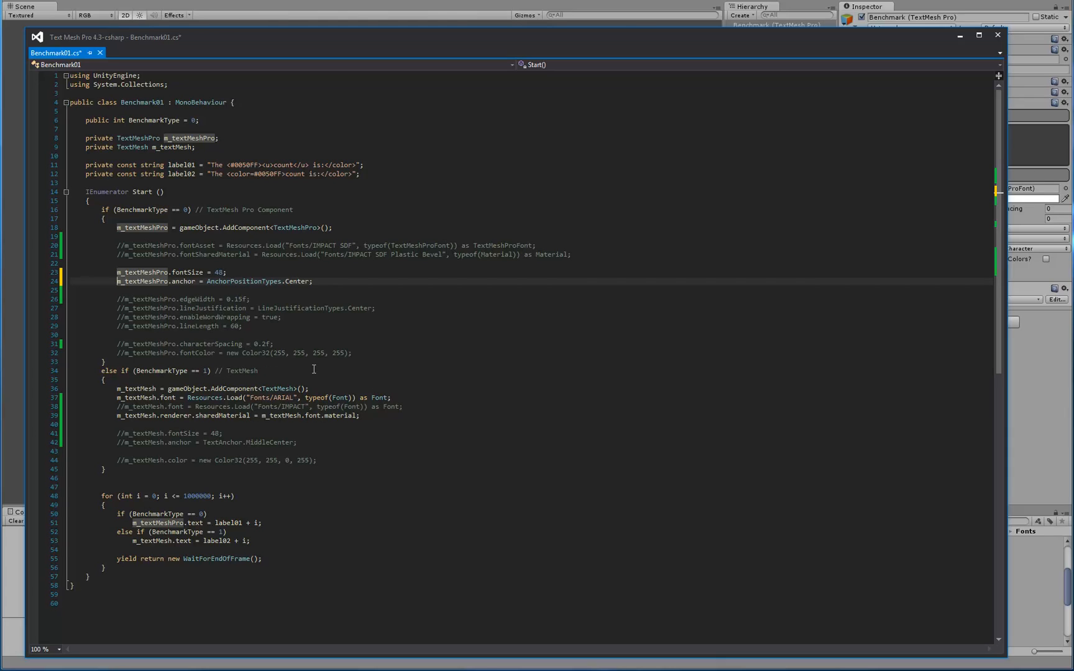
{"action": "mouse_move", "coordinate": [335, 371]}
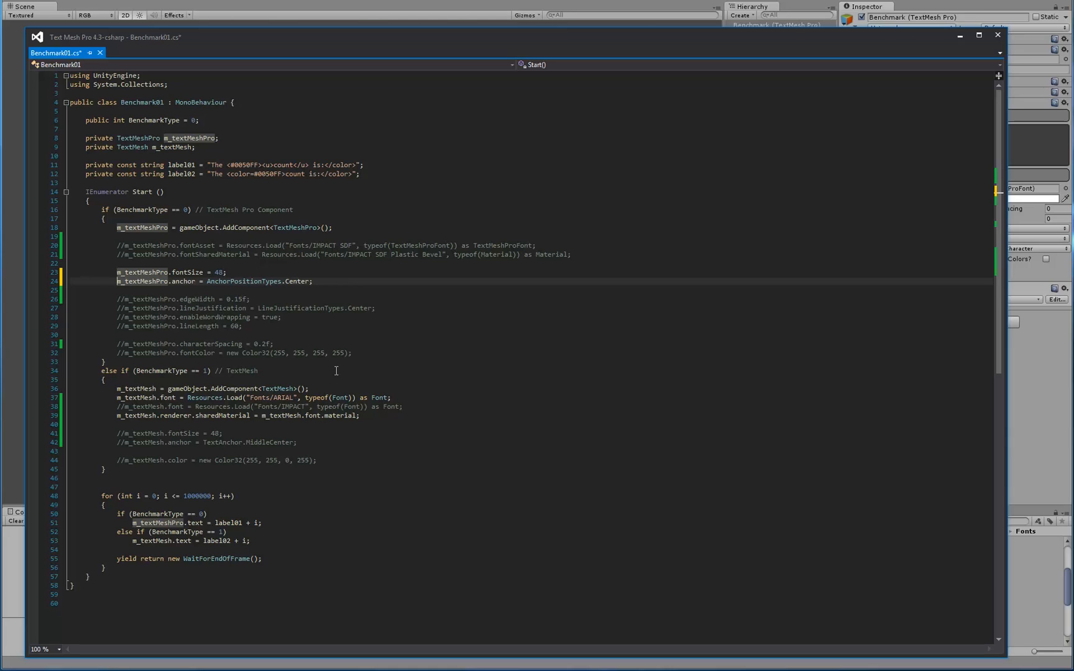
{"action": "mouse_move", "coordinate": [190, 404]}
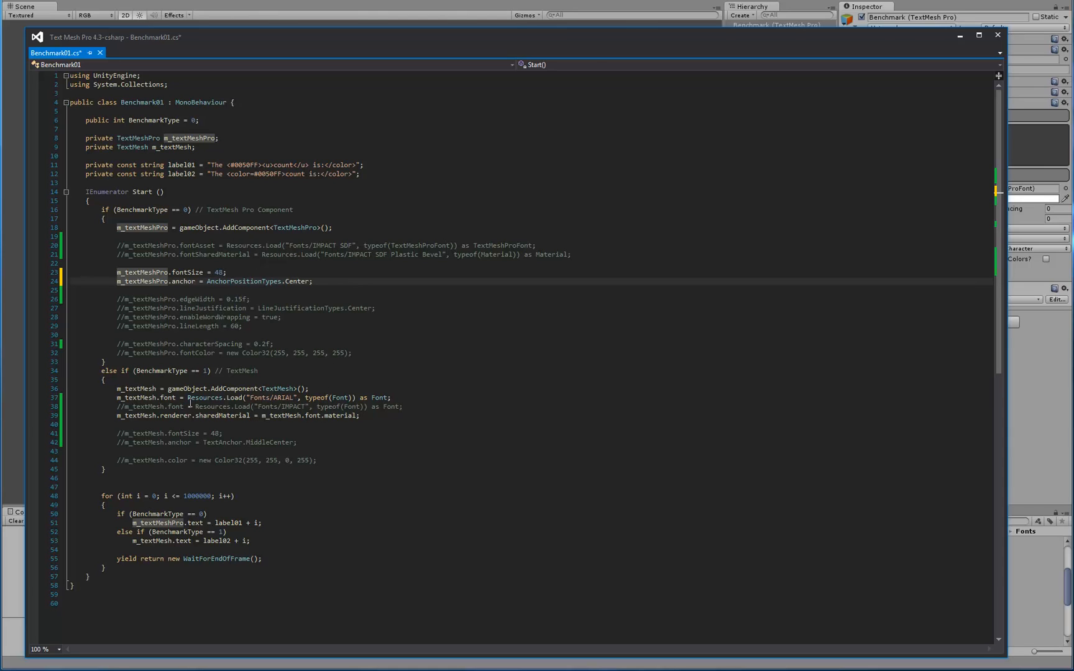
{"action": "mouse_move", "coordinate": [291, 380]}
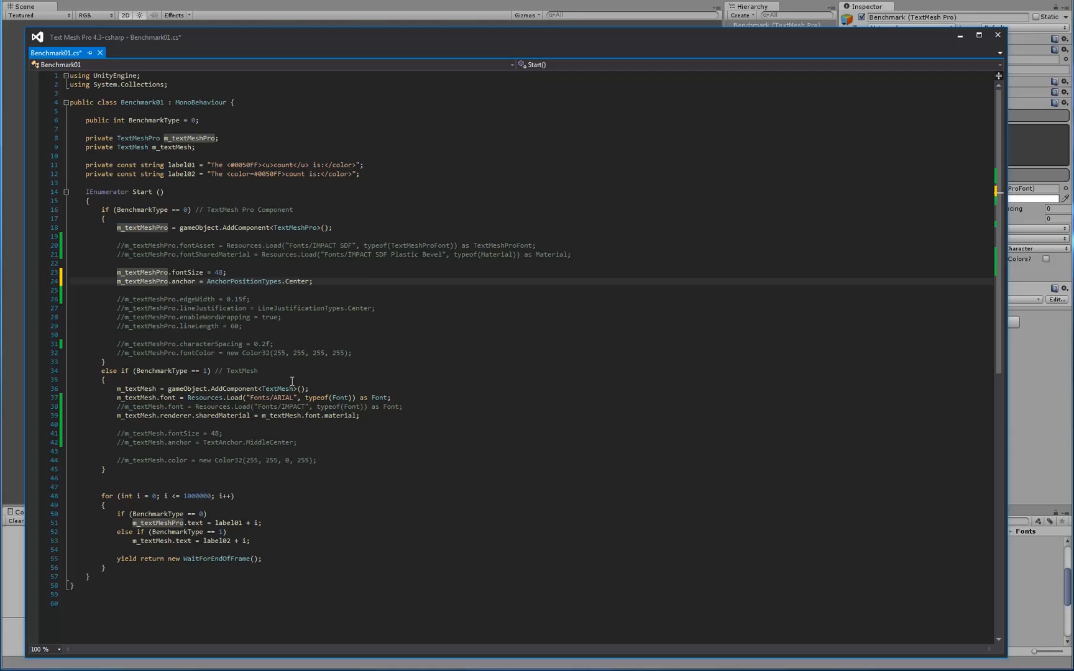
{"action": "mouse_move", "coordinate": [197, 400]}
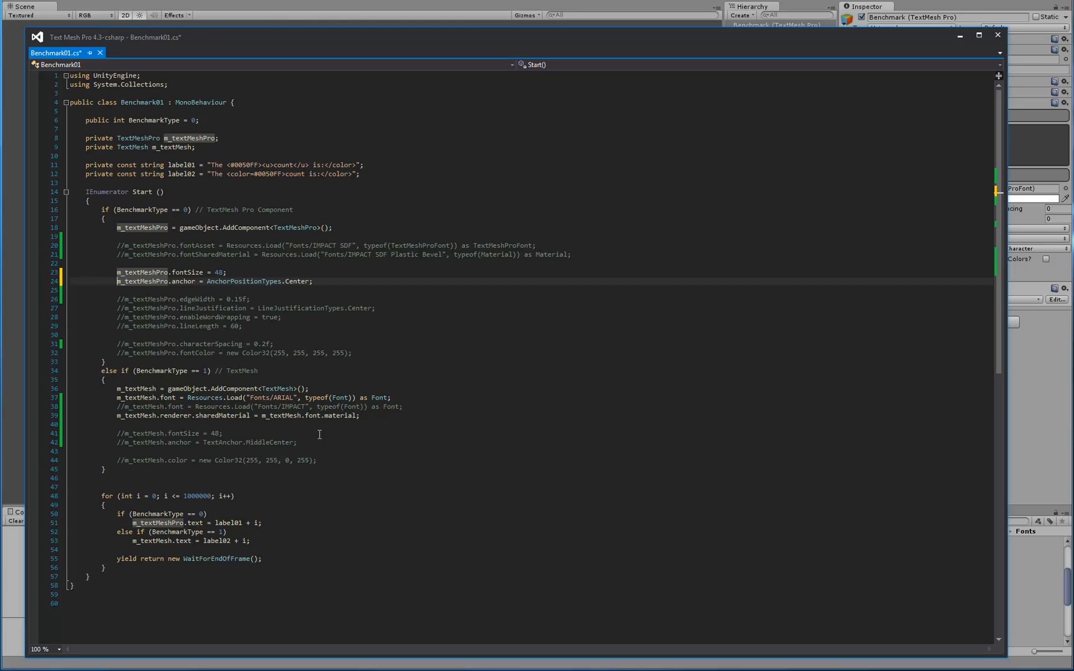
{"action": "mouse_move", "coordinate": [335, 434]}
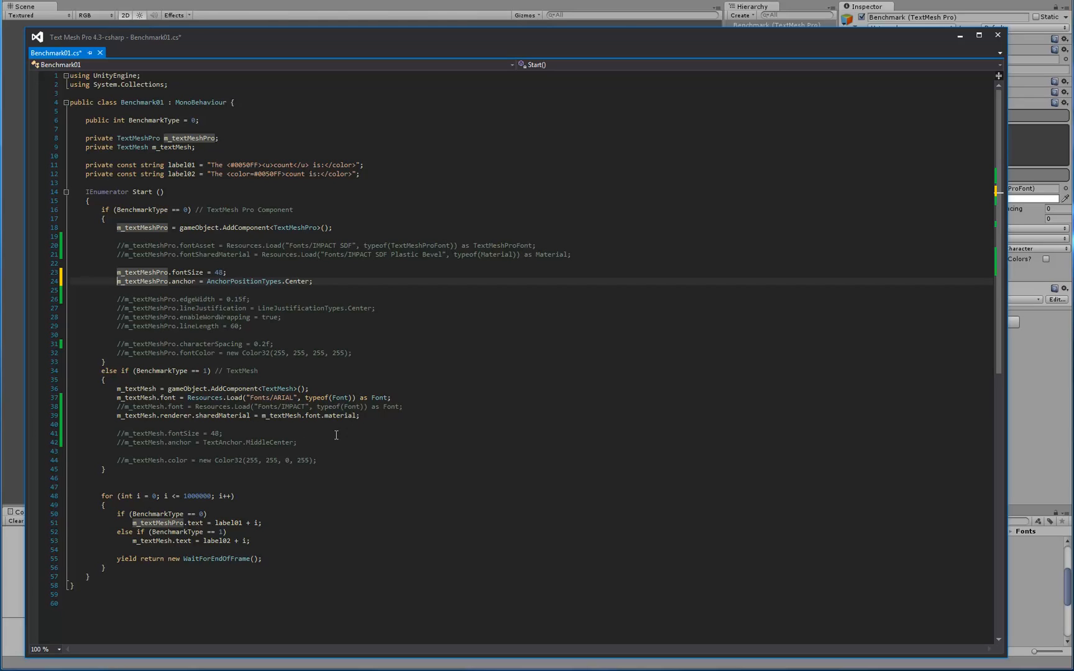
{"action": "mouse_move", "coordinate": [194, 404]}
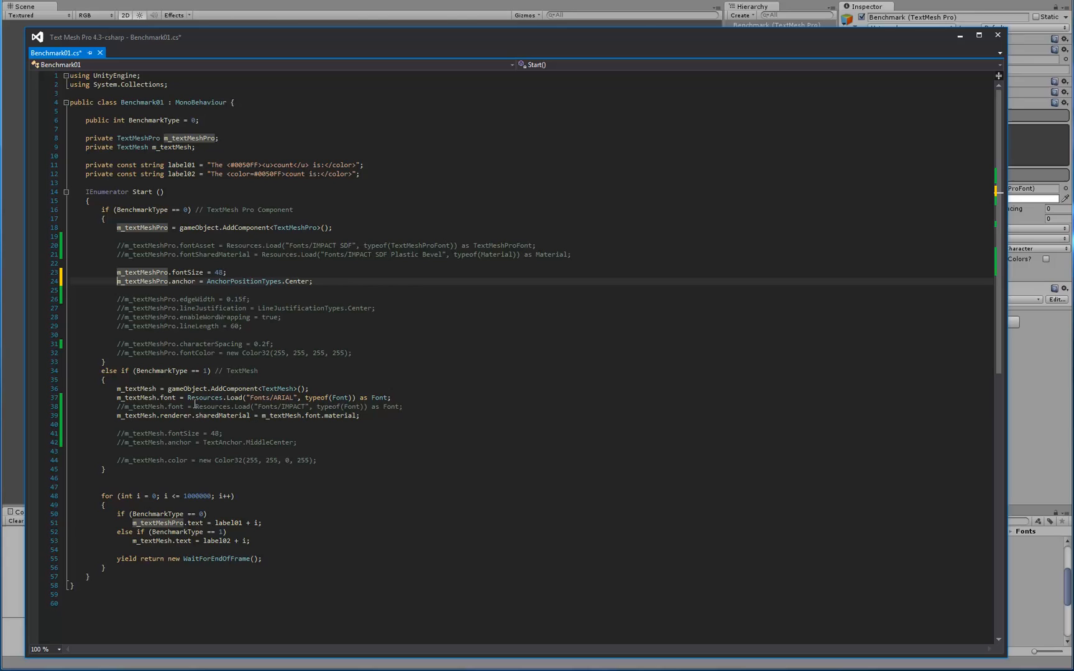
{"action": "mouse_move", "coordinate": [118, 442]}
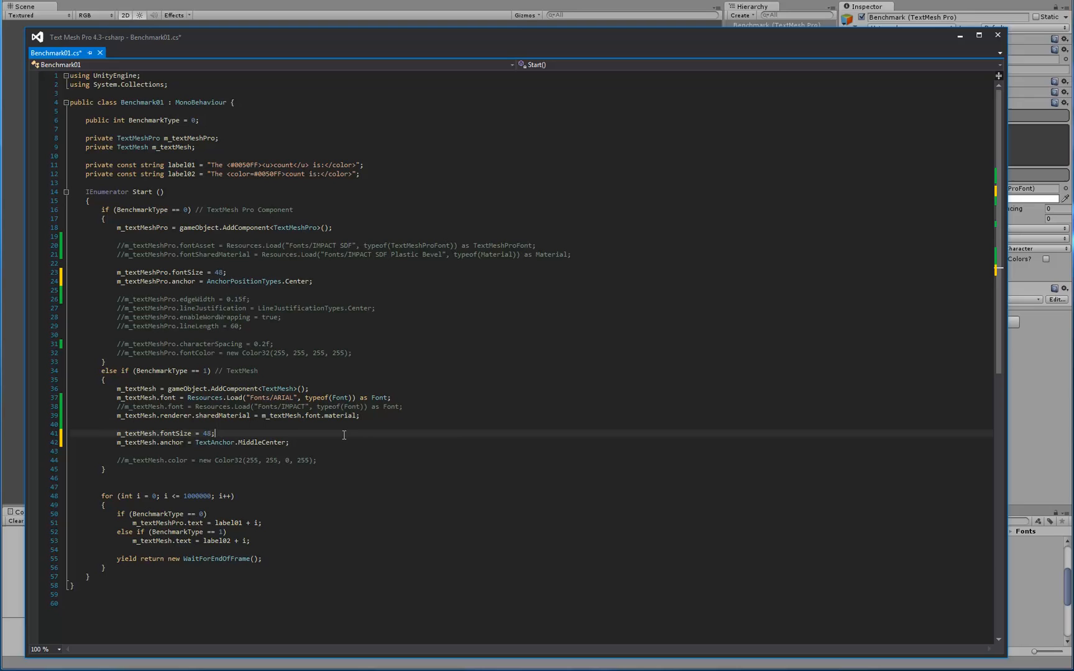
Step: Save Benchmark01.cs with size 48 and centred anchoring for both counters
{"action": "key", "text": "ctrl+s"}
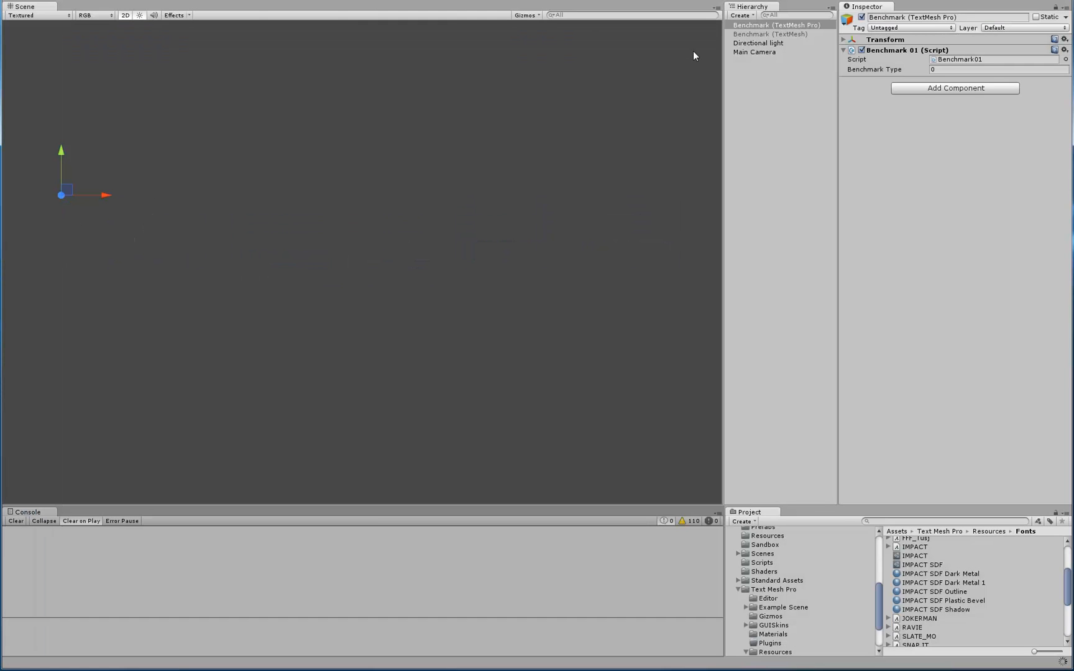
Step: Enable the legacy Benchmark (TextMesh) object so both counters run
{"action": "left_click", "coordinate": [769, 34]}
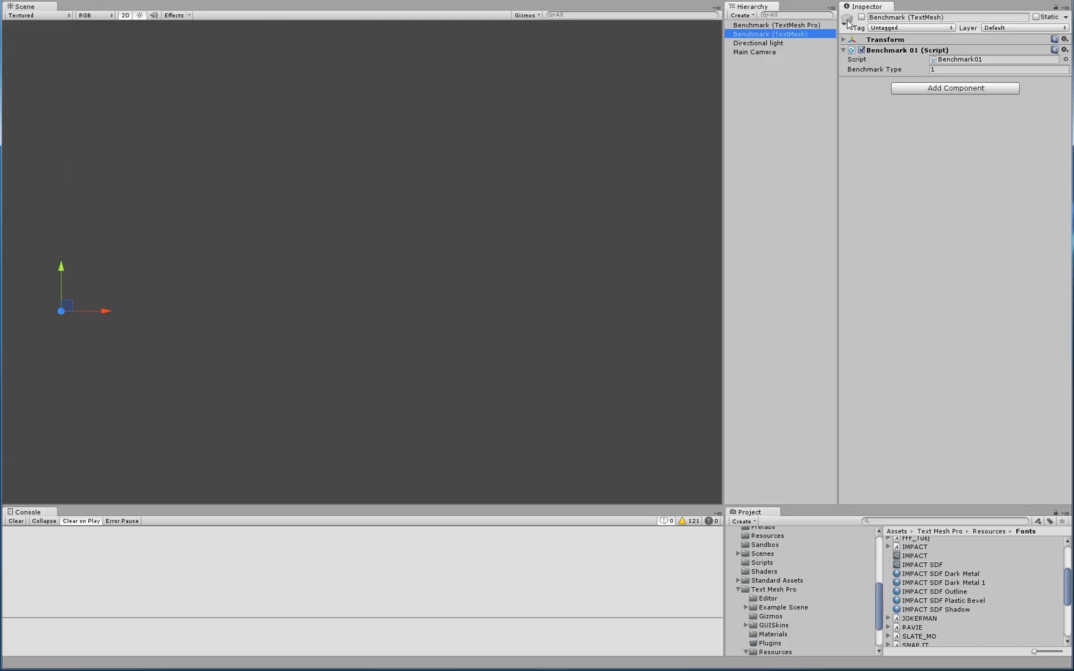
{"action": "left_click", "coordinate": [862, 17]}
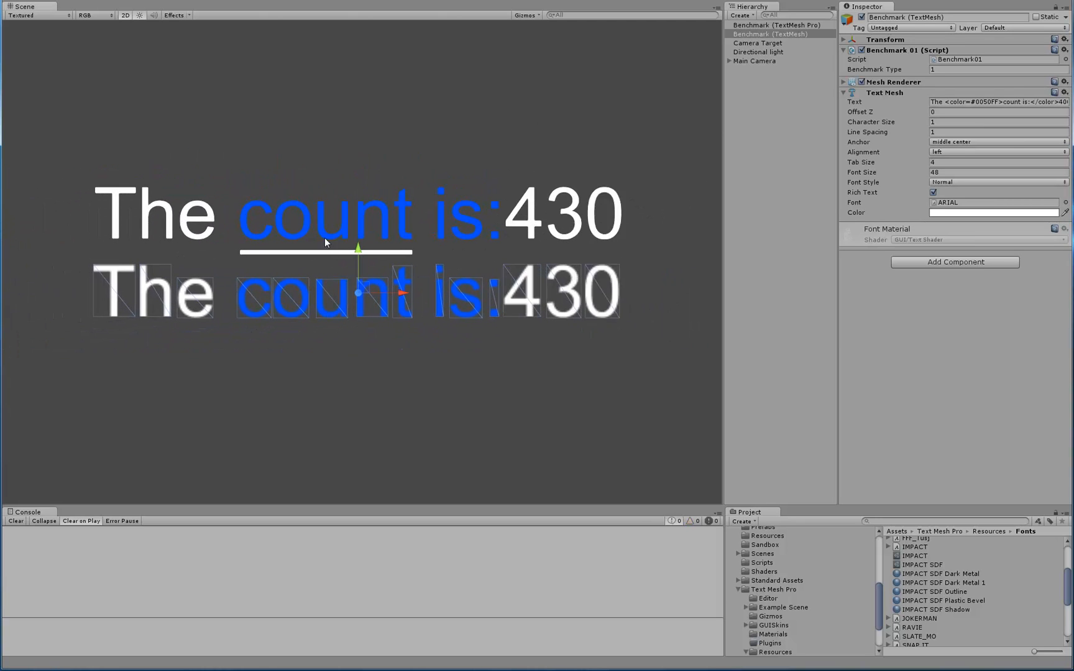
{"action": "left_click", "coordinate": [774, 25]}
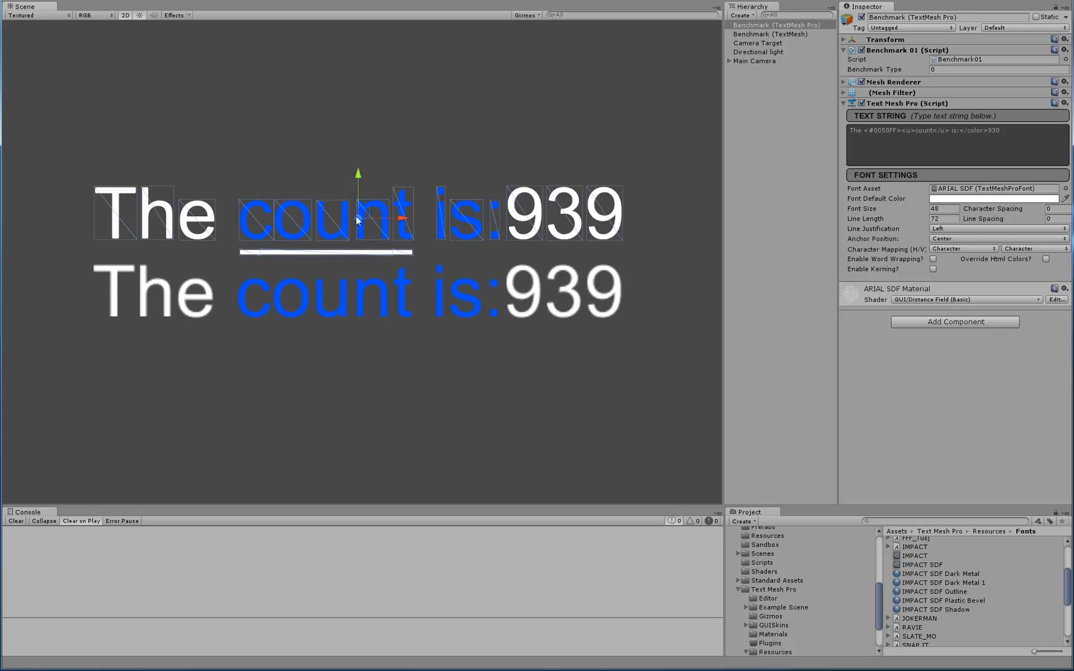
{"action": "left_click", "coordinate": [768, 33]}
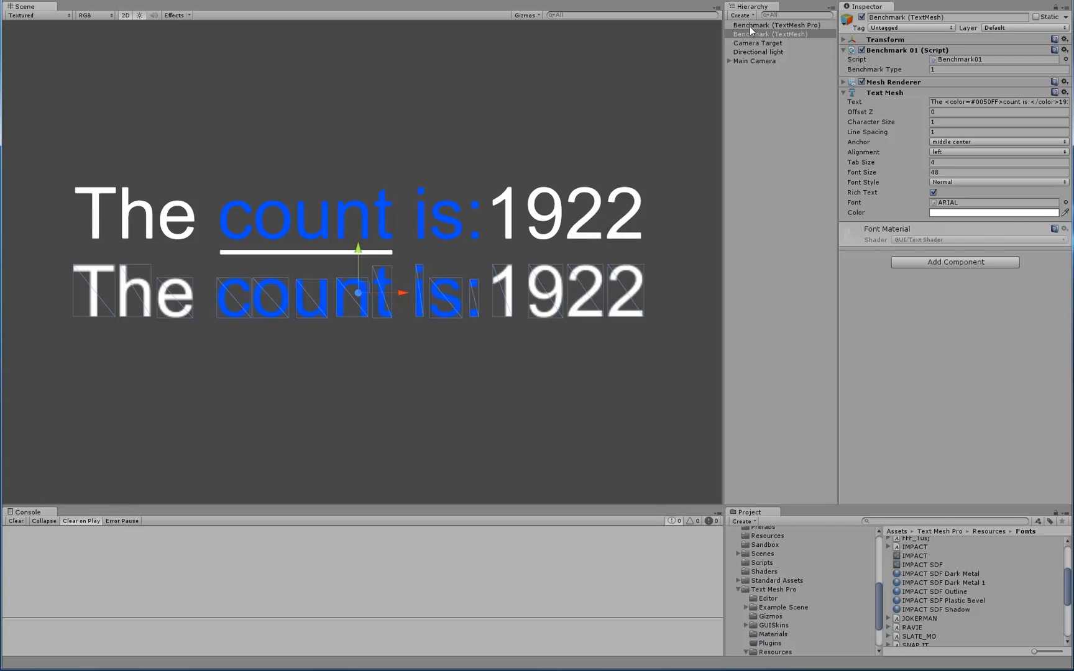
{"action": "left_click", "coordinate": [773, 25]}
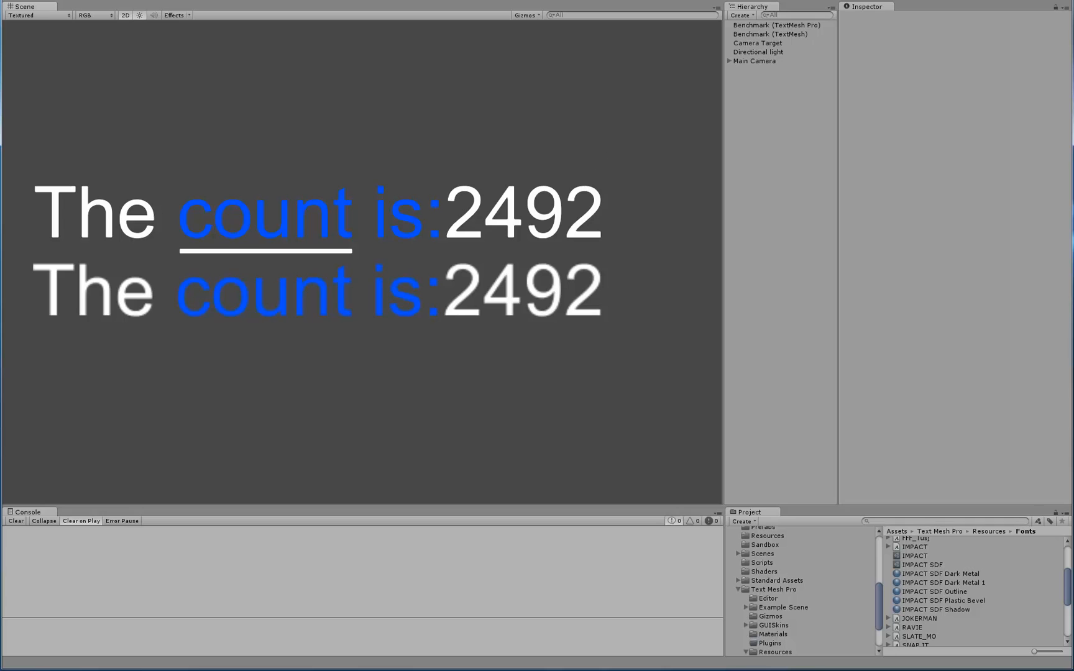
{"action": "left_click", "coordinate": [778, 25]}
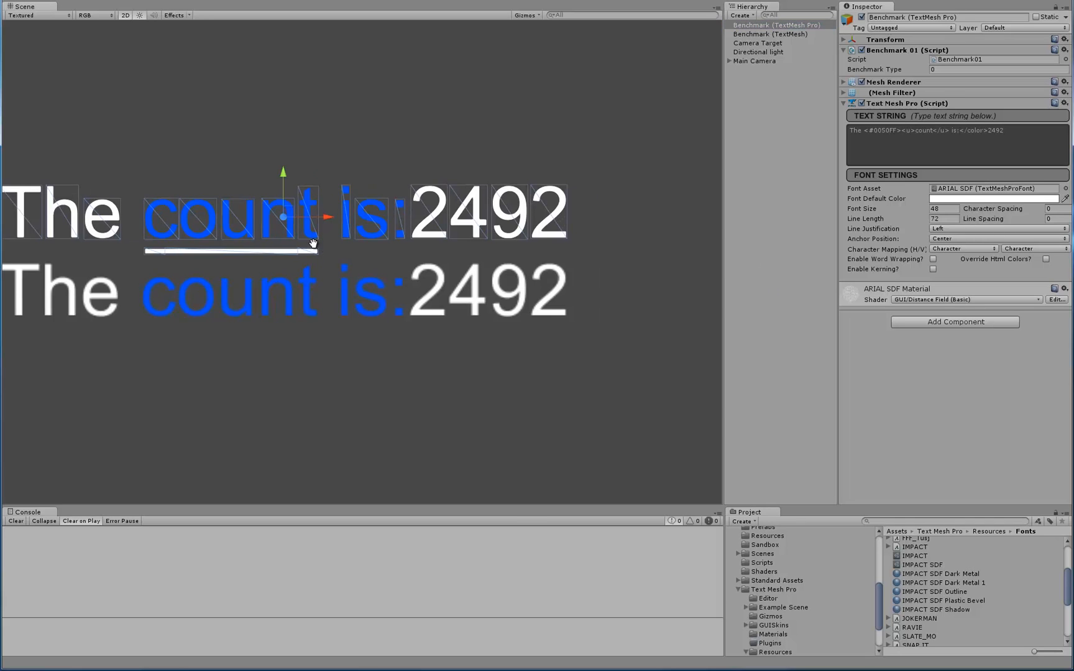
Step: Zoom in and out on both running counters to compare glyph sharpness
{"action": "scroll", "scroll_direction": "up", "scroll_amount": 3}
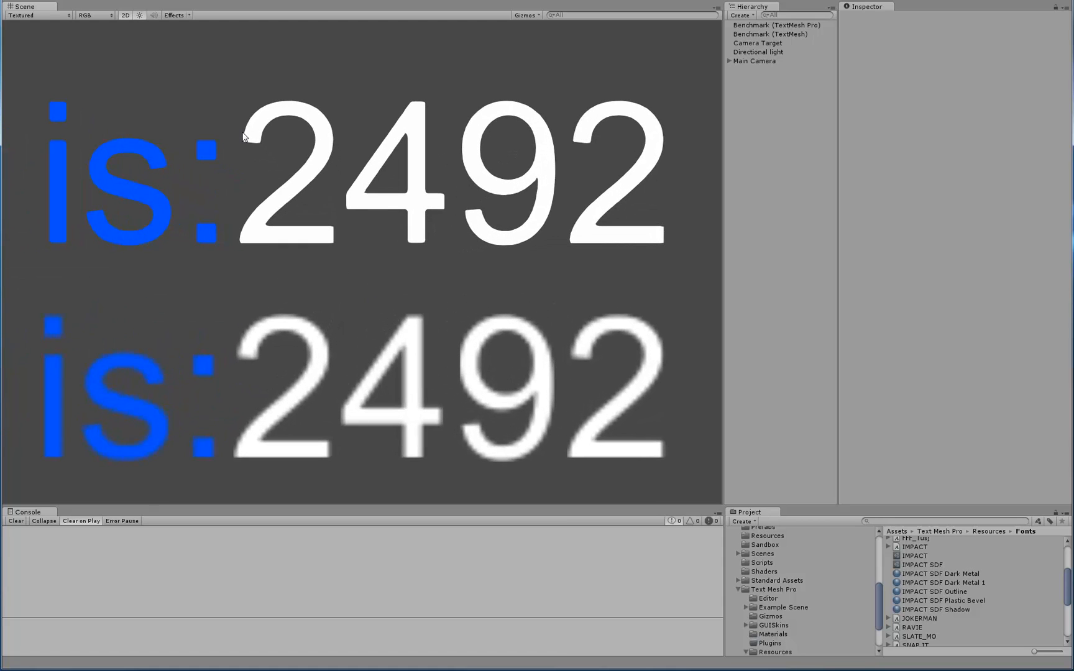
{"action": "mouse_move", "coordinate": [338, 240]}
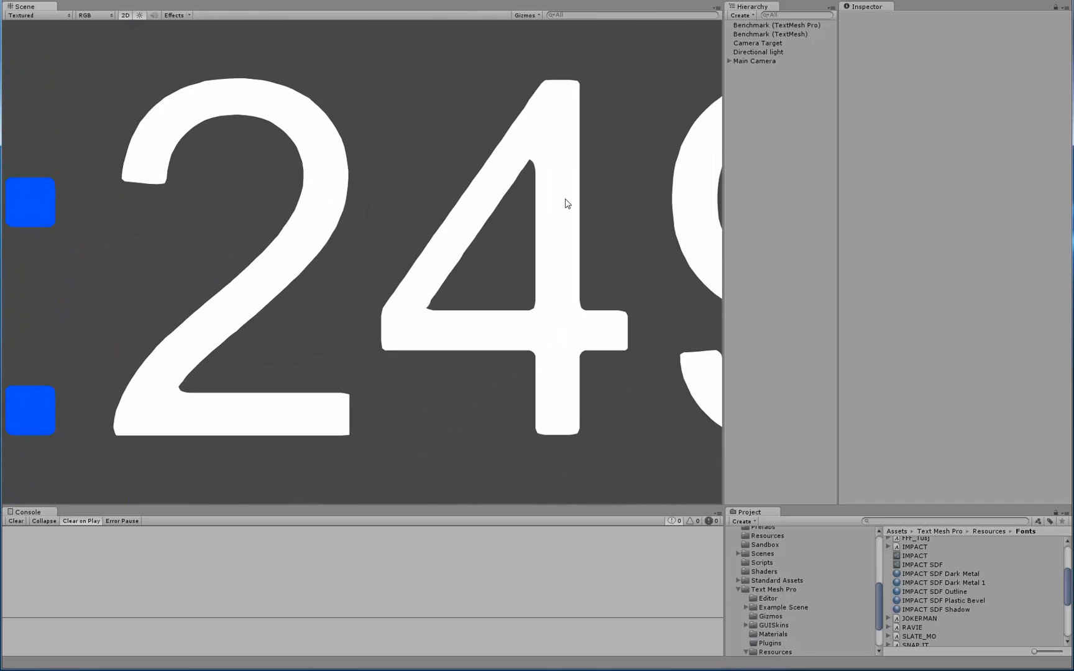
{"action": "scroll", "scroll_direction": "down", "scroll_amount": 3}
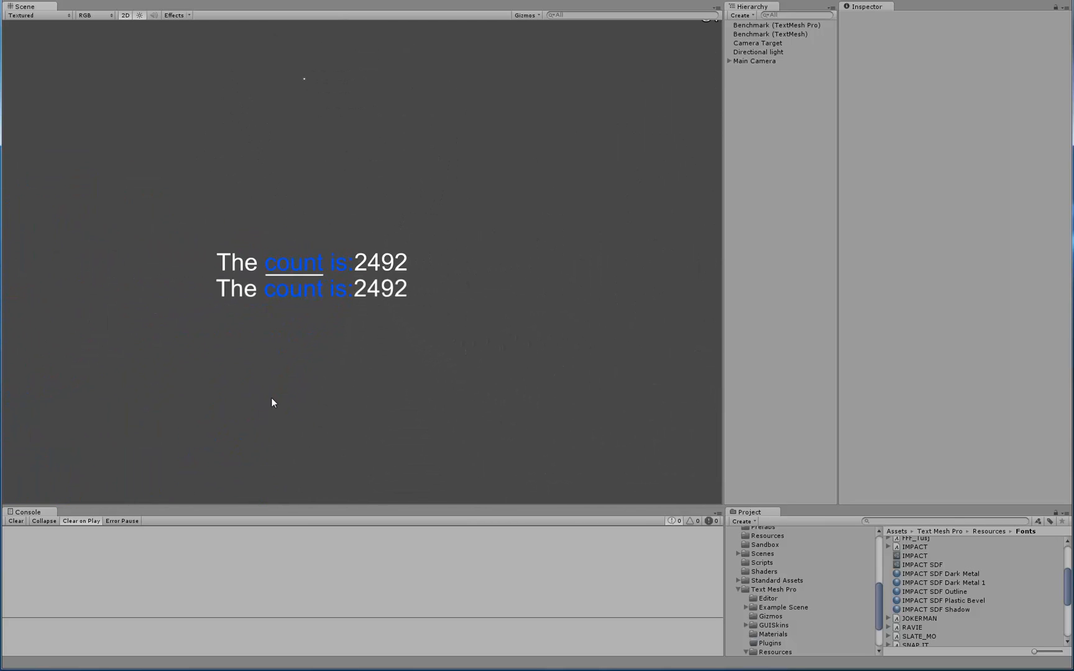
{"action": "mouse_move", "coordinate": [384, 349]}
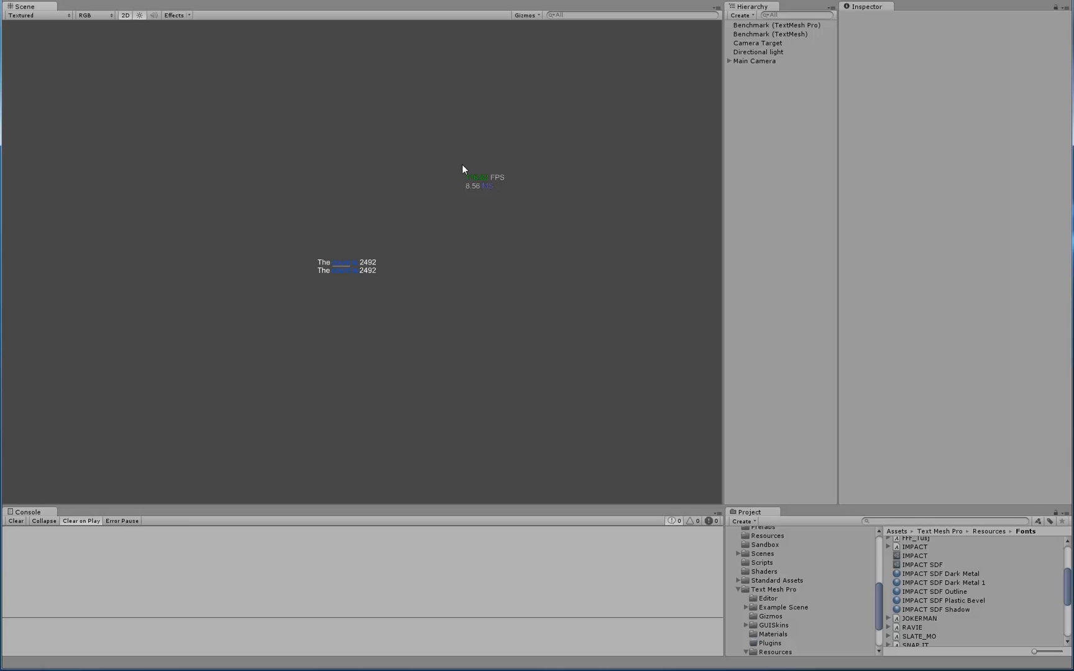
{"action": "mouse_move", "coordinate": [343, 334]}
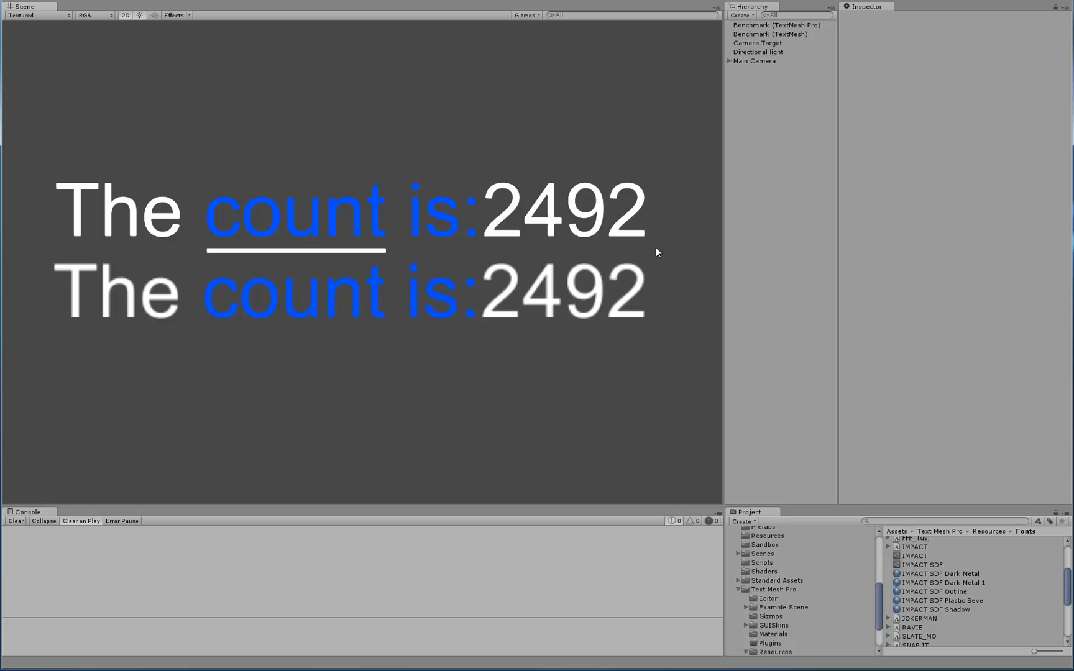
{"action": "mouse_move", "coordinate": [552, 572]}
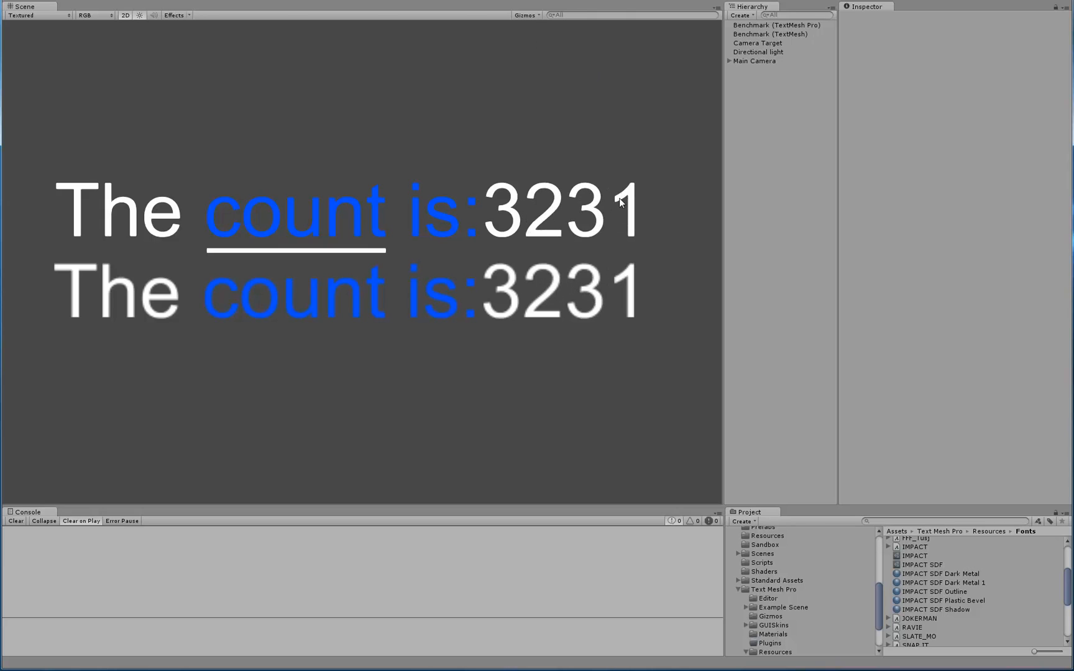
{"action": "mouse_move", "coordinate": [365, 224]}
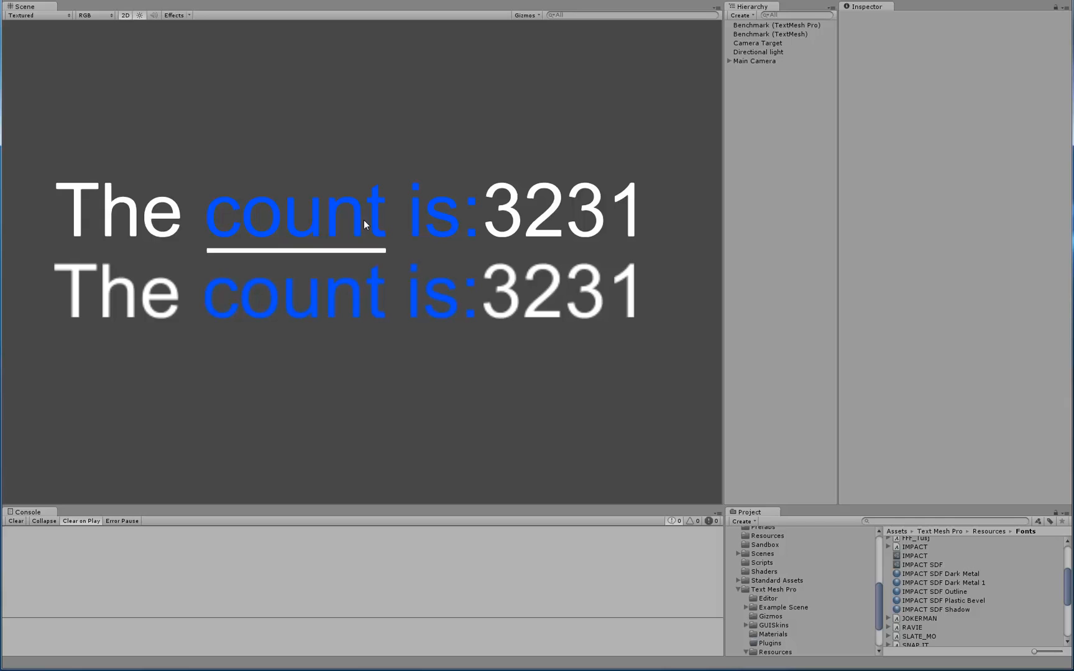
{"action": "left_click", "coordinate": [777, 25]}
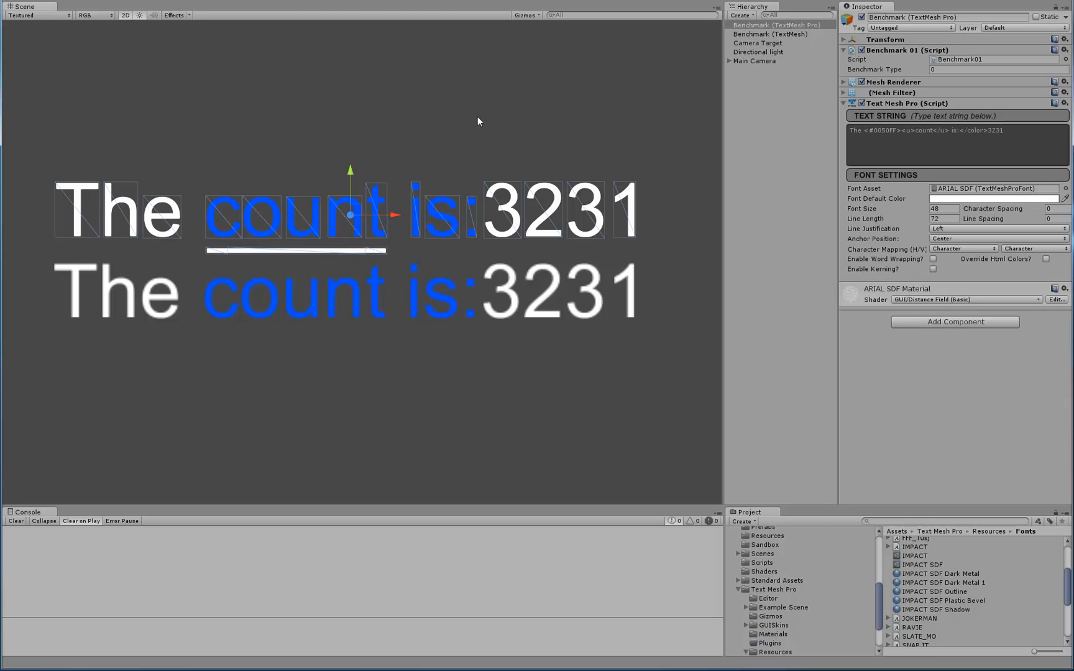
{"action": "mouse_move", "coordinate": [360, 216]}
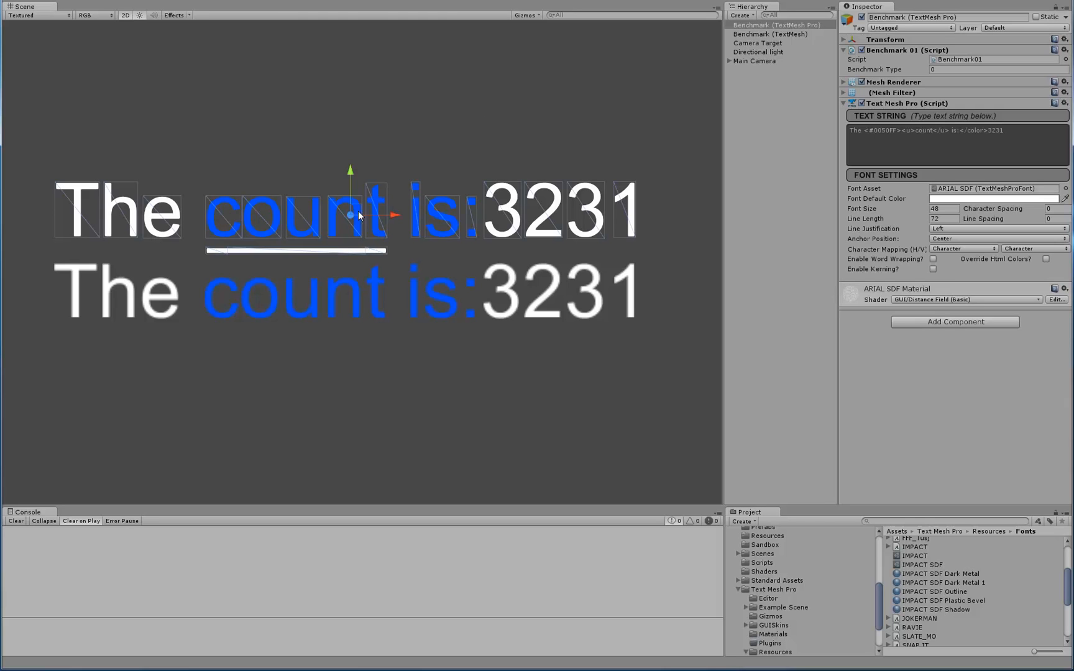
{"action": "mouse_move", "coordinate": [617, 240]}
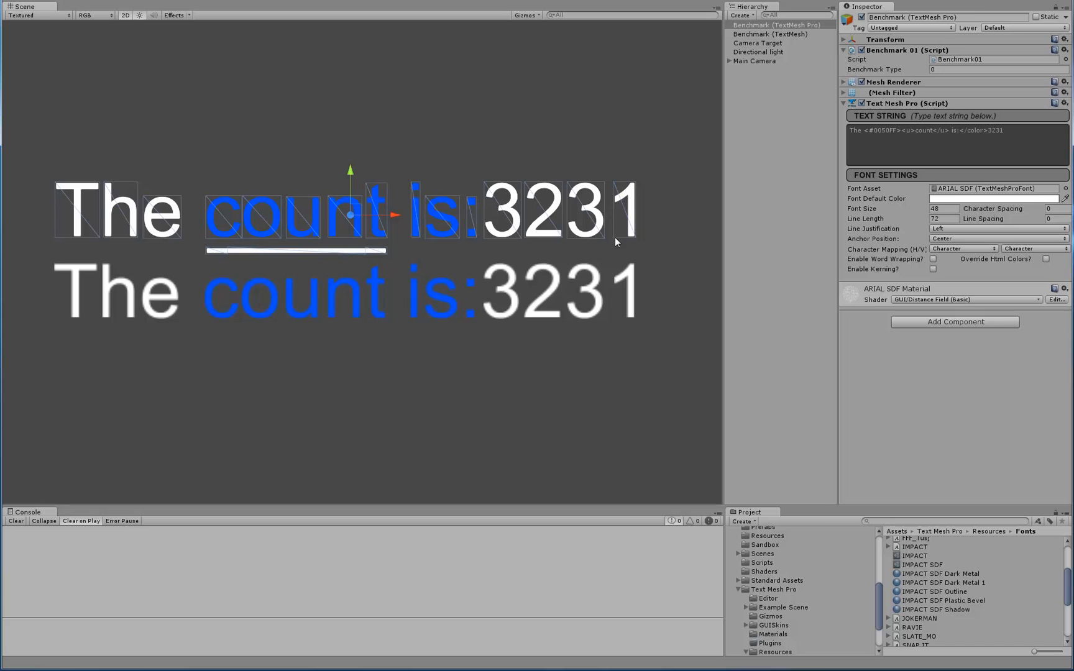
{"action": "mouse_move", "coordinate": [586, 268]}
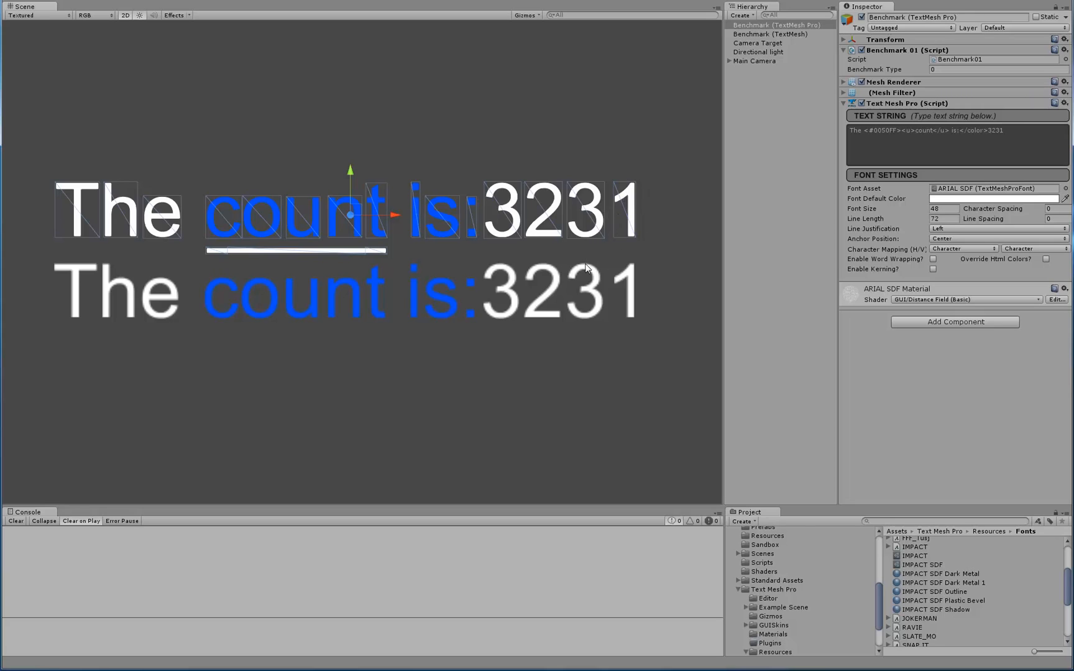
{"action": "mouse_move", "coordinate": [351, 230]}
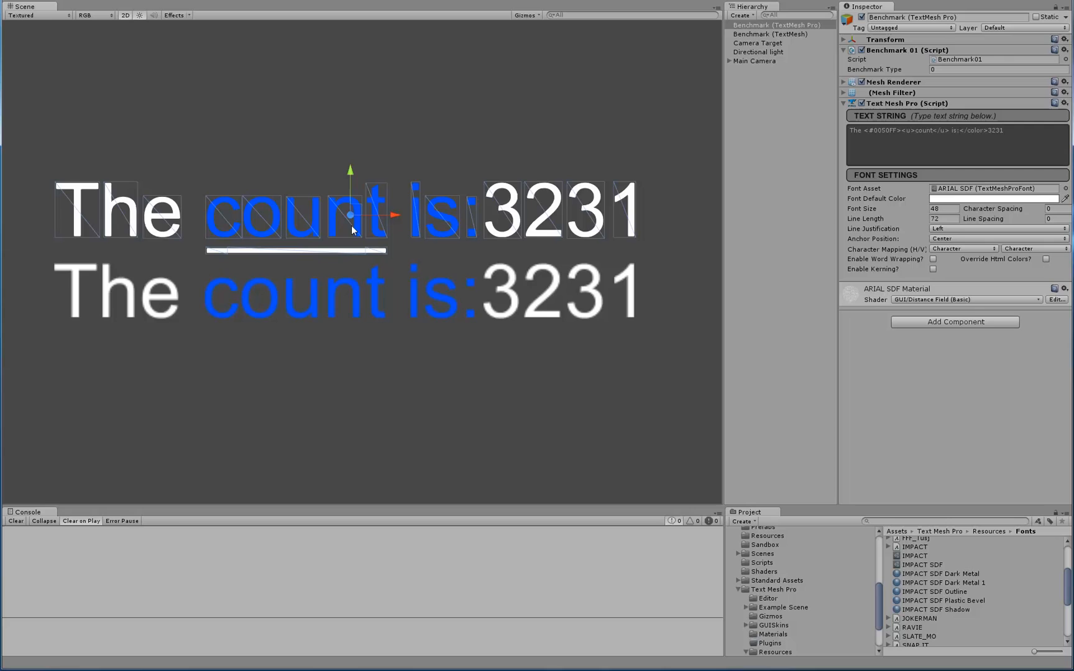
{"action": "mouse_move", "coordinate": [375, 348]}
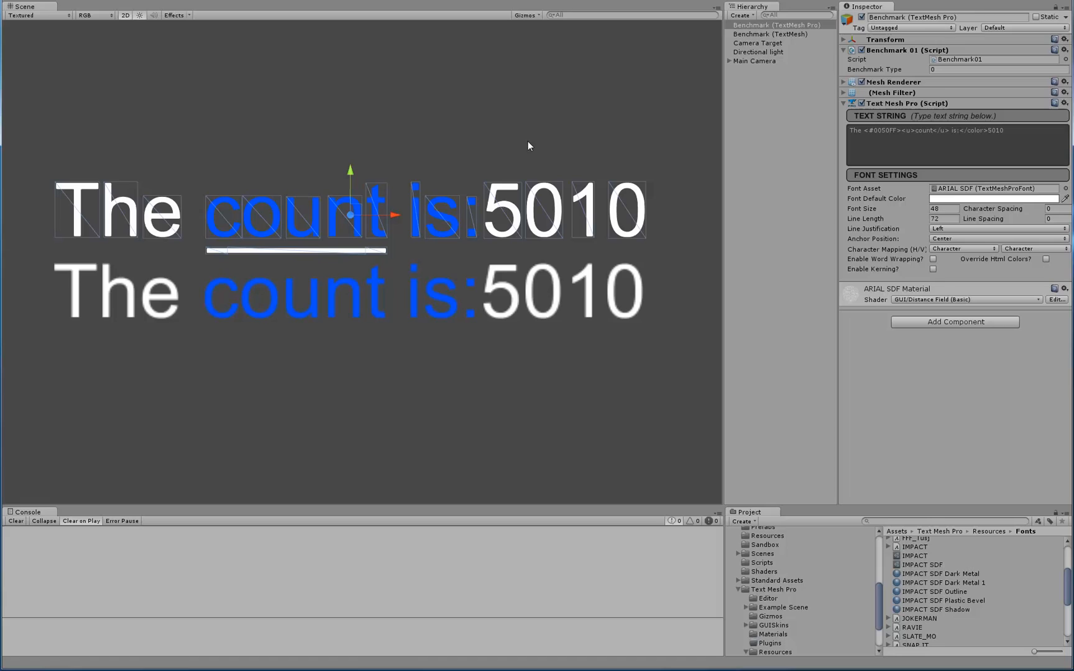
{"action": "mouse_move", "coordinate": [361, 229]}
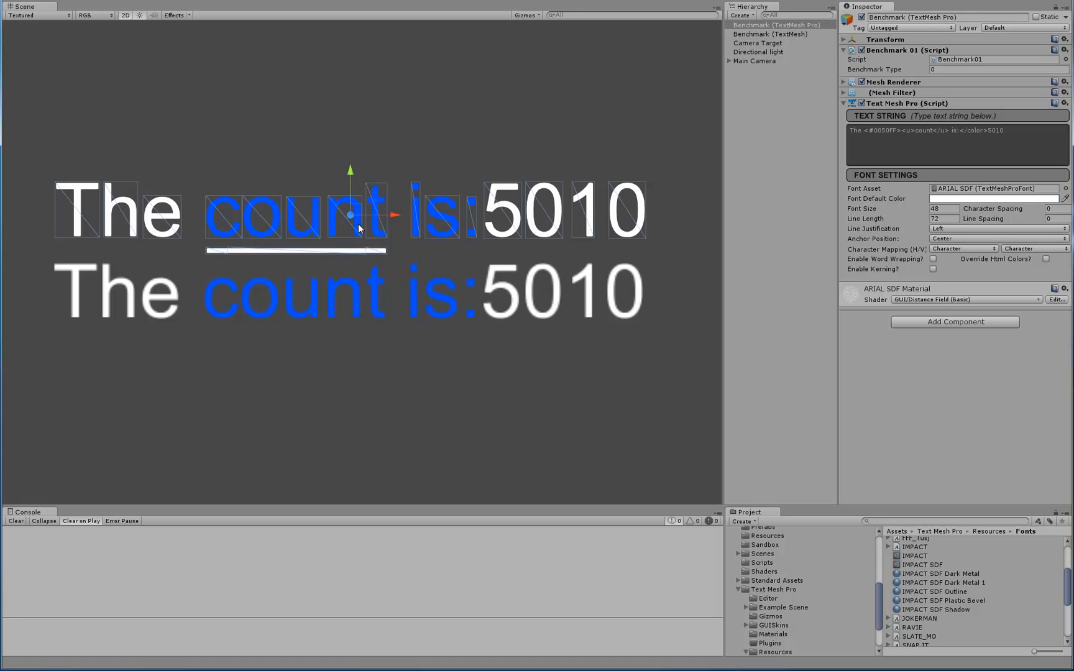
{"action": "mouse_move", "coordinate": [355, 220]}
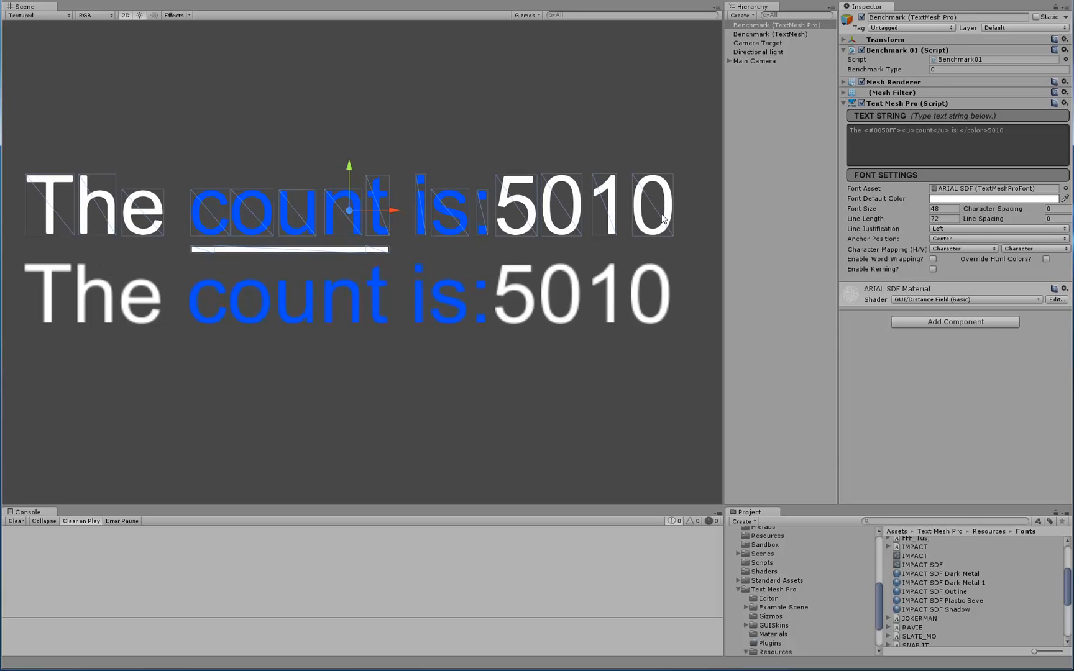
{"action": "mouse_move", "coordinate": [637, 225]}
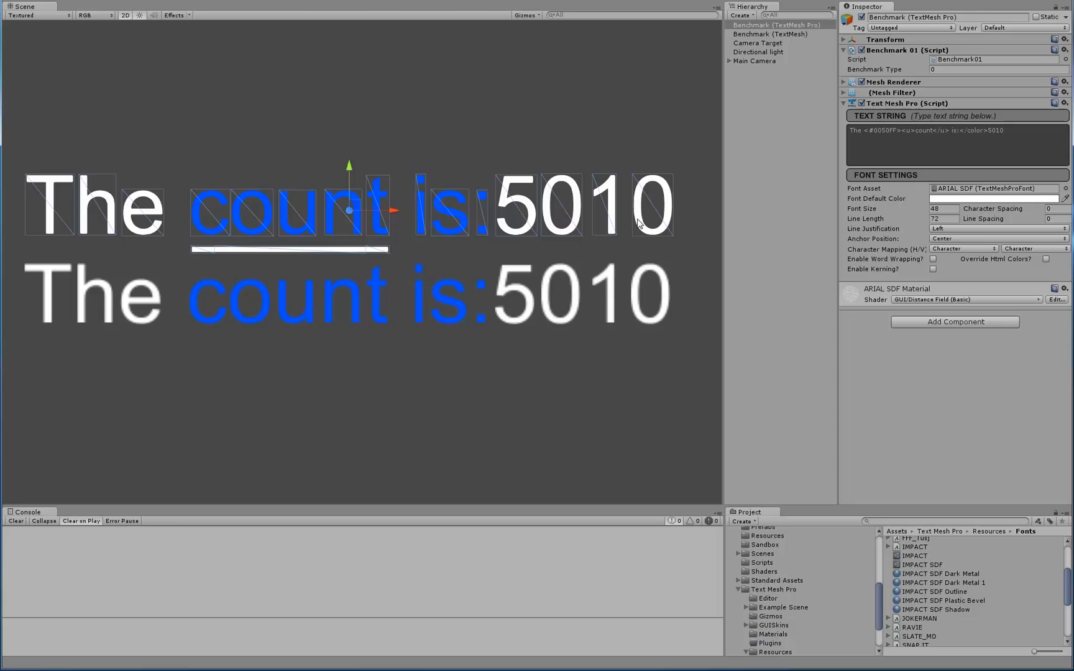
{"action": "mouse_move", "coordinate": [588, 223]}
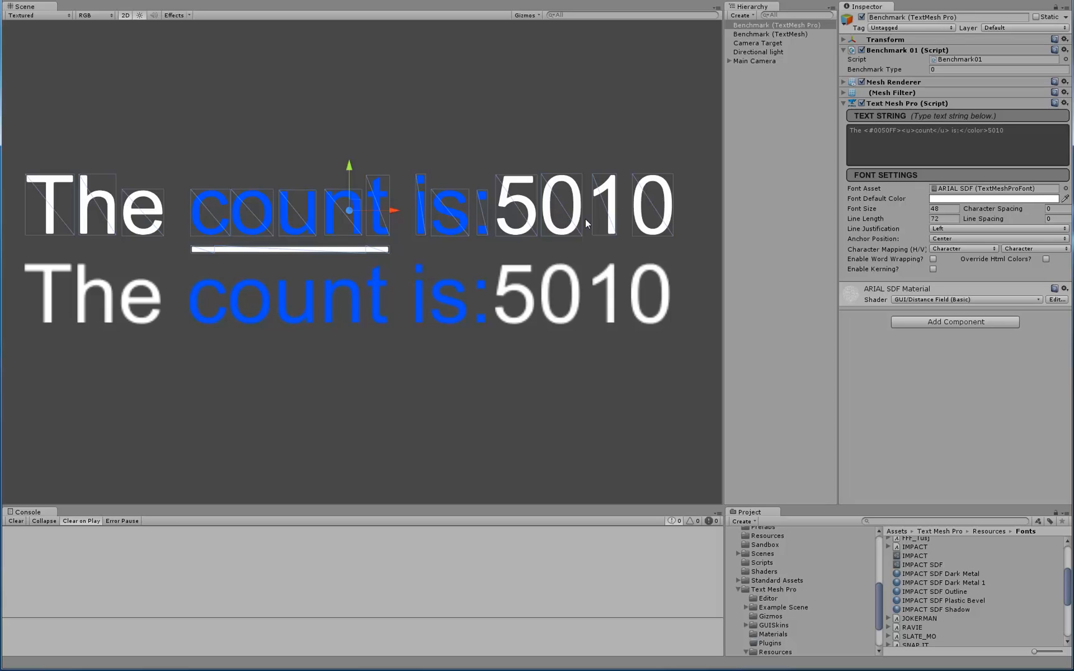
{"action": "mouse_move", "coordinate": [370, 247]}
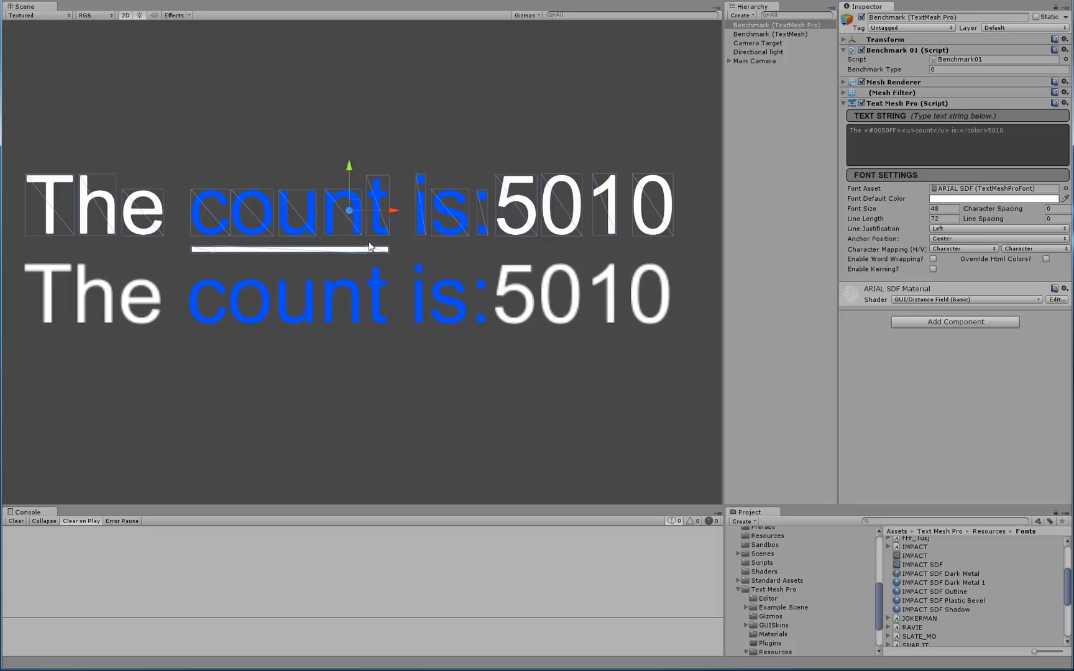
{"action": "mouse_move", "coordinate": [342, 234]}
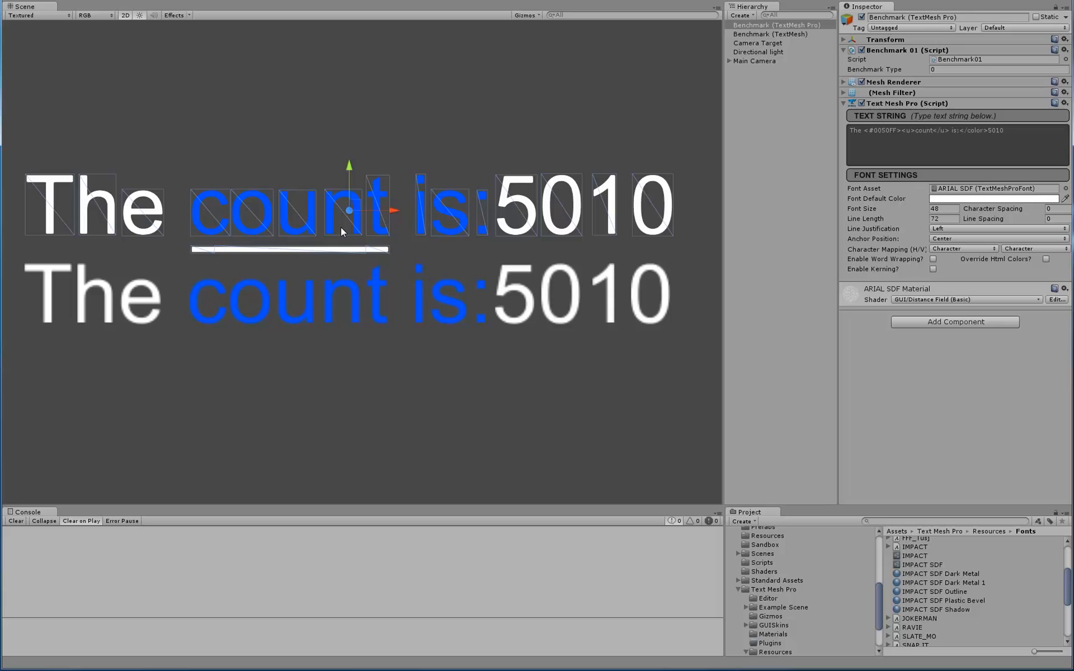
{"action": "mouse_move", "coordinate": [361, 200]}
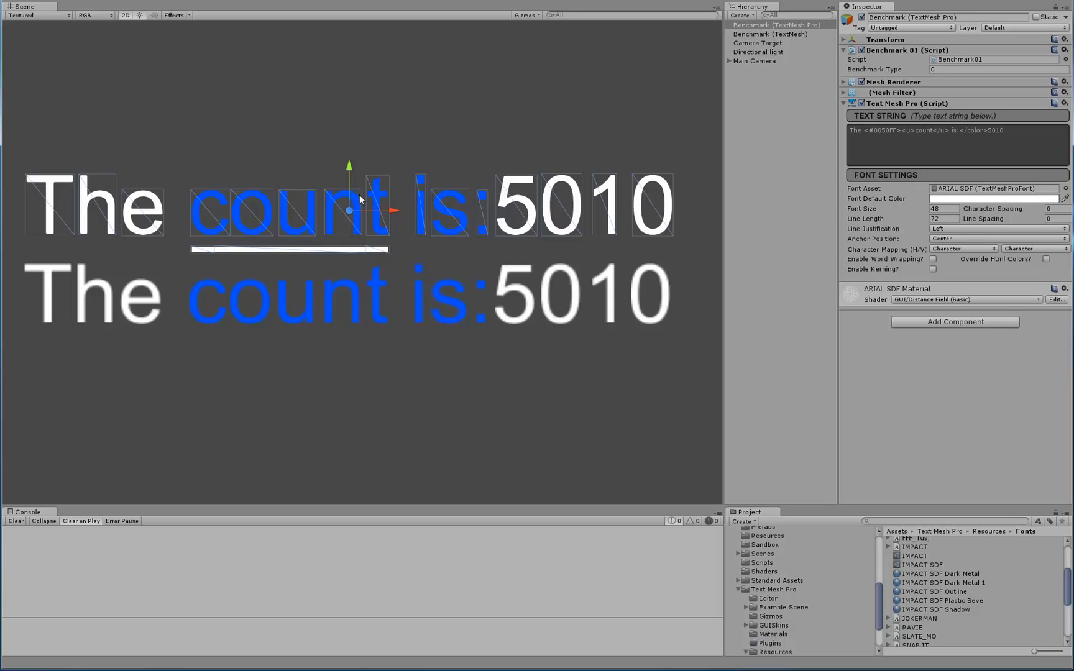
{"action": "mouse_move", "coordinate": [341, 227]}
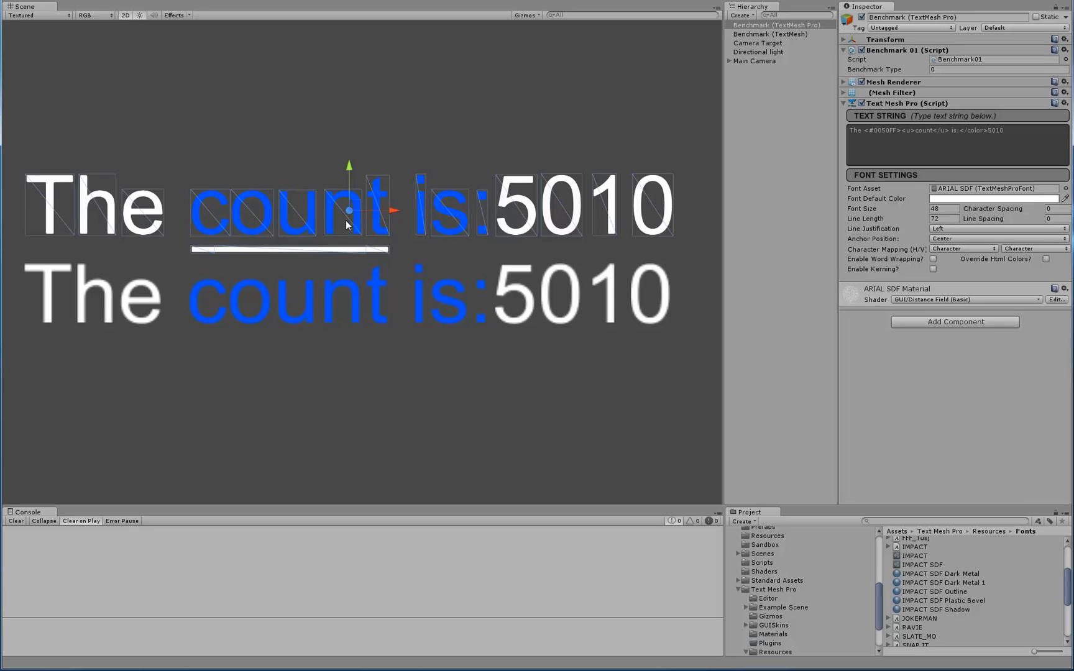
{"action": "mouse_move", "coordinate": [354, 237]}
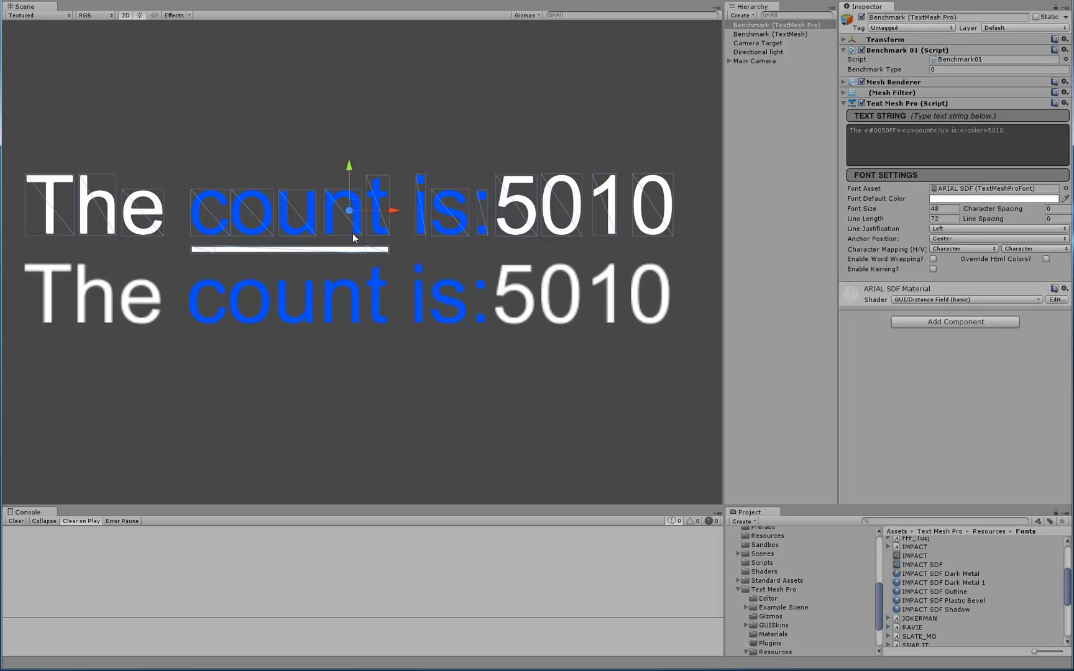
{"action": "mouse_move", "coordinate": [353, 237]}
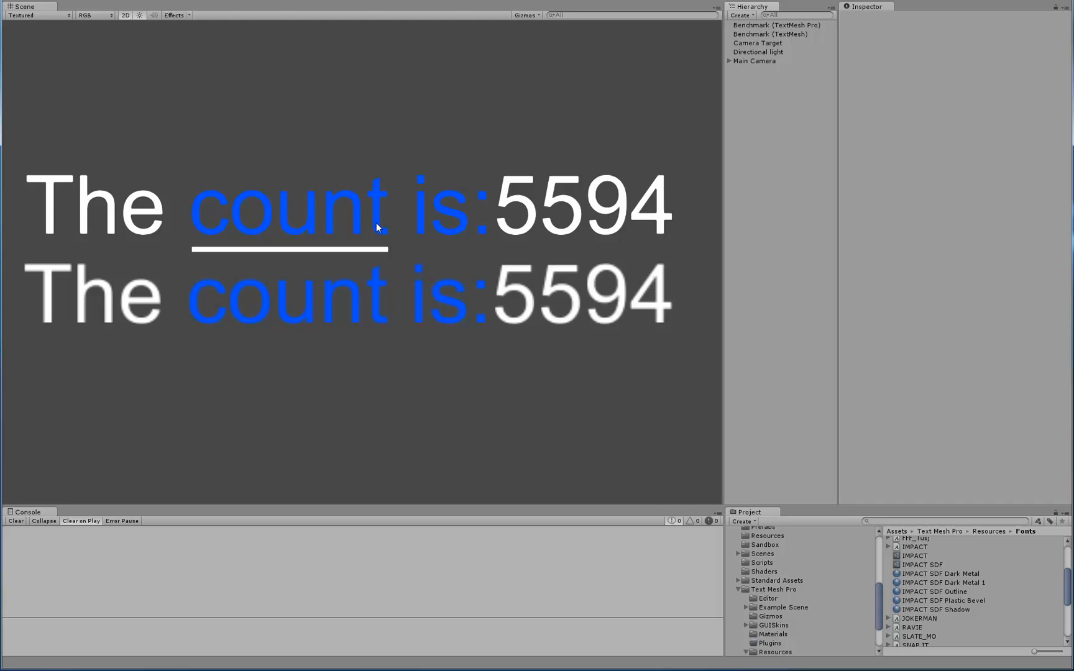
{"action": "left_click", "coordinate": [776, 25]}
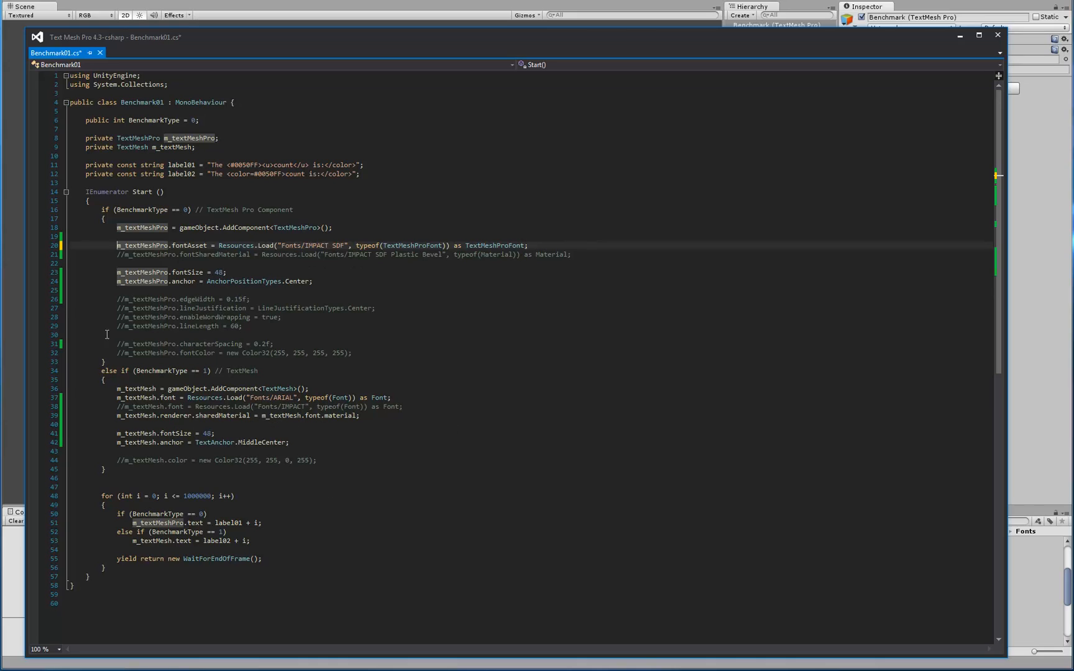
{"action": "mouse_move", "coordinate": [111, 402]}
{"action": "type", "text": "//"}
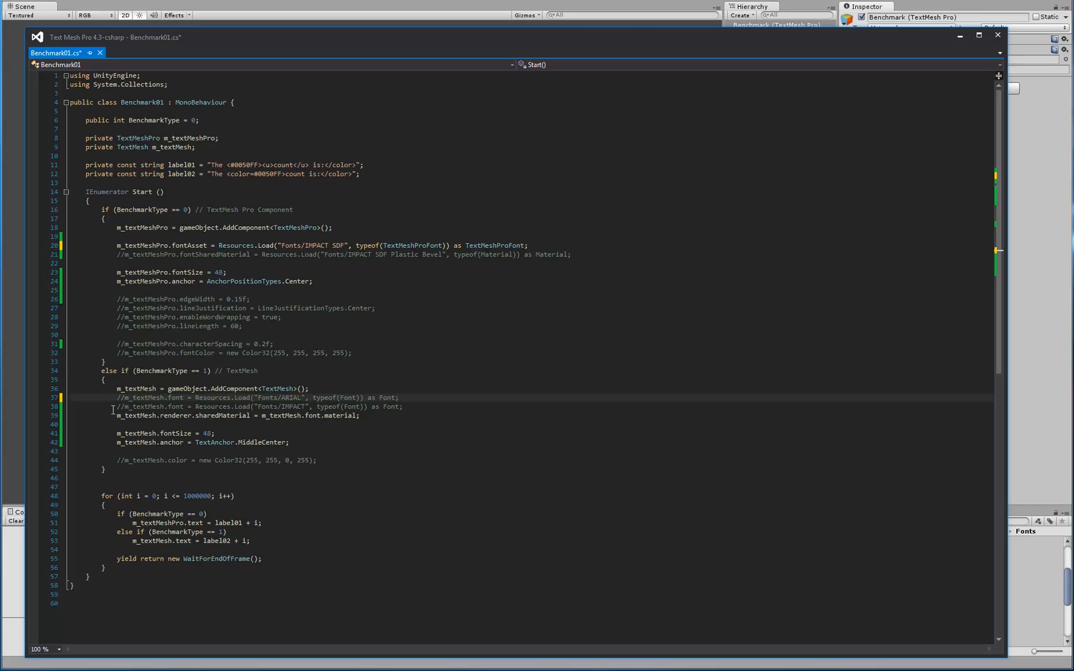
{"action": "mouse_move", "coordinate": [284, 415]}
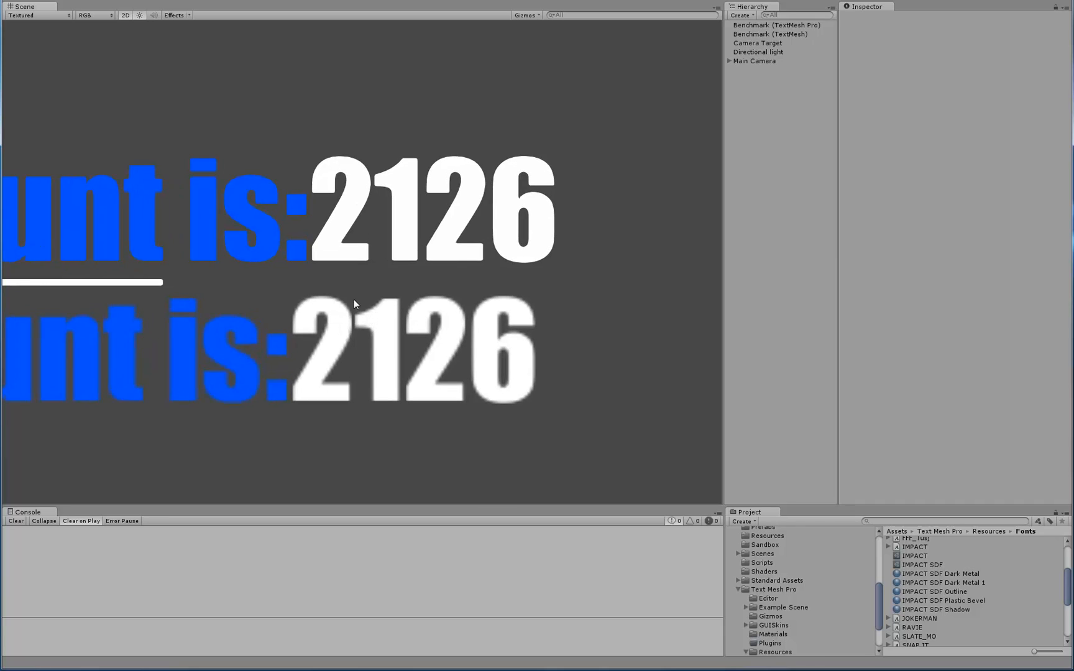
{"action": "mouse_move", "coordinate": [280, 217]}
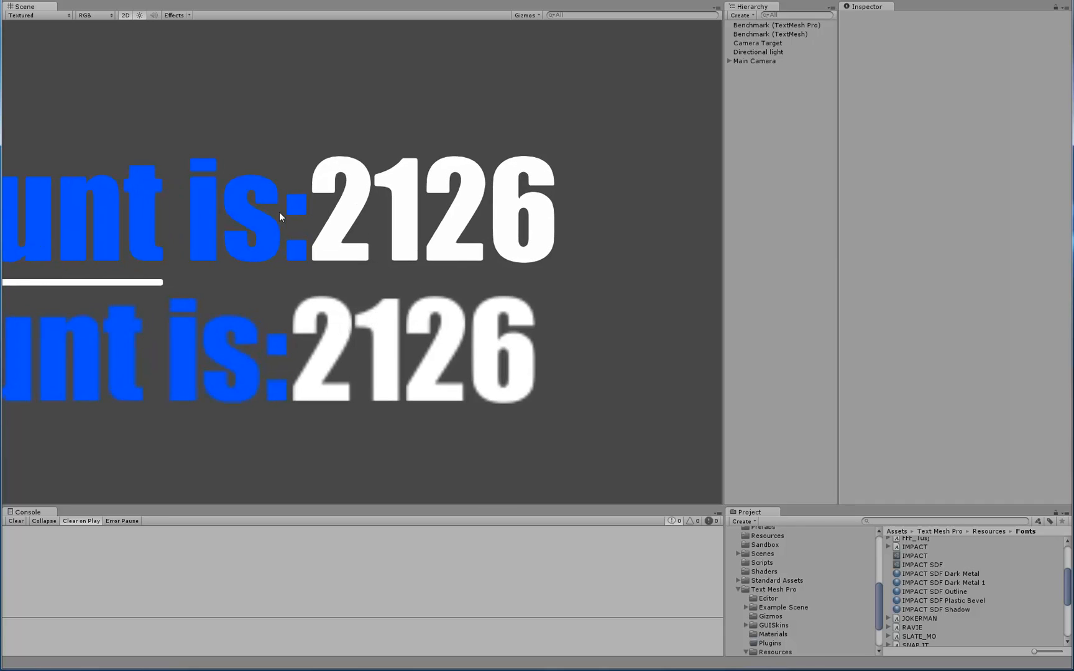
Step: Select the TextMesh Pro counter and expand its IMPACT SDF material settings
{"action": "left_click", "coordinate": [788, 25]}
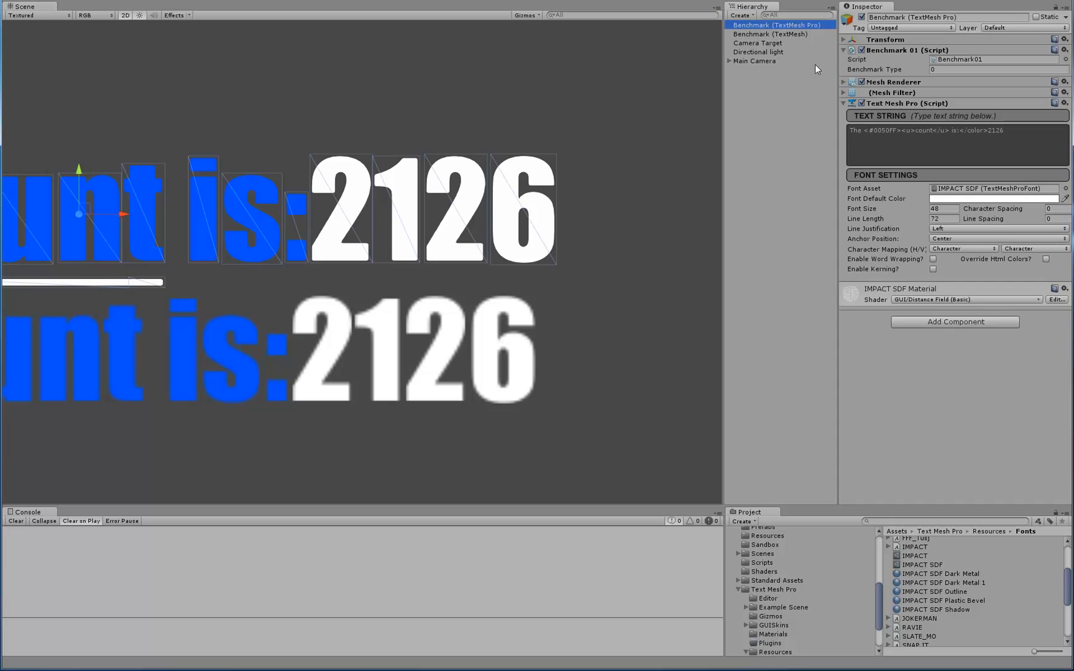
{"action": "mouse_move", "coordinate": [485, 229]}
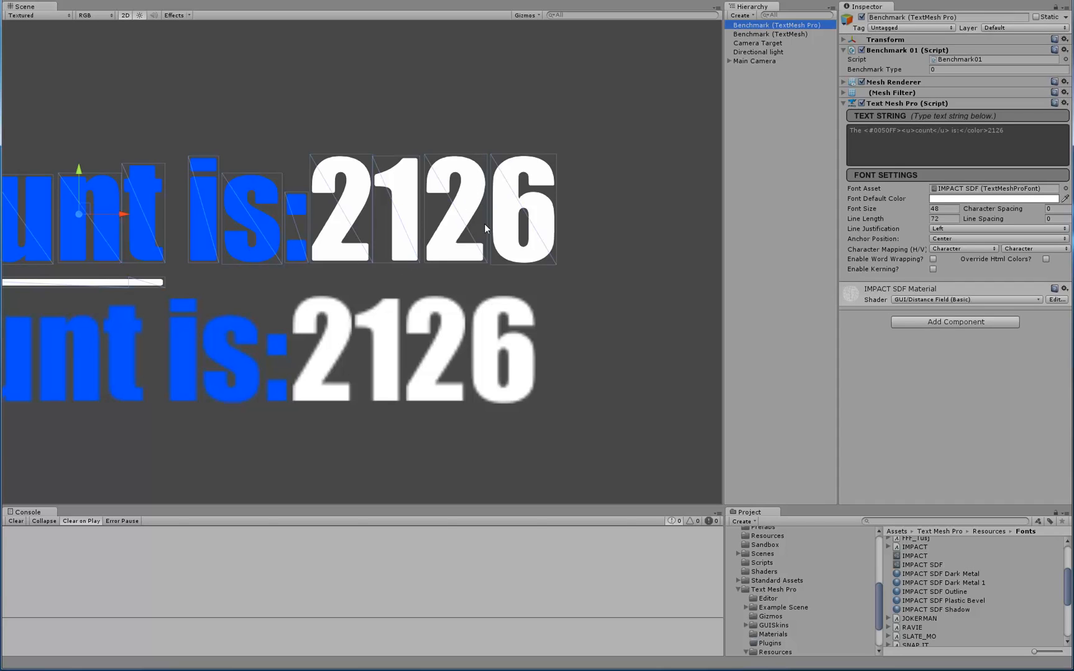
{"action": "mouse_move", "coordinate": [356, 236]}
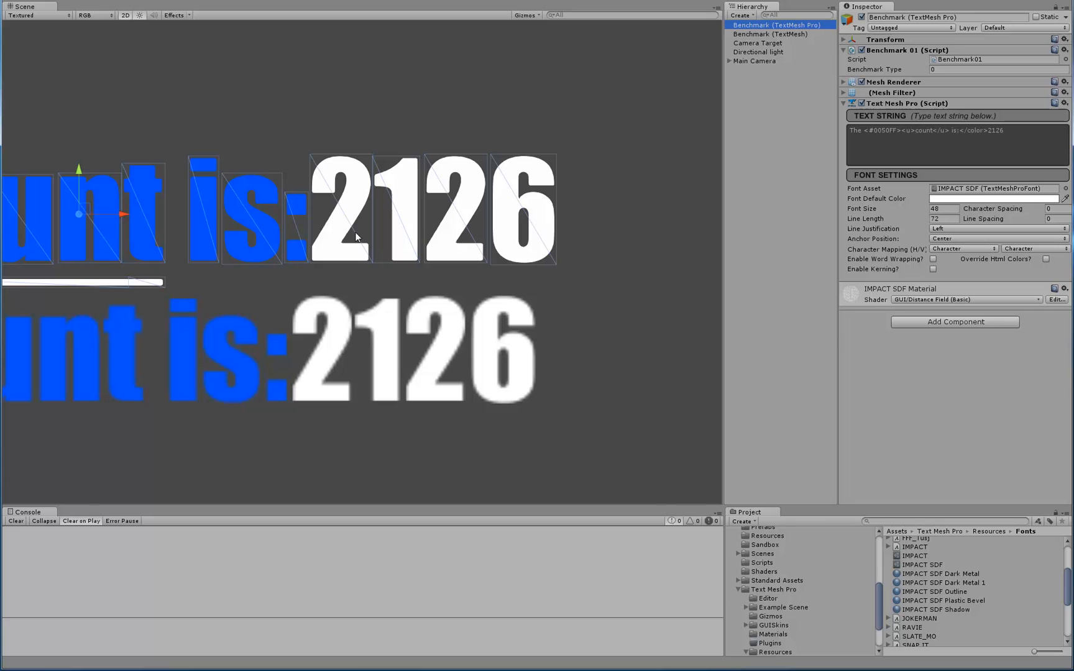
{"action": "mouse_move", "coordinate": [872, 211]}
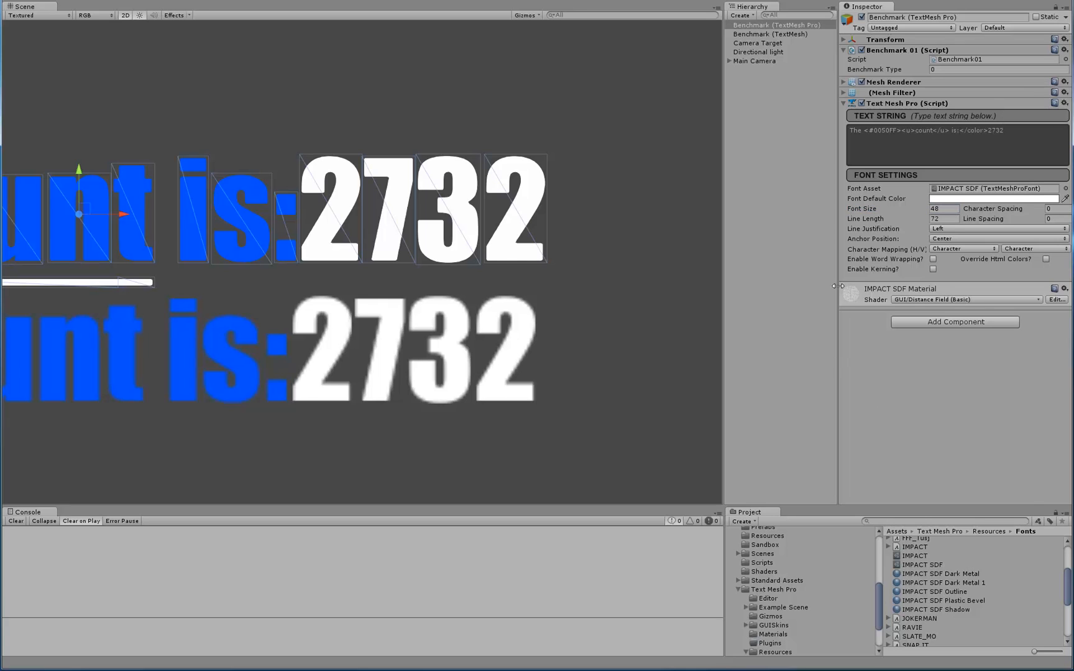
{"action": "left_click", "coordinate": [879, 317]}
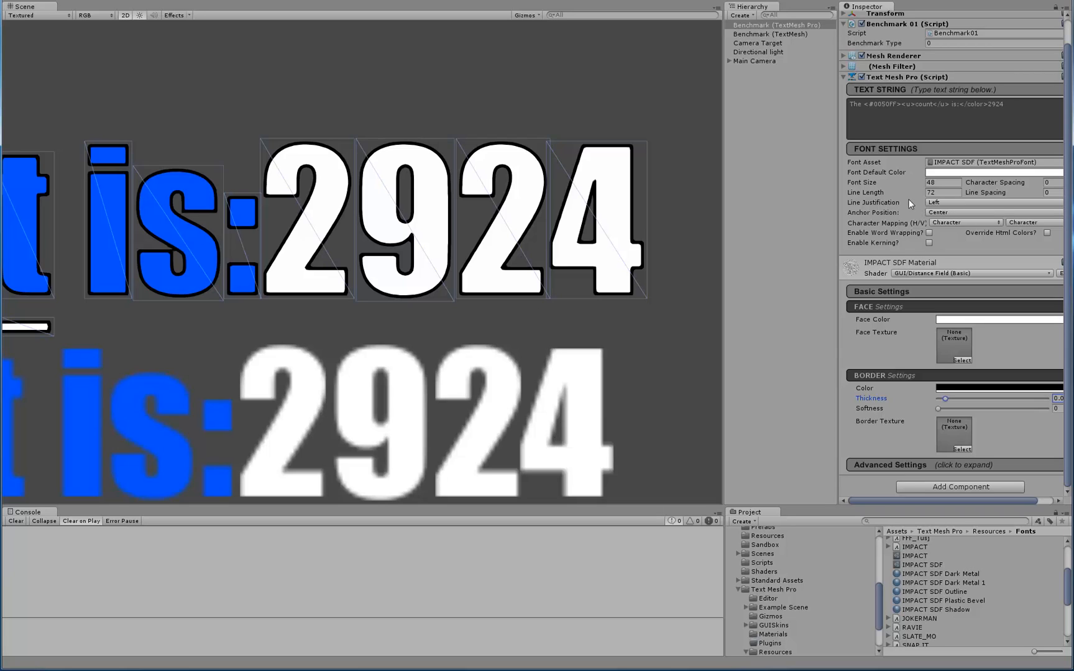
{"action": "mouse_move", "coordinate": [498, 231]}
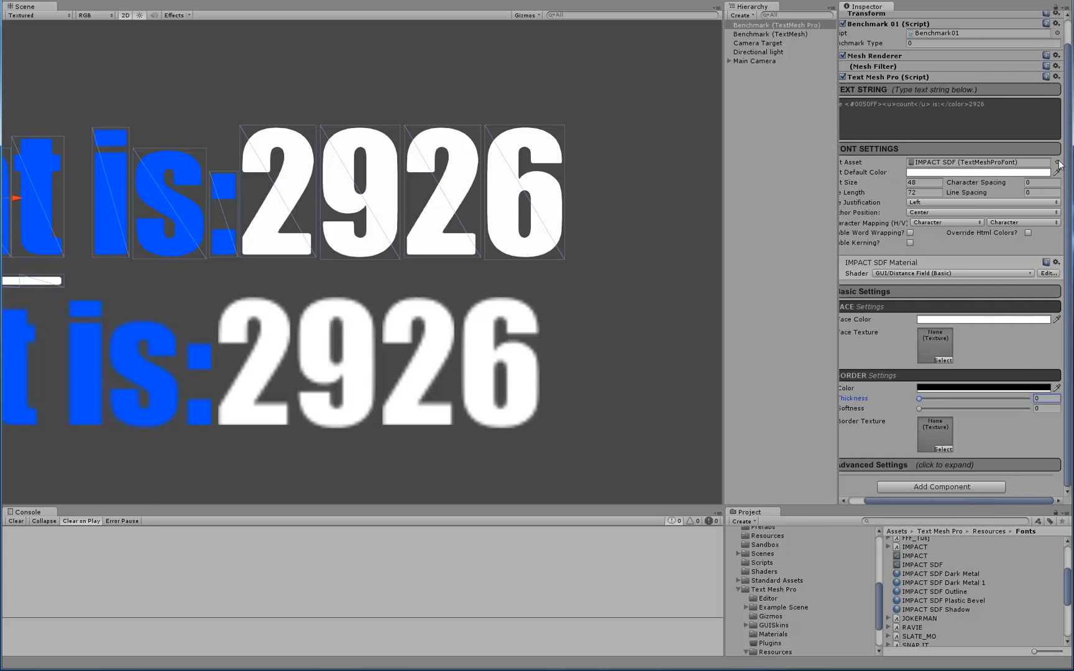
{"action": "left_click", "coordinate": [1057, 162]}
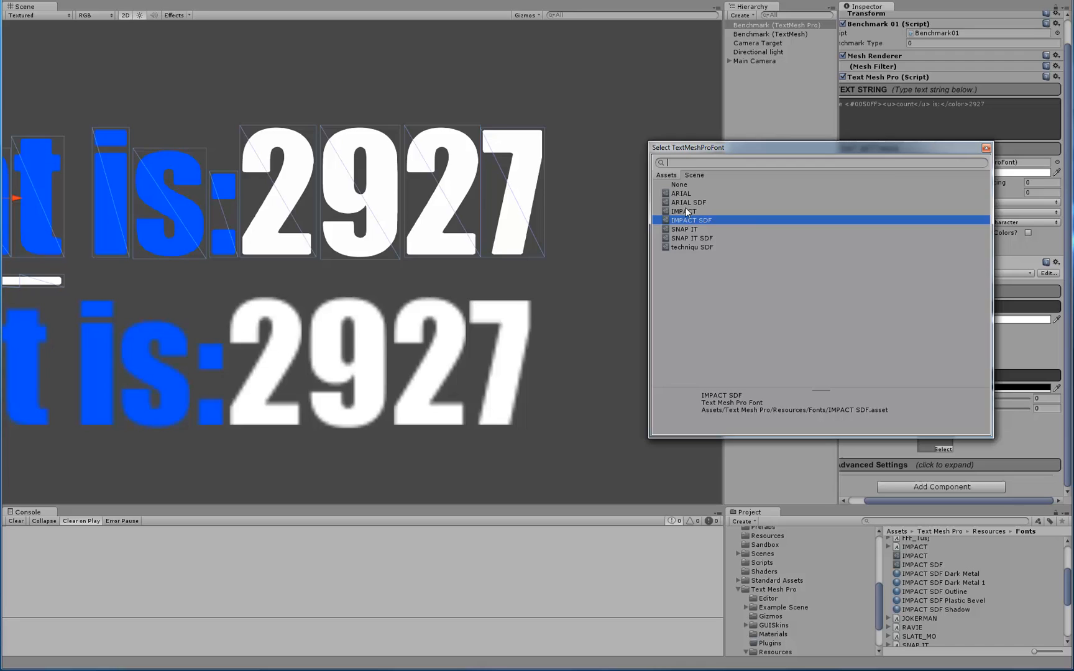
{"action": "left_click", "coordinate": [687, 202]}
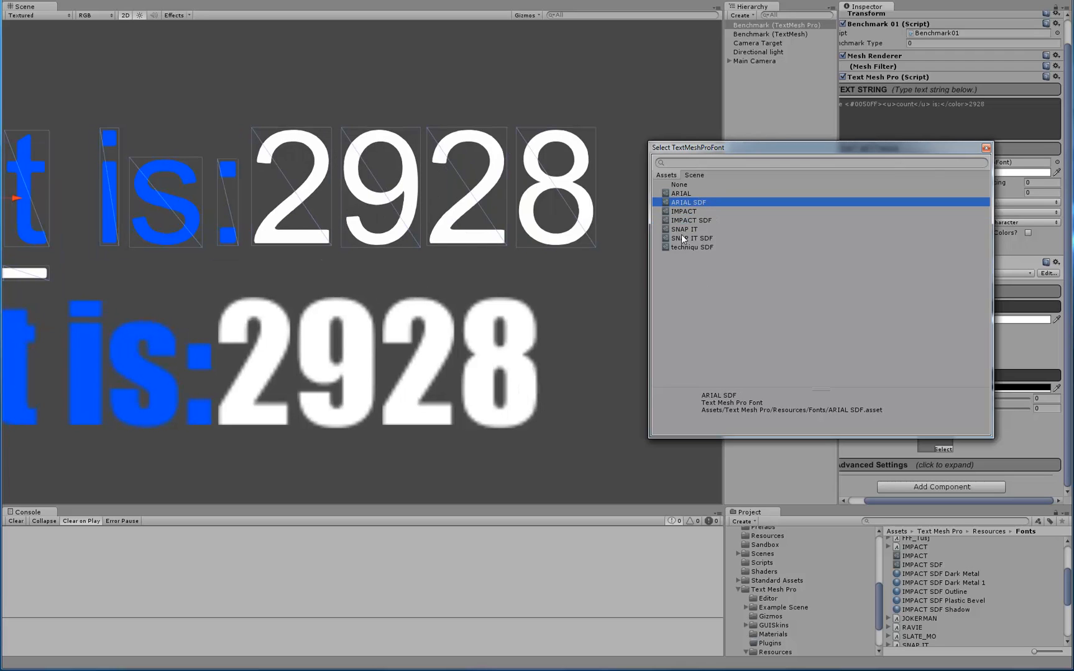
{"action": "left_click", "coordinate": [692, 237]}
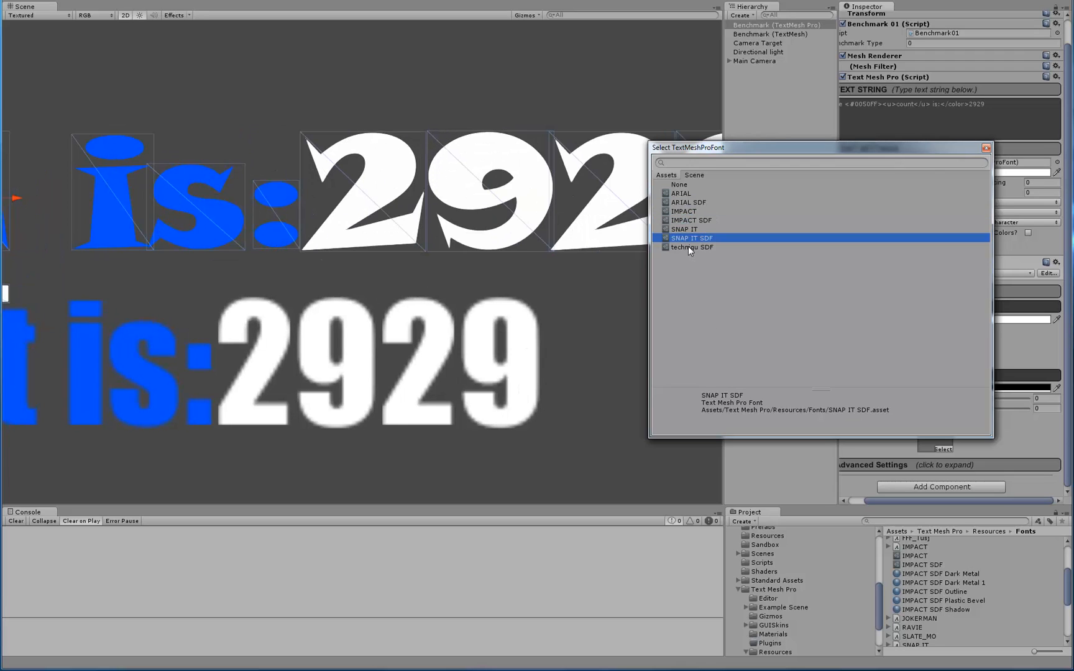
{"action": "left_click", "coordinate": [692, 247]}
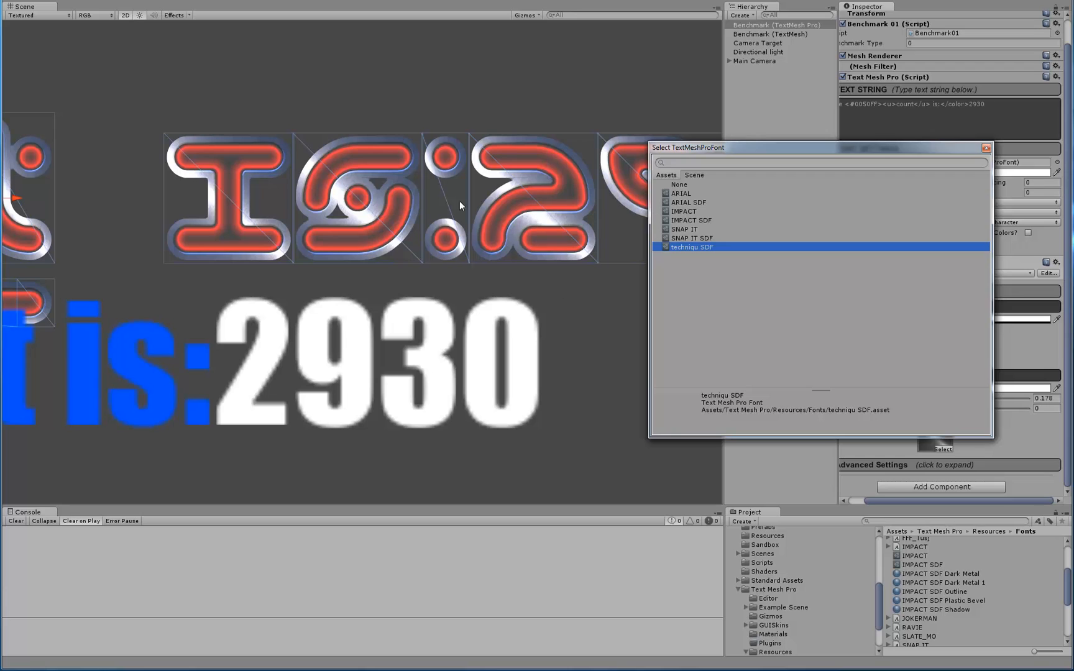
{"action": "left_click", "coordinate": [688, 202]}
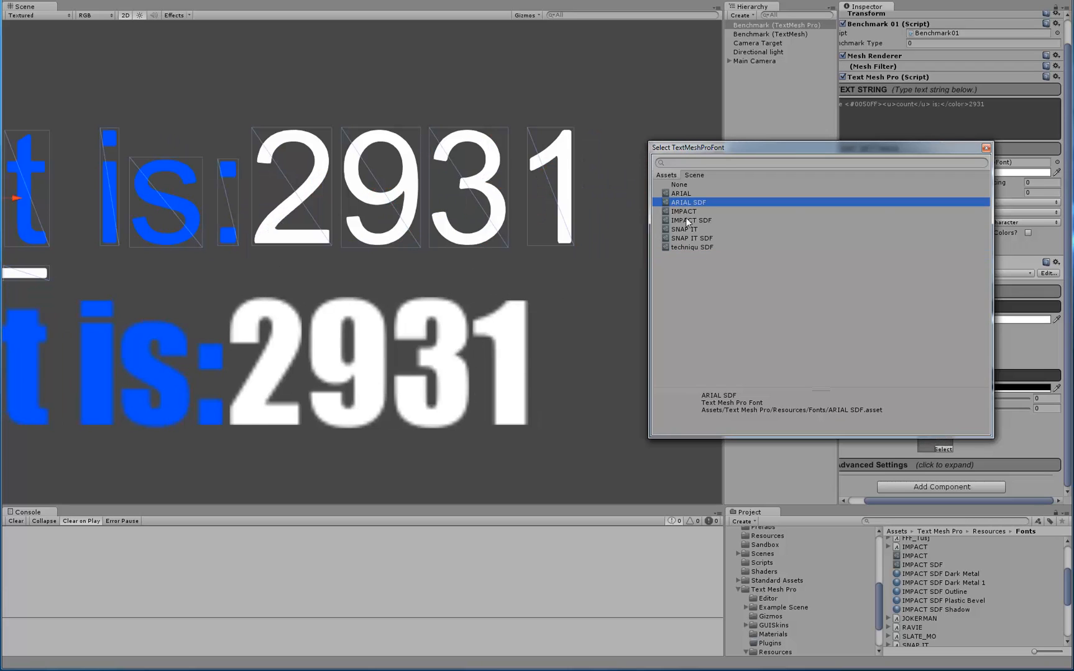
{"action": "left_click", "coordinate": [692, 220]}
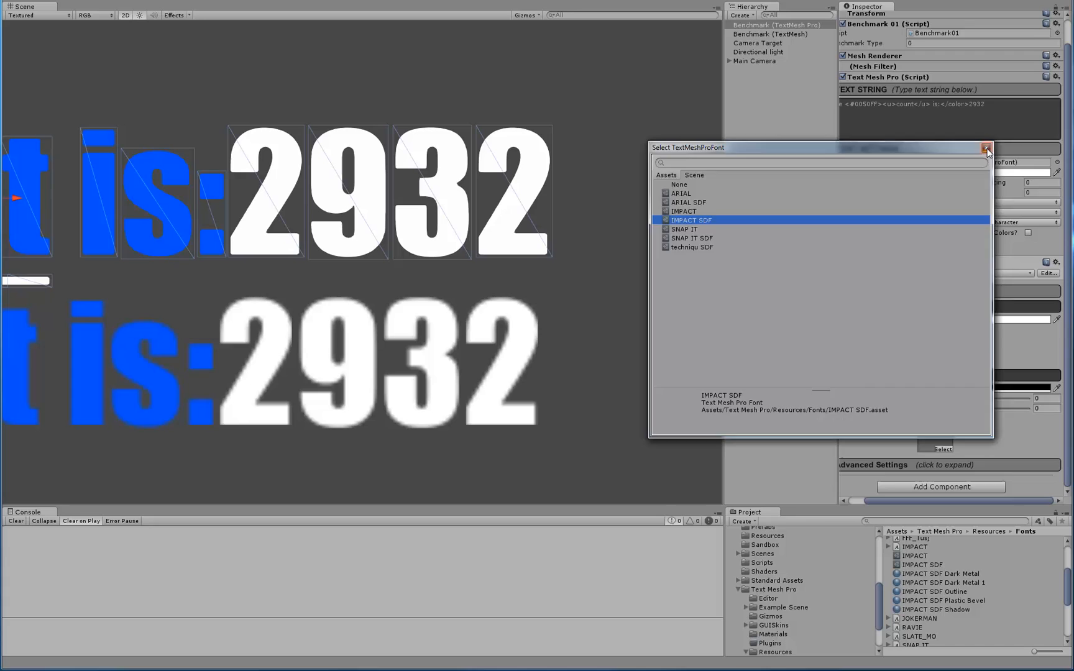
{"action": "left_click", "coordinate": [987, 148]}
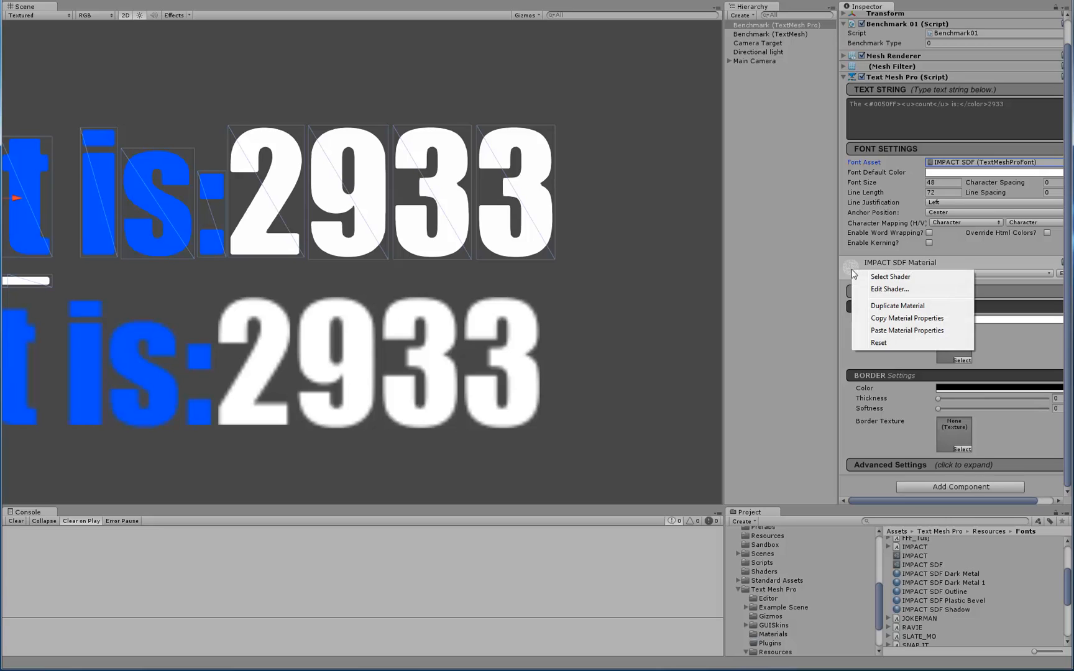
{"action": "mouse_move", "coordinate": [897, 306]}
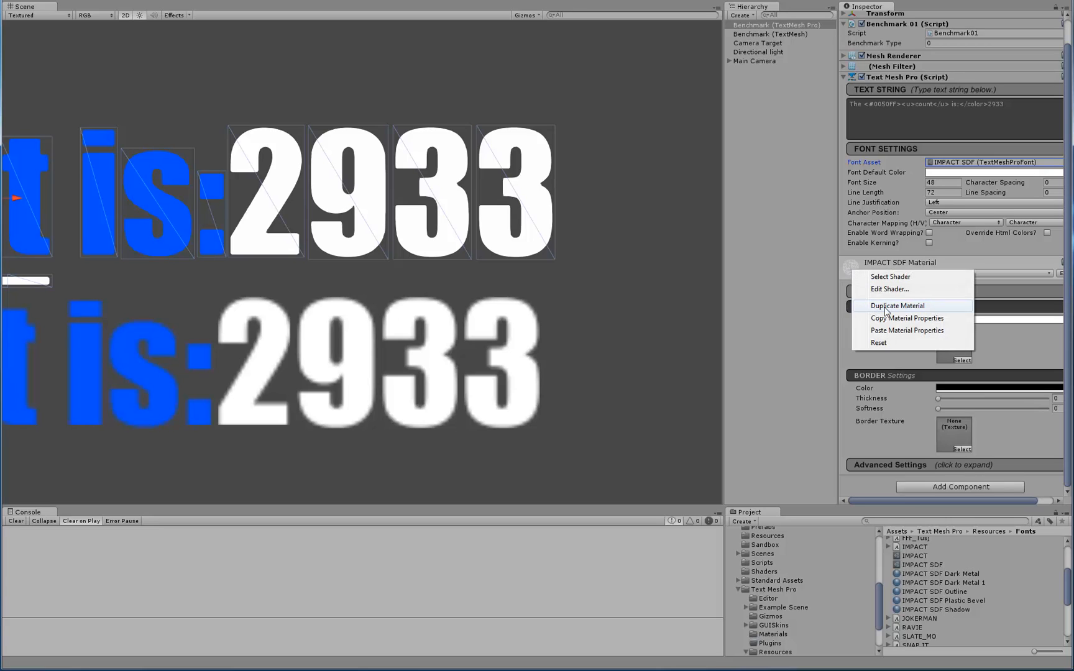
{"action": "mouse_move", "coordinate": [907, 317]}
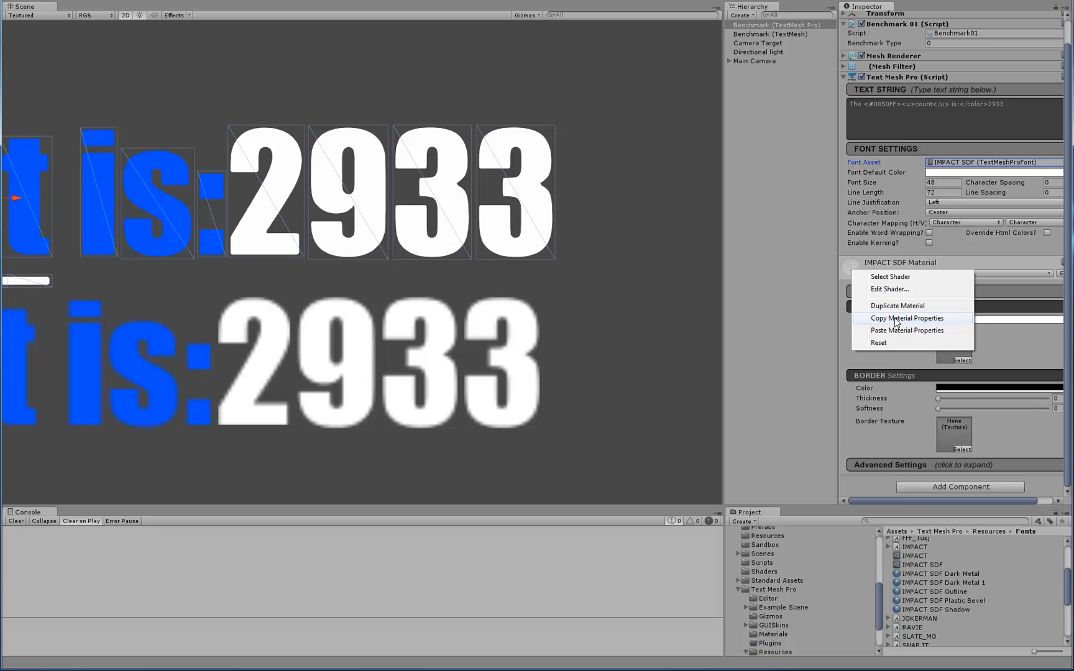
{"action": "mouse_move", "coordinate": [850, 273]}
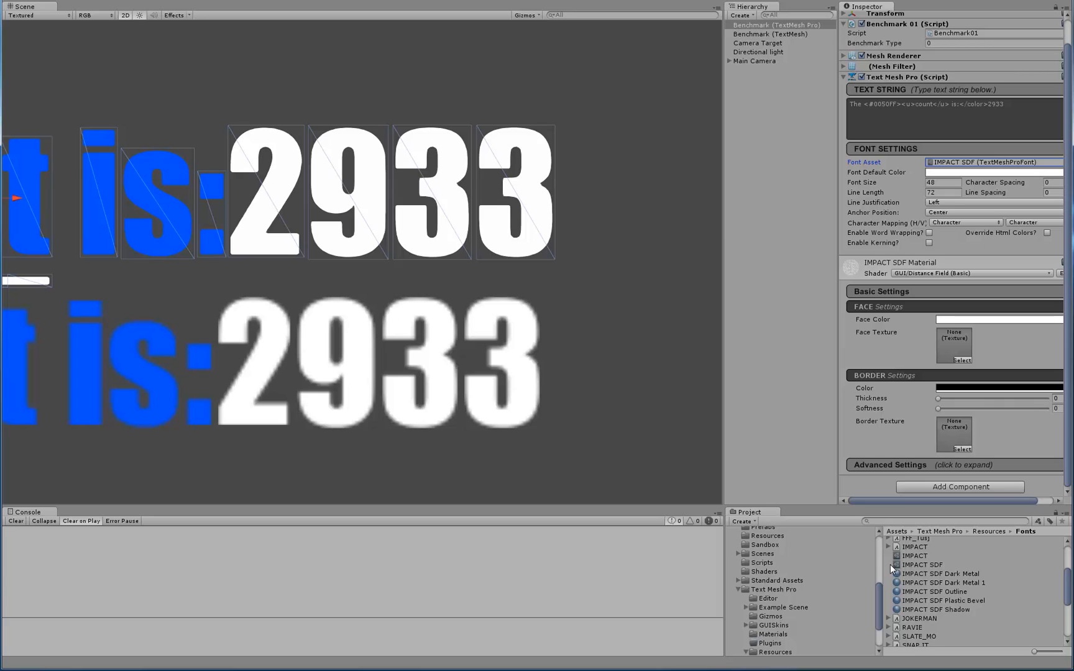
{"action": "mouse_move", "coordinate": [929, 575]}
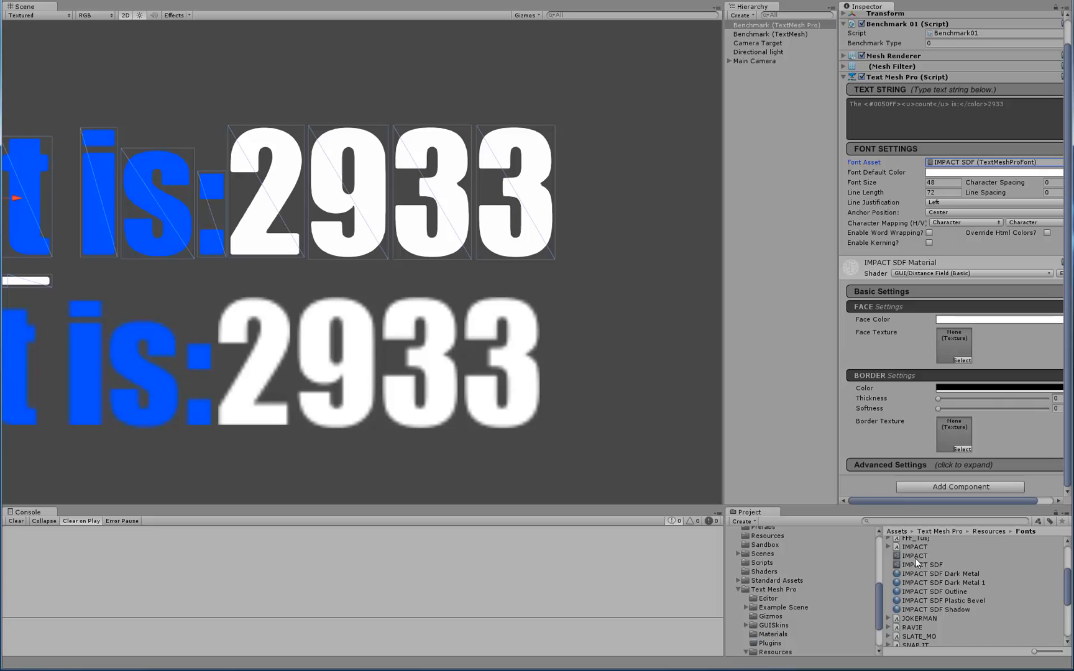
{"action": "mouse_move", "coordinate": [916, 566]}
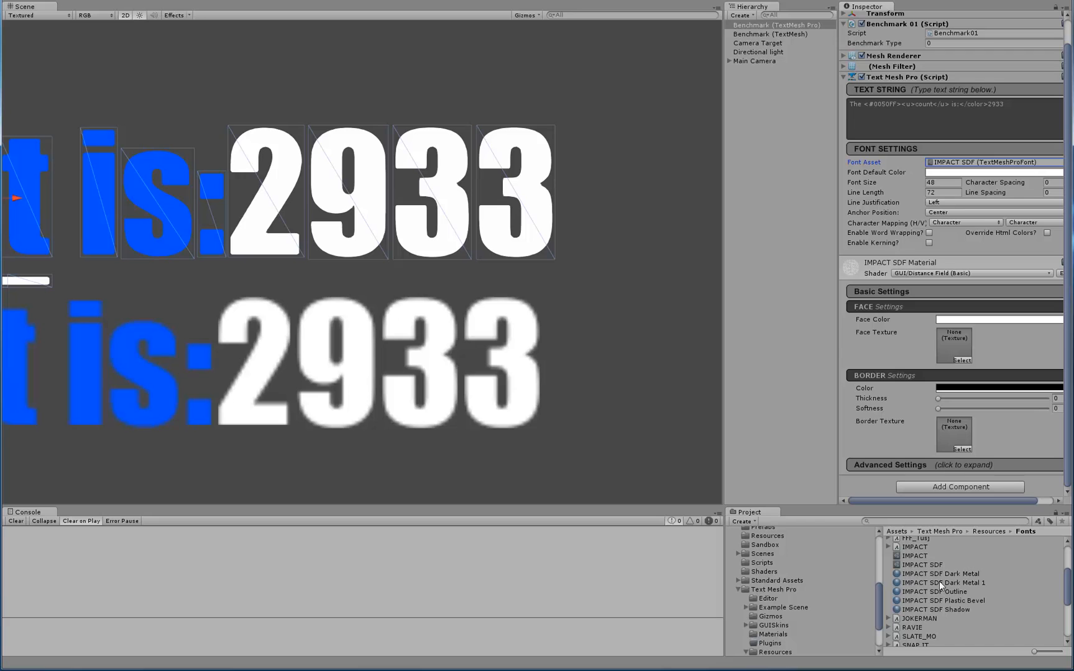
{"action": "mouse_move", "coordinate": [908, 594]}
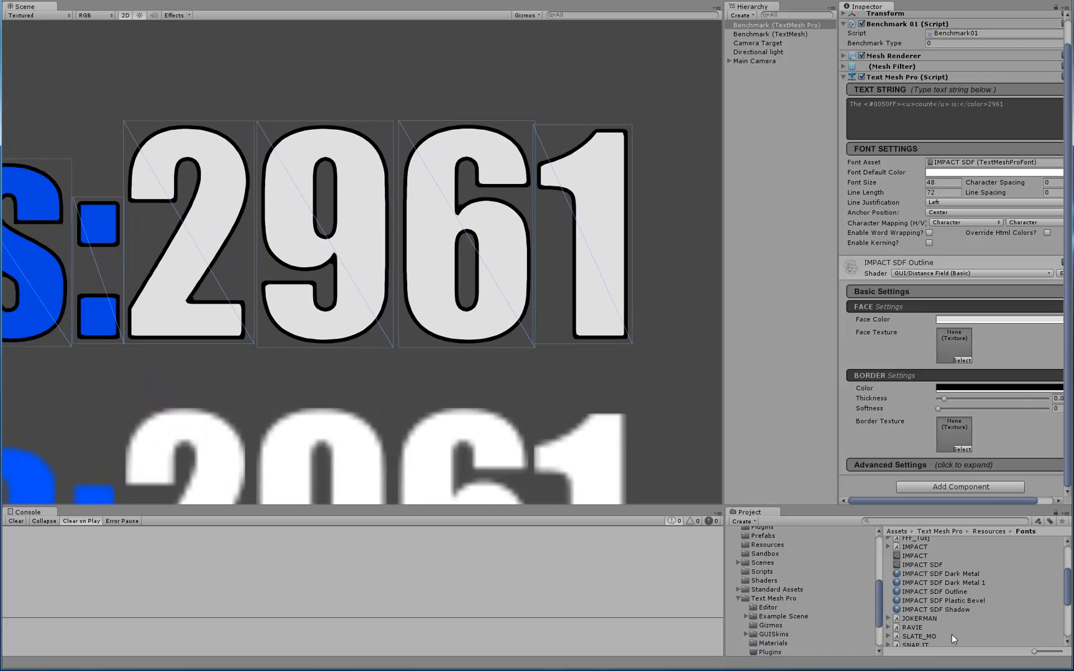
Step: Try the IMPACT SDF Shadow material, then reopen the Font Asset picker to reset it
{"action": "left_click", "coordinate": [937, 609]}
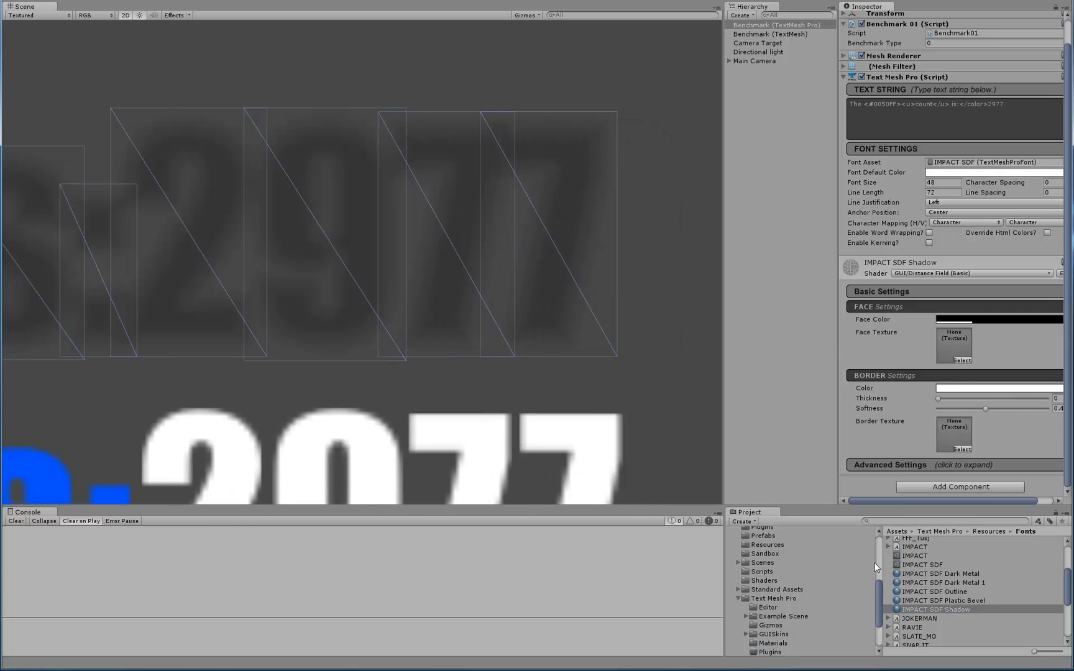
{"action": "mouse_move", "coordinate": [941, 612]}
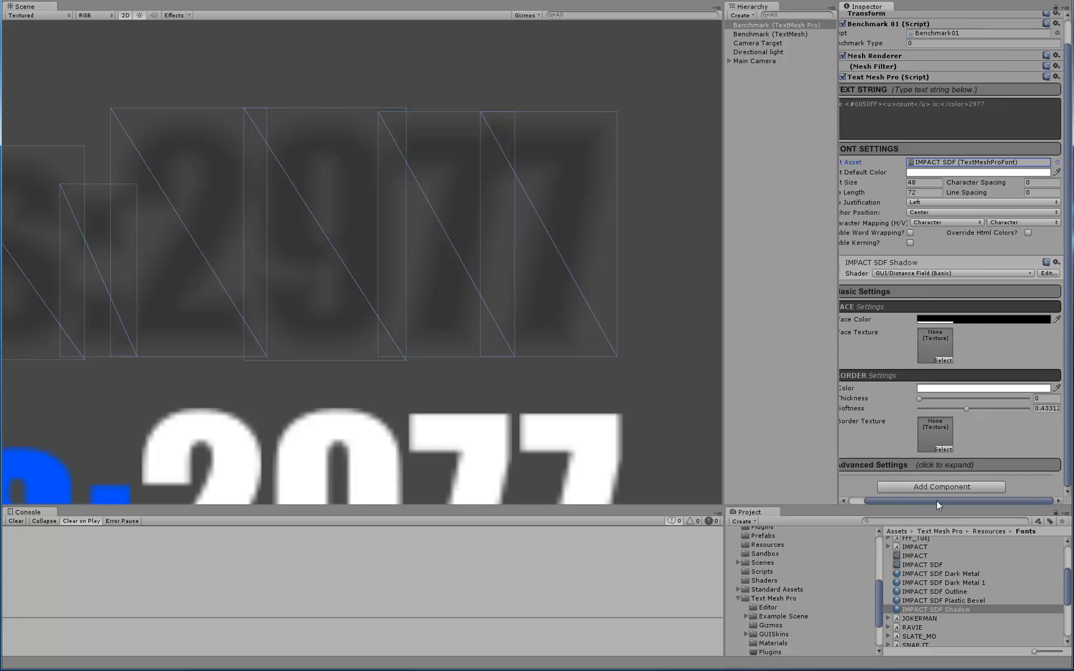
{"action": "left_click", "coordinate": [1056, 162]}
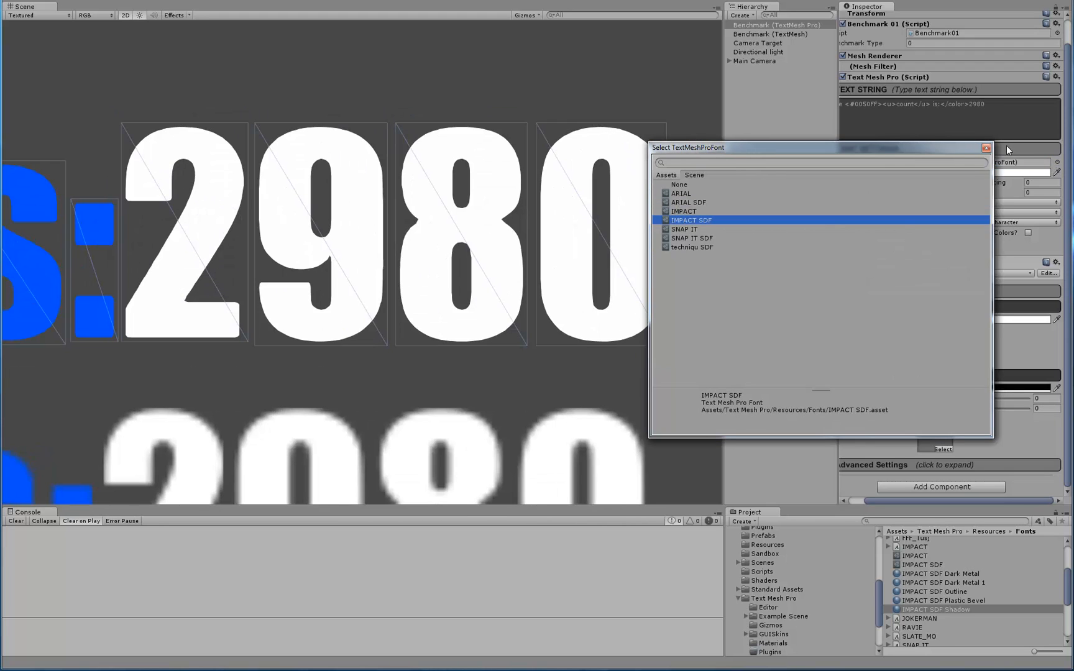
Step: Duplicate the Benchmark (TextMesh Pro) object and clear the selection
{"action": "left_click", "coordinate": [986, 148]}
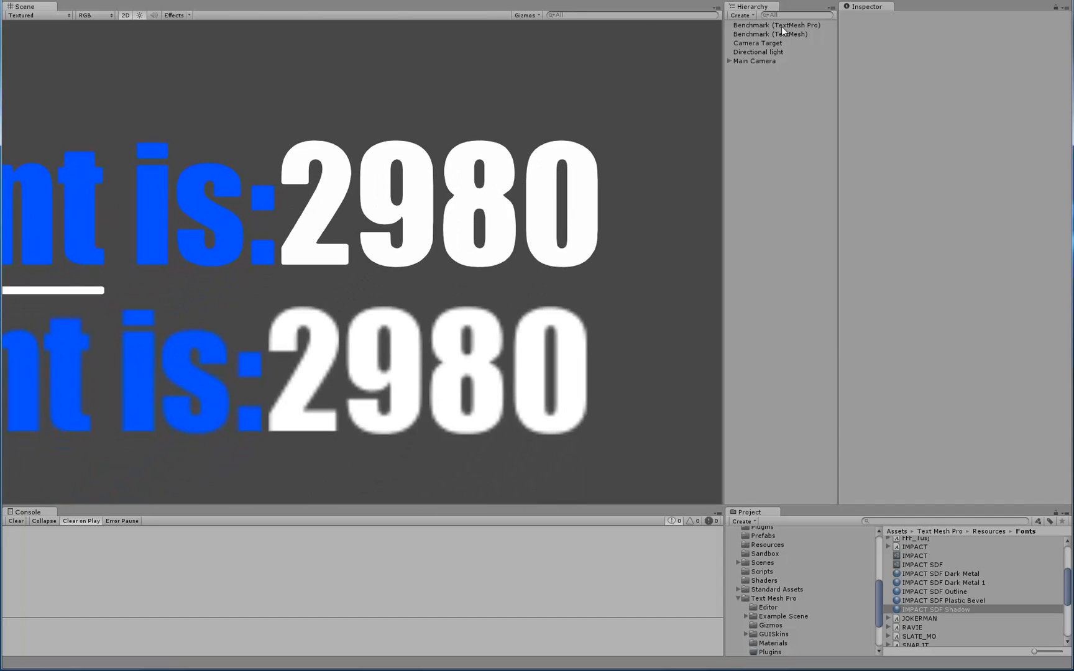
{"action": "left_click", "coordinate": [775, 26]}
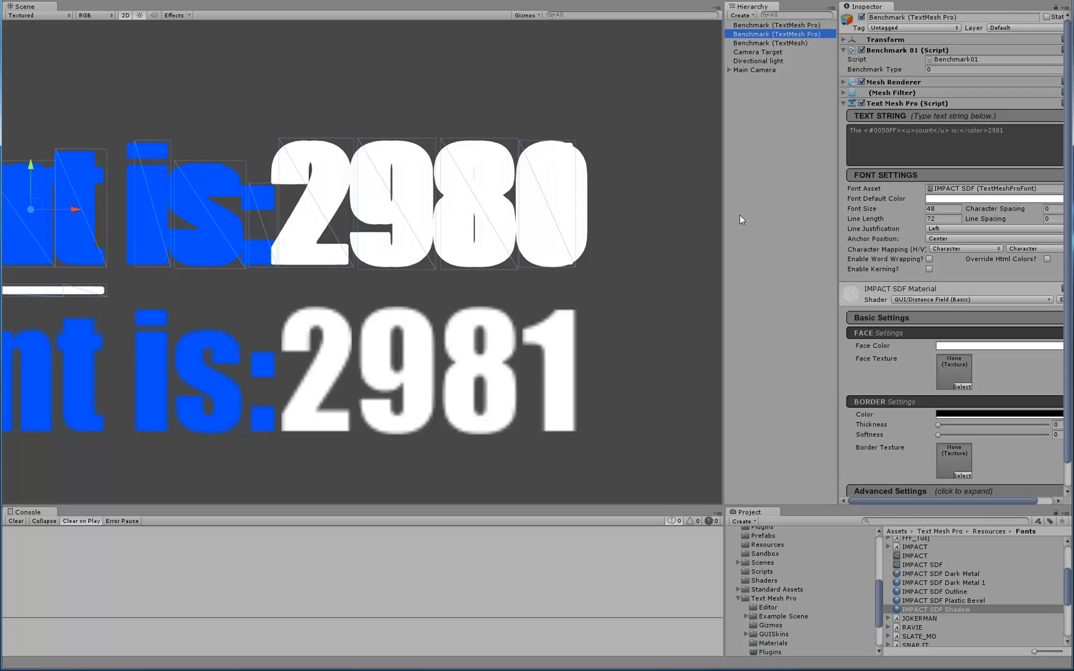
{"action": "left_click", "coordinate": [939, 609]}
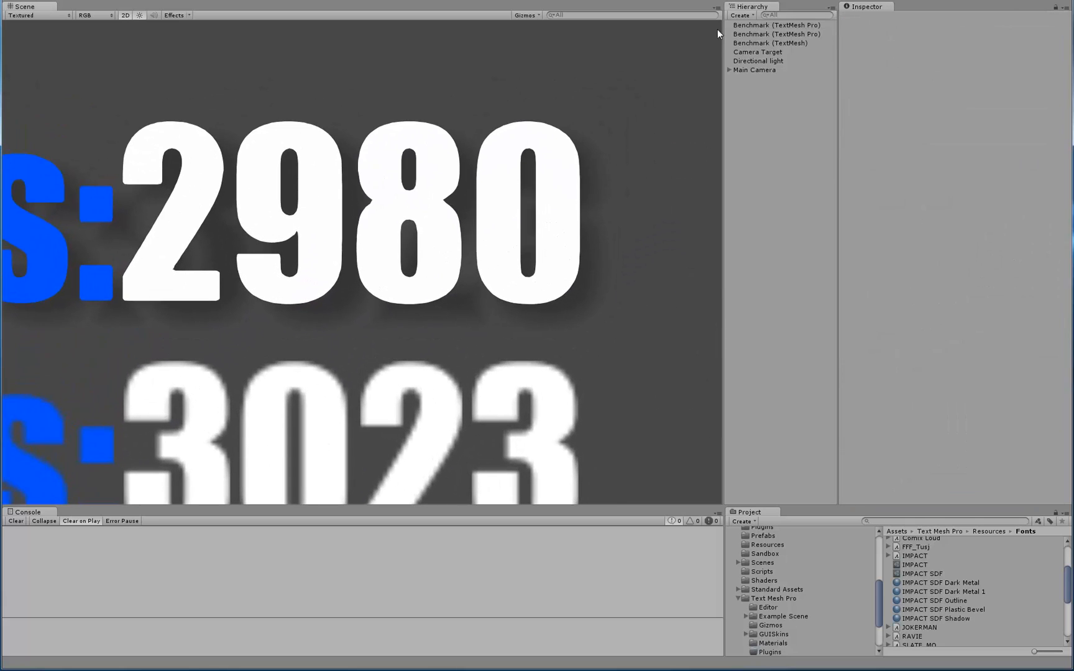
Step: Assign IMPACT SDF Shadow and Plastic Bevel materials to the stacked TextMesh Pro counters
{"action": "left_click", "coordinate": [776, 25]}
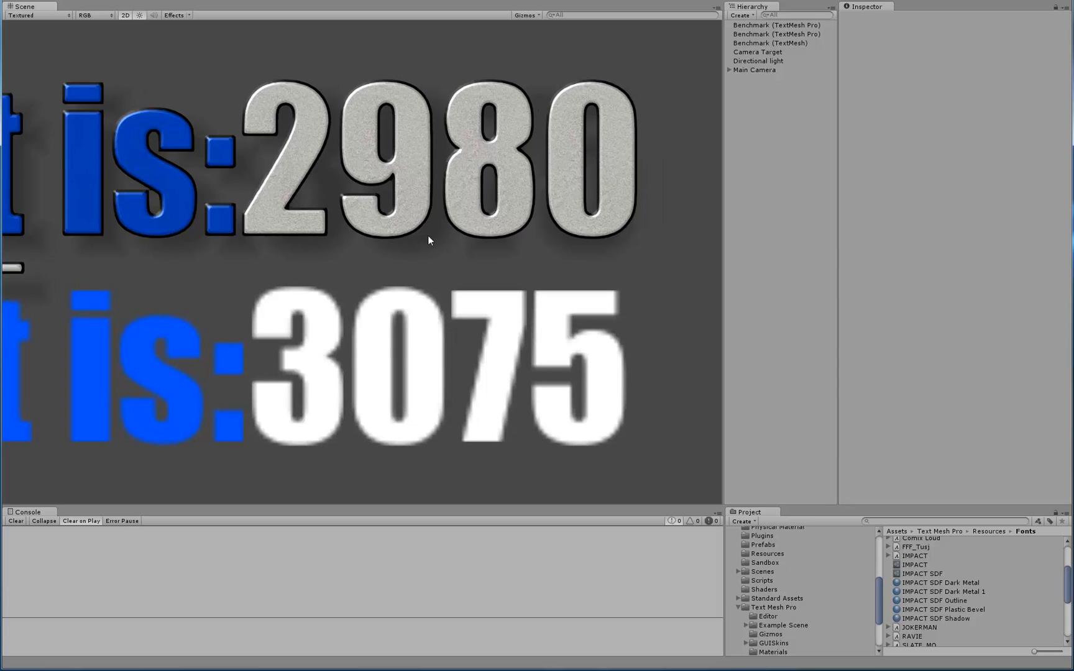
{"action": "mouse_move", "coordinate": [505, 165]}
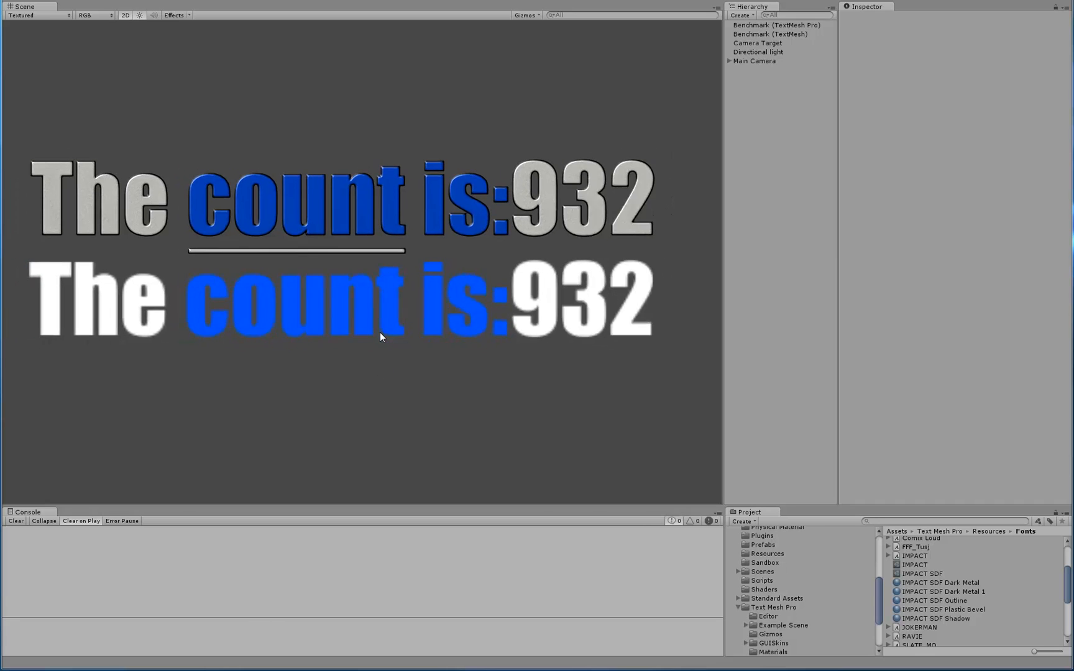
{"action": "mouse_move", "coordinate": [441, 344]}
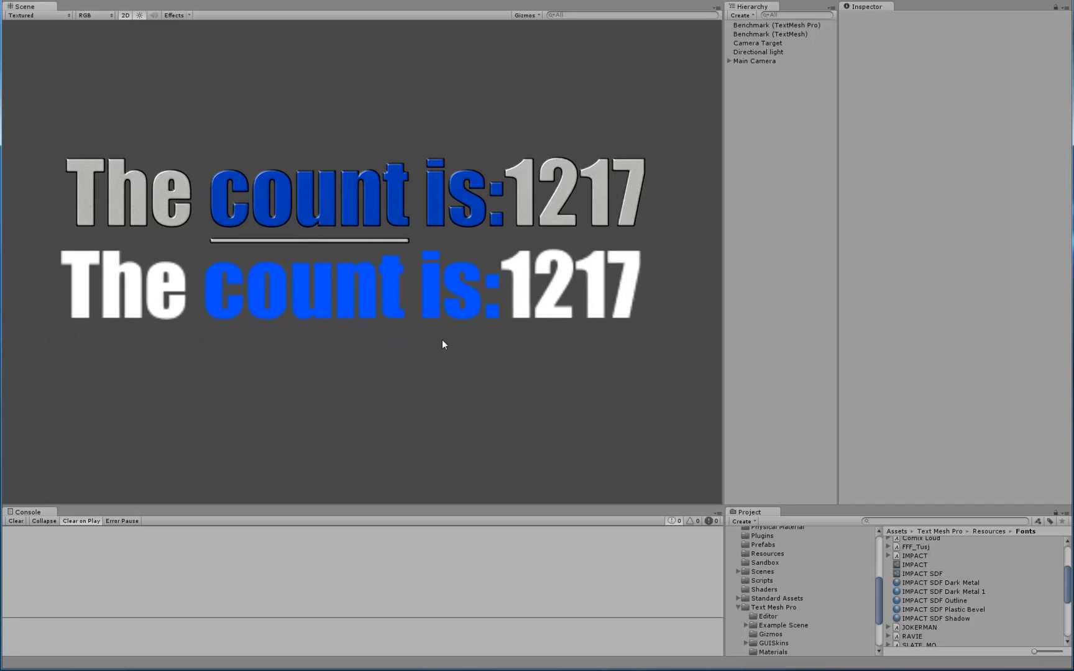